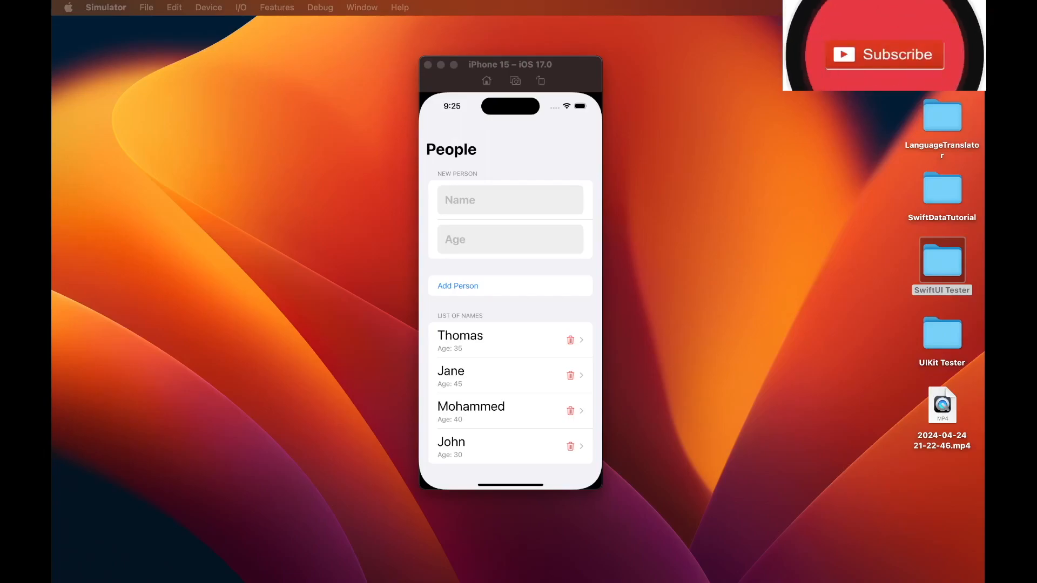
Open Jane's record in the People app and change the name to Jaine
{"action": "left_click", "coordinate": [883, 54]}
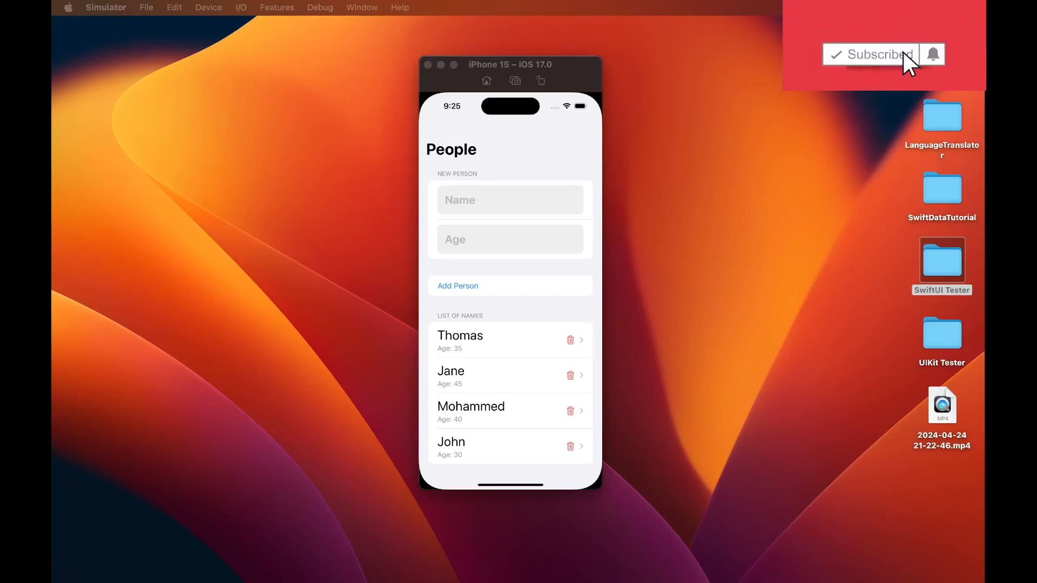
{"action": "mouse_move", "coordinate": [935, 55]}
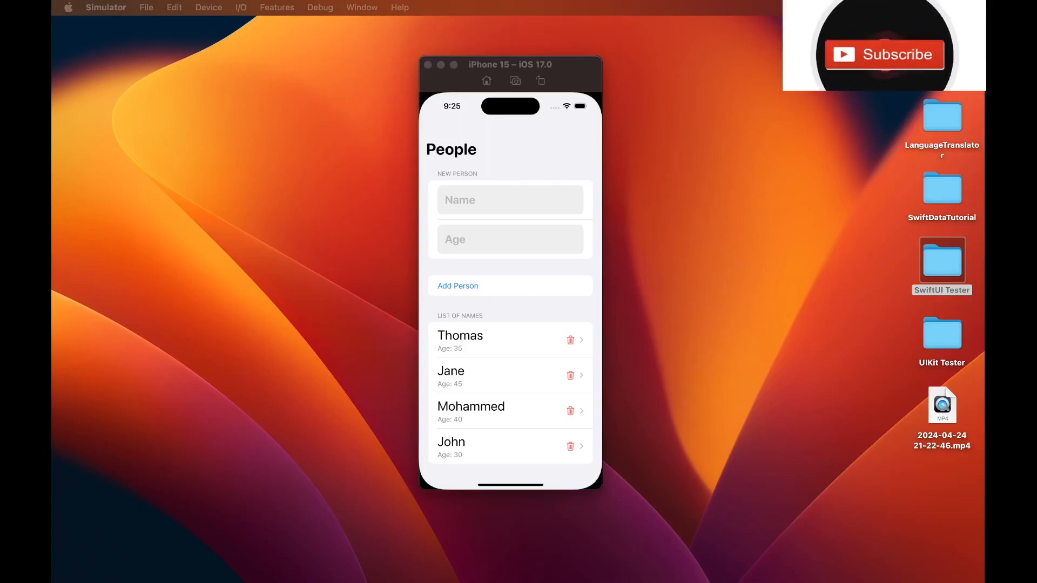
{"action": "left_click", "coordinate": [883, 54]}
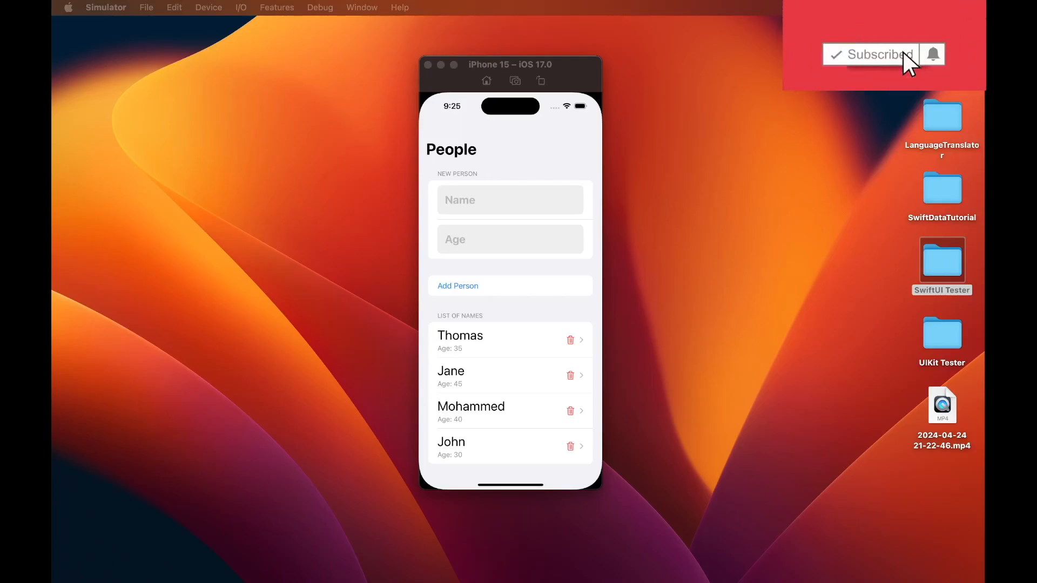
{"action": "mouse_move", "coordinate": [925, 63]}
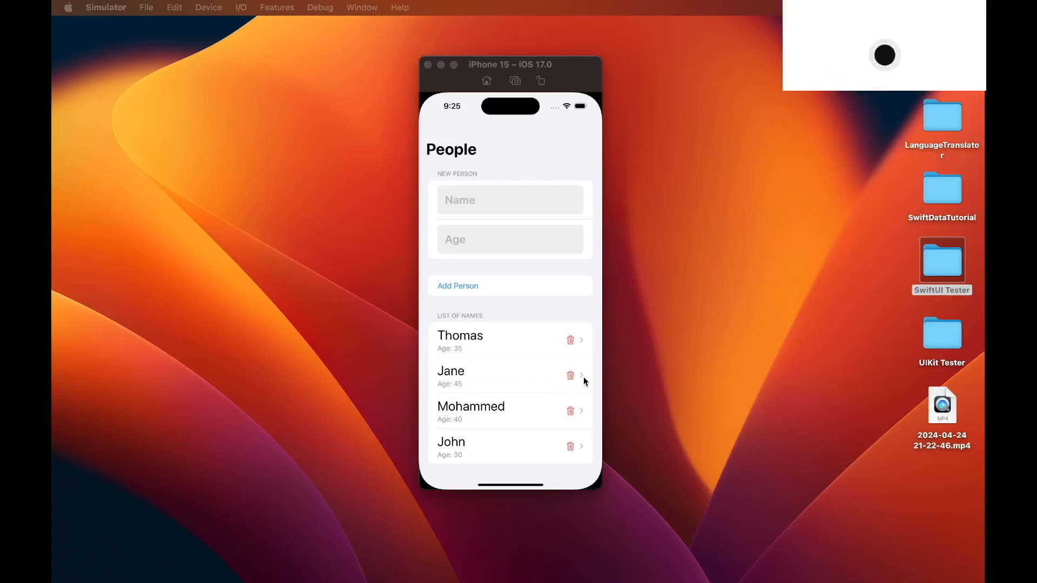
{"action": "left_click", "coordinate": [581, 375]}
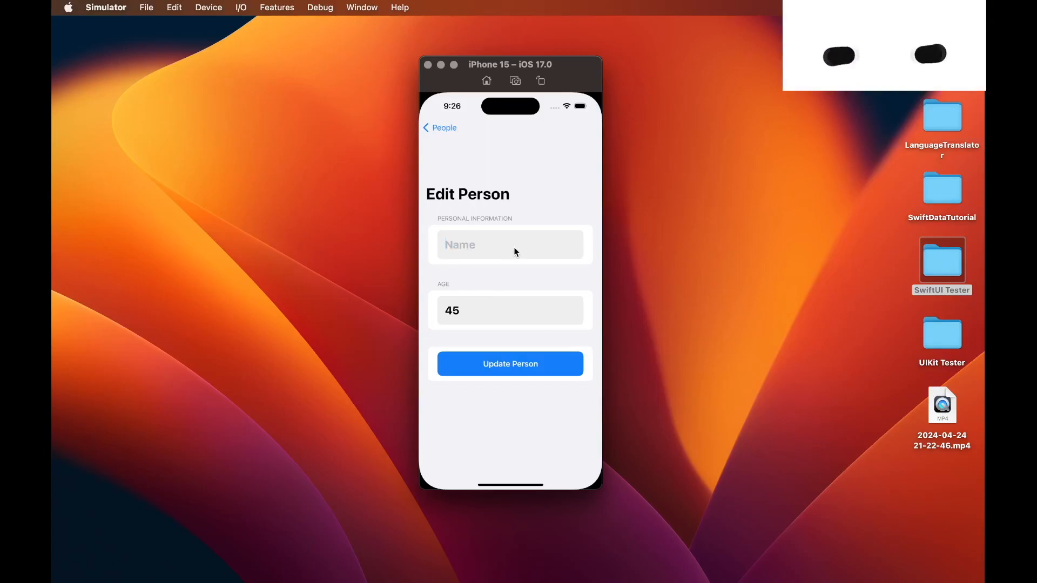
{"action": "type", "text": "JJJj"}
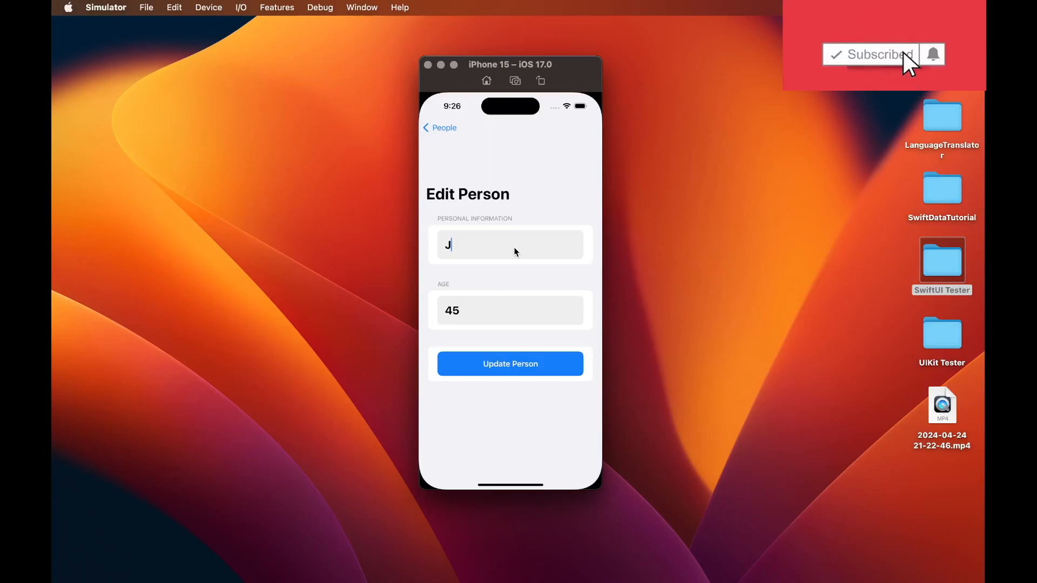
{"action": "type", "text": "ai"}
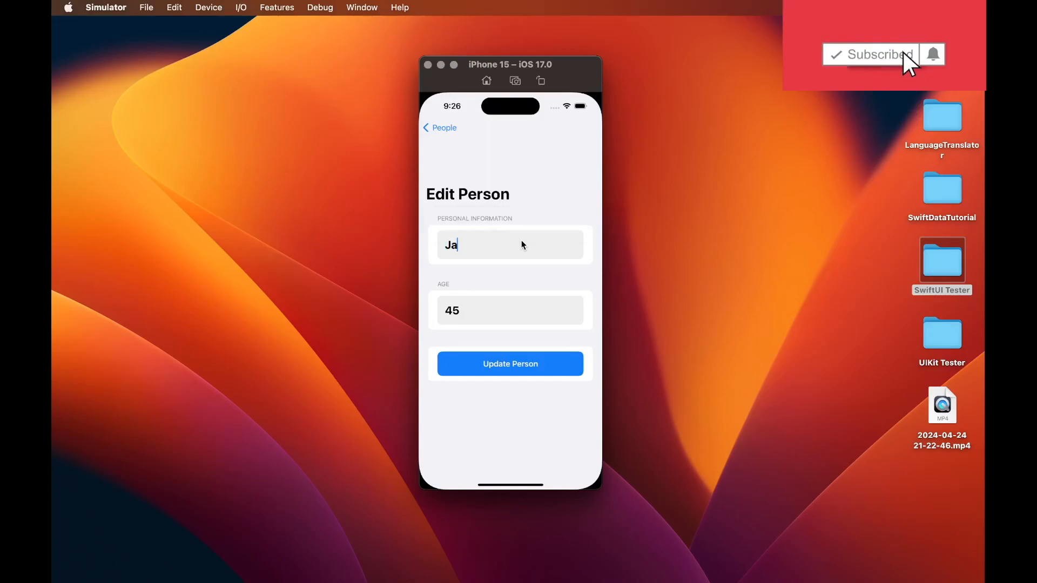
{"action": "type", "text": "ine"}
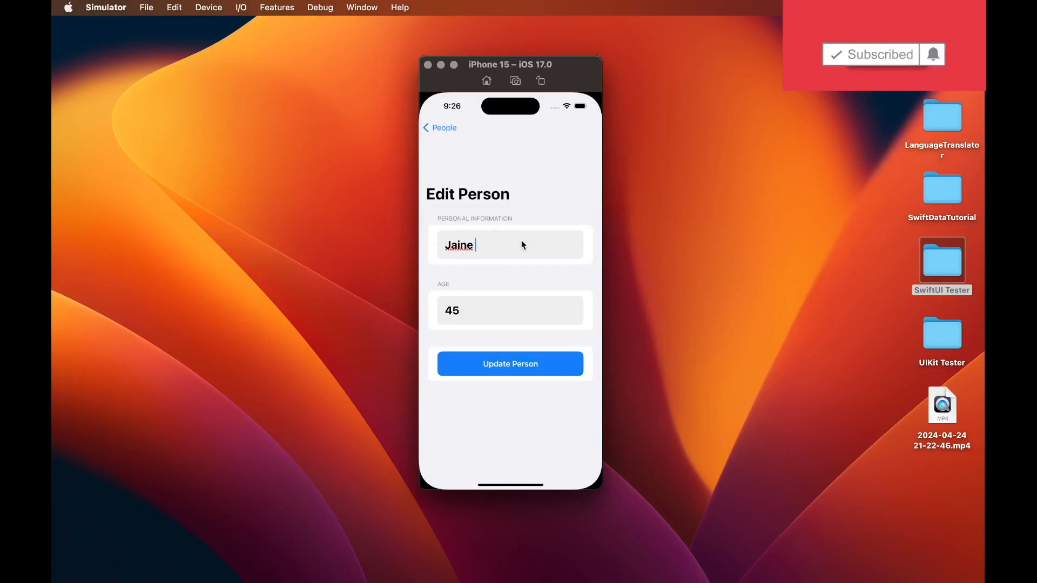
Replace the age 45 with 25 and save with Update Person
{"action": "double_click", "coordinate": [452, 310]}
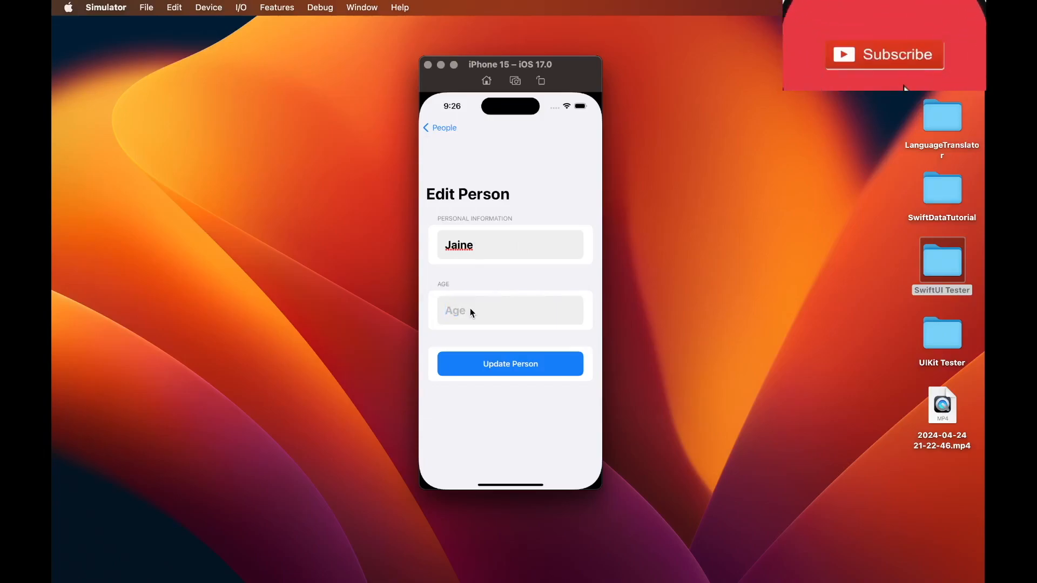
{"action": "type", "text": "2"}
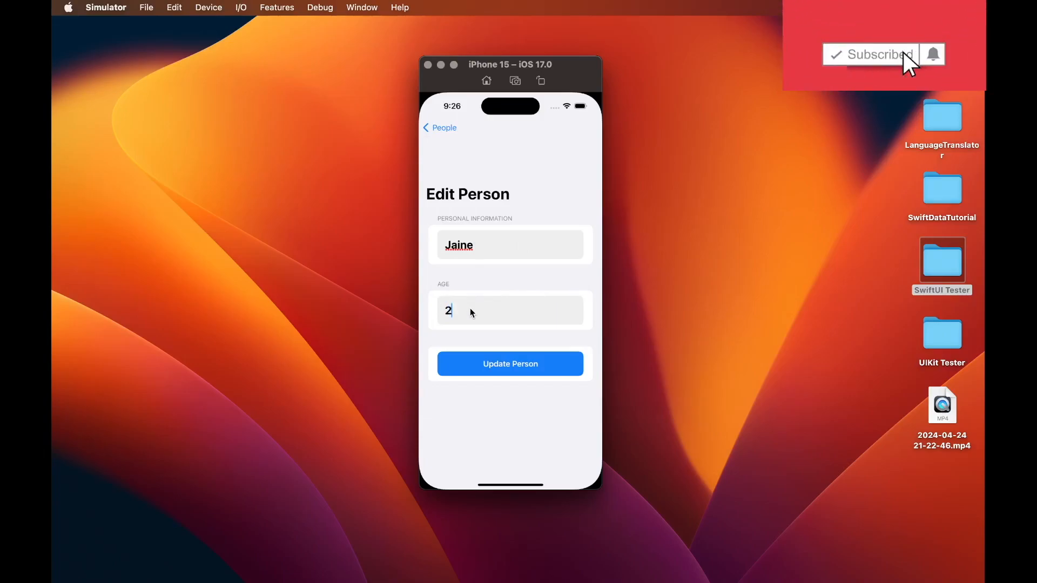
{"action": "type", "text": "5"}
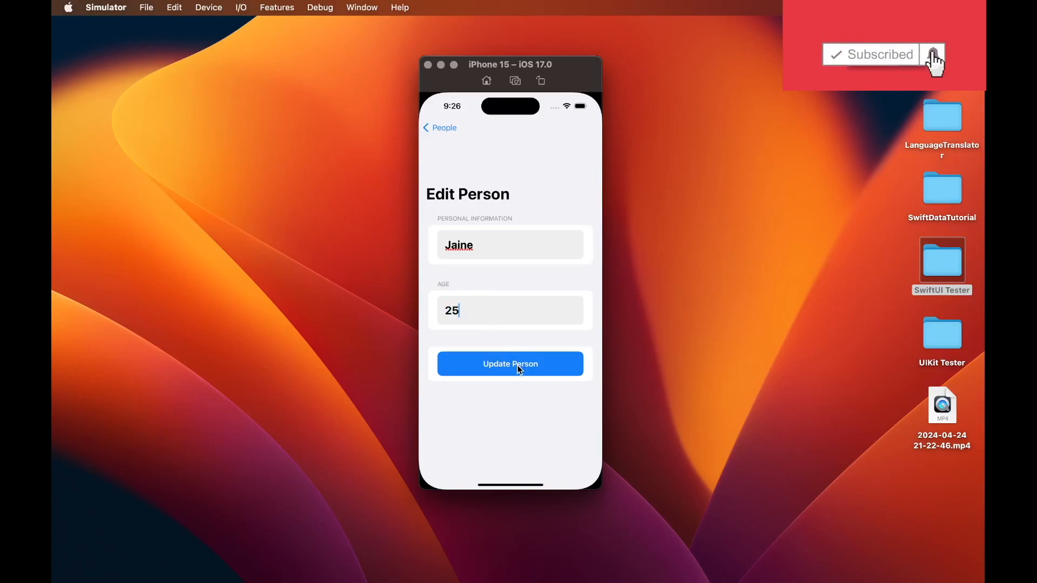
{"action": "left_click", "coordinate": [510, 363]}
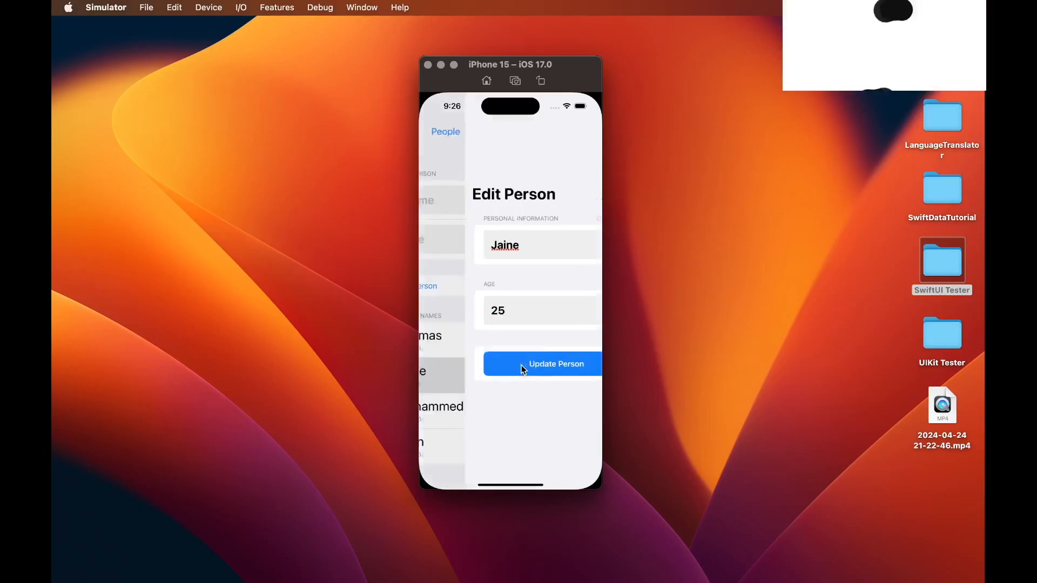
Verify the Jaine, age 25 row in the People list, then return to Xcode
{"action": "left_click", "coordinate": [539, 364]}
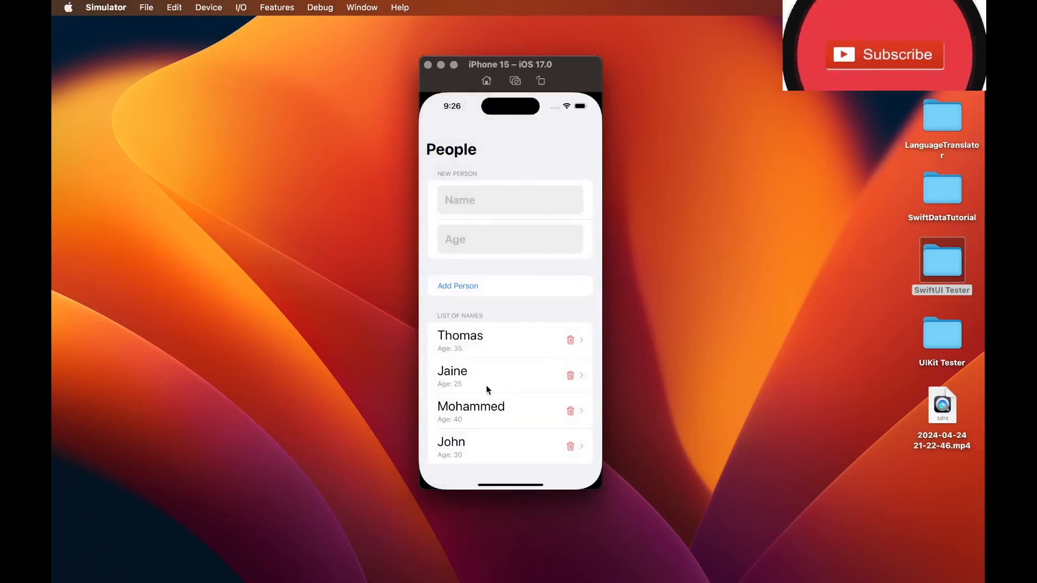
{"action": "left_click", "coordinate": [883, 54]}
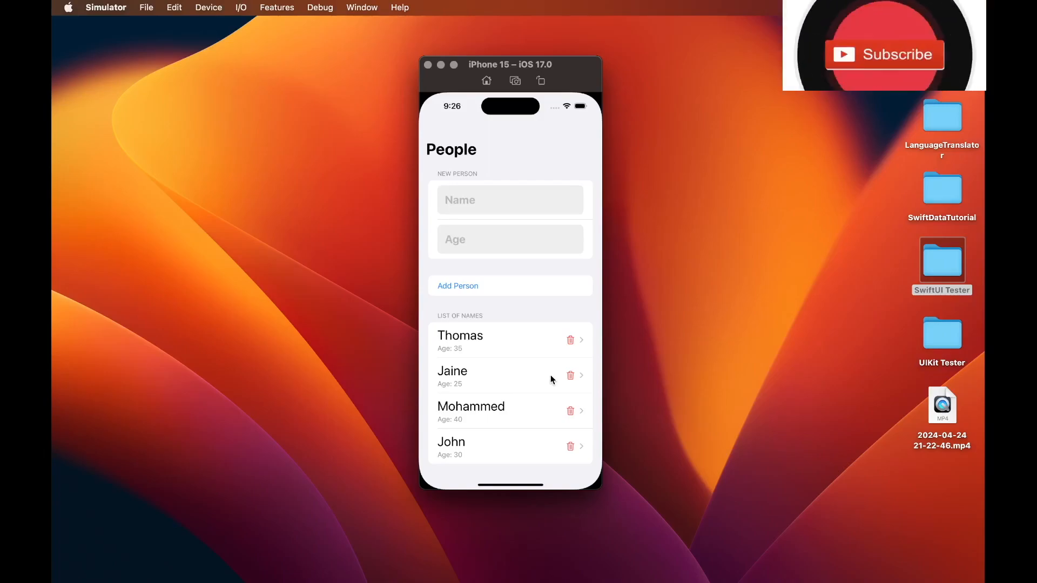
{"action": "left_click", "coordinate": [883, 54]}
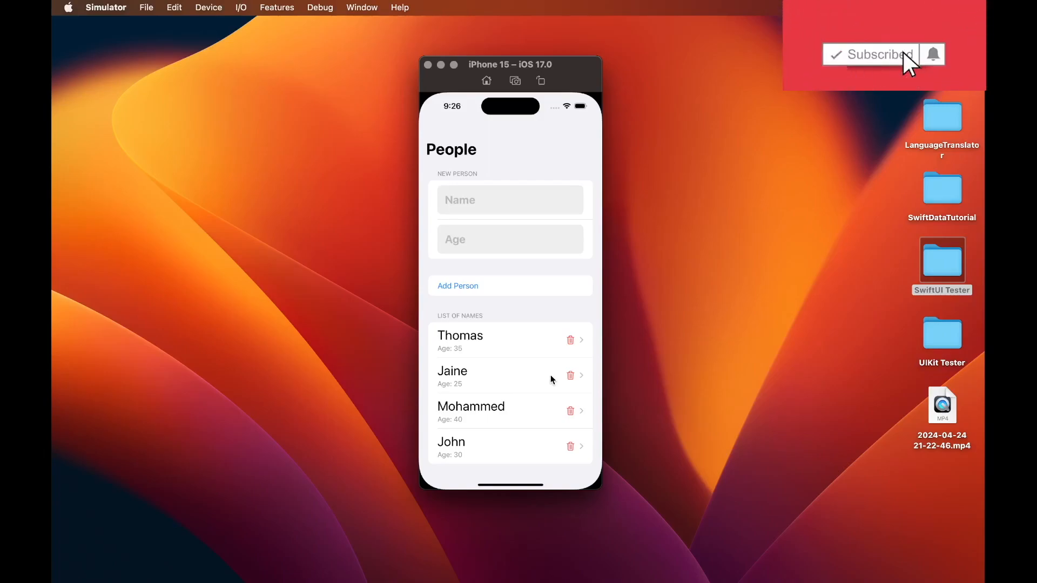
{"action": "mouse_move", "coordinate": [933, 60]}
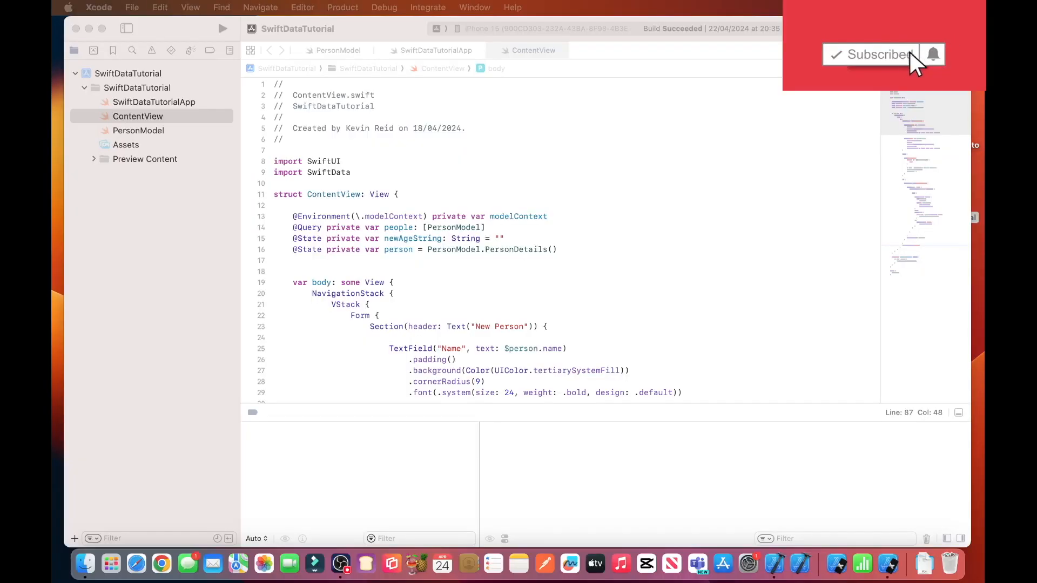
Bring Xcode forward and show the Project Navigator's New File / New Group menu
{"action": "left_click", "coordinate": [880, 54]}
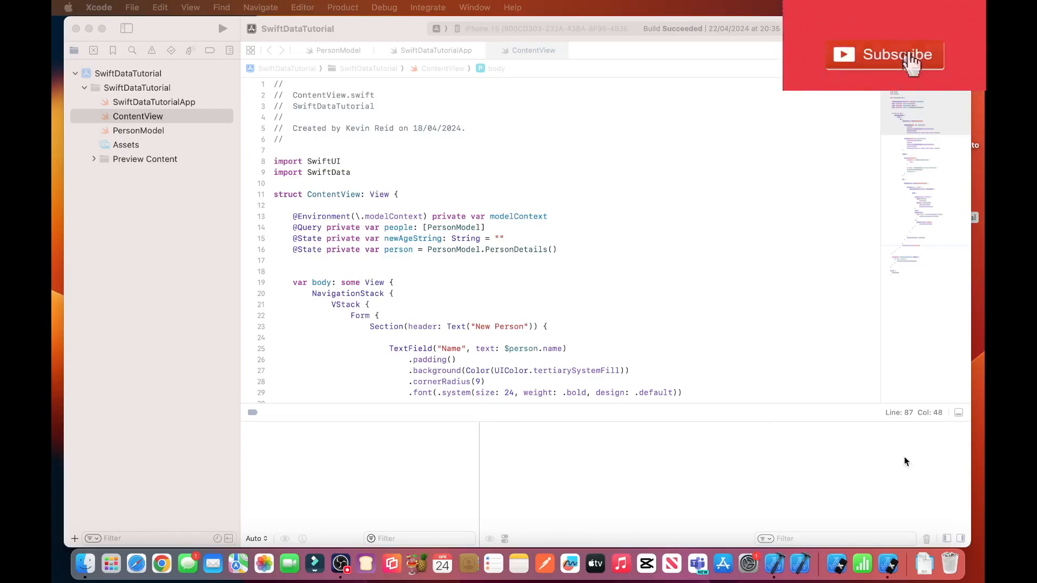
{"action": "left_click", "coordinate": [896, 54]}
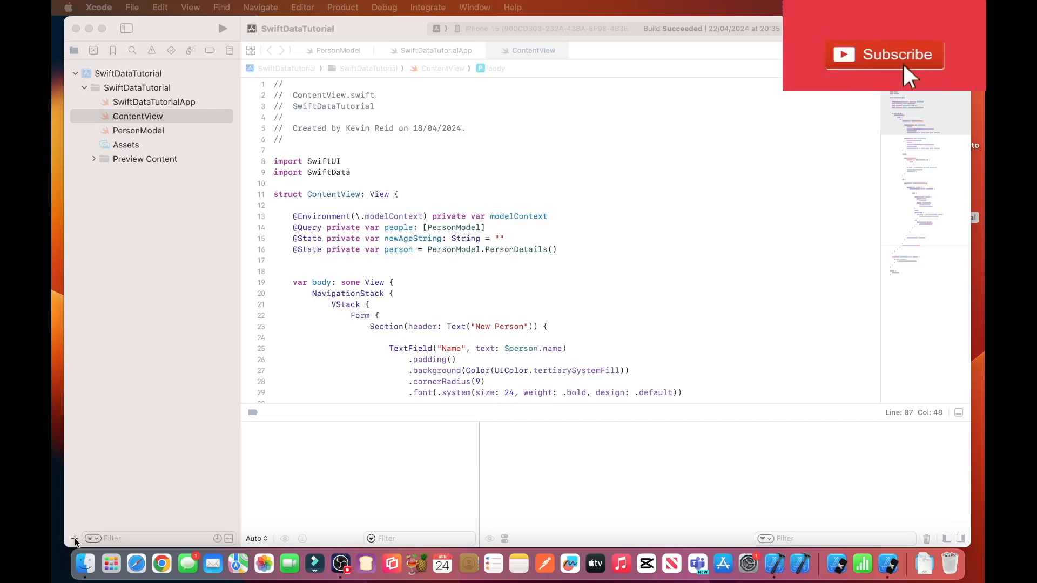
{"action": "left_click", "coordinate": [883, 54]}
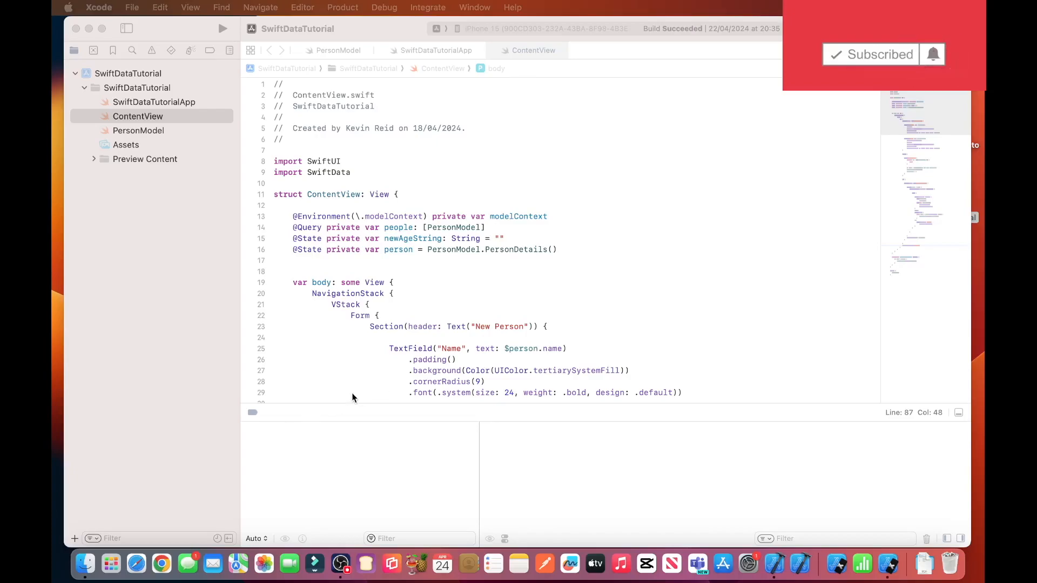
{"action": "mouse_move", "coordinate": [74, 542]}
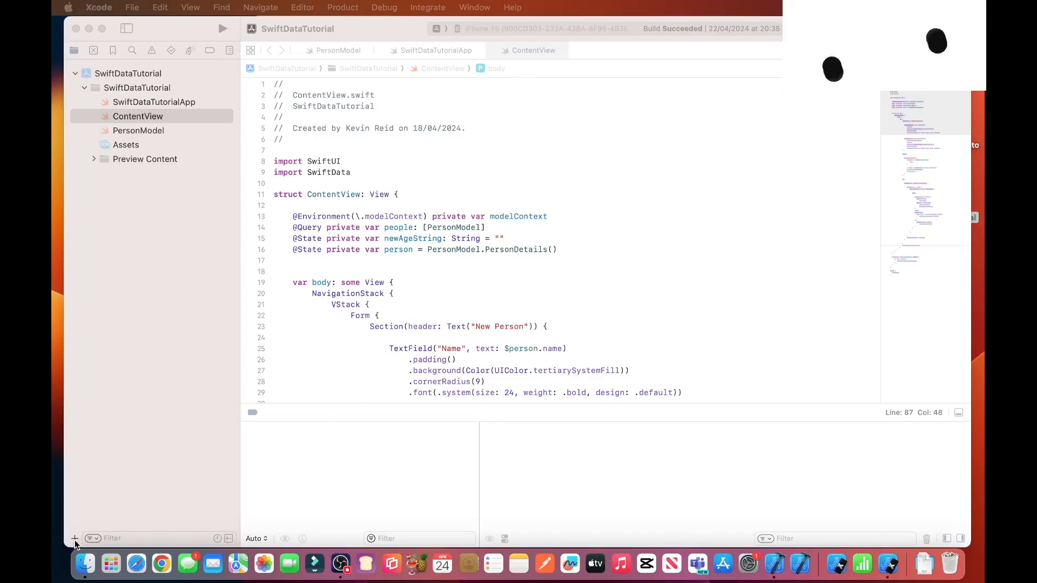
{"action": "left_click", "coordinate": [74, 539]}
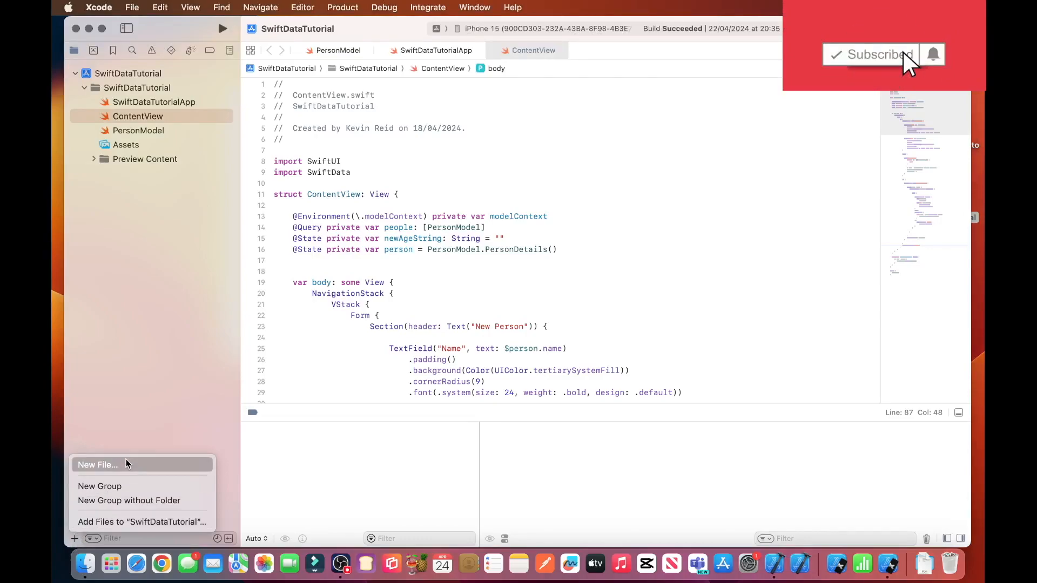
Create a new SwiftUI View file named EditView in SwiftDataTutorial
{"action": "left_click", "coordinate": [97, 465]}
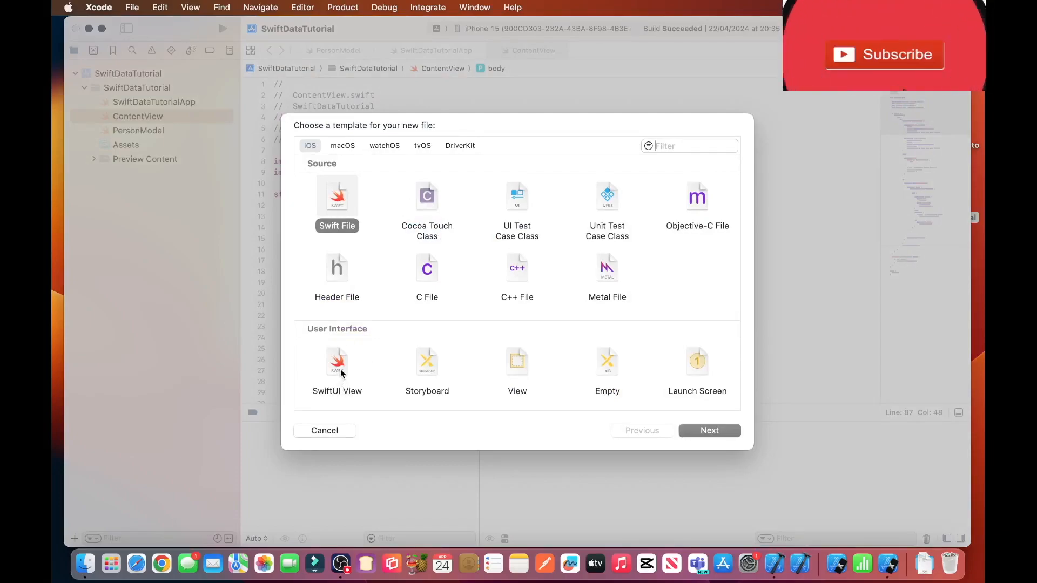
{"action": "left_click", "coordinate": [336, 362]}
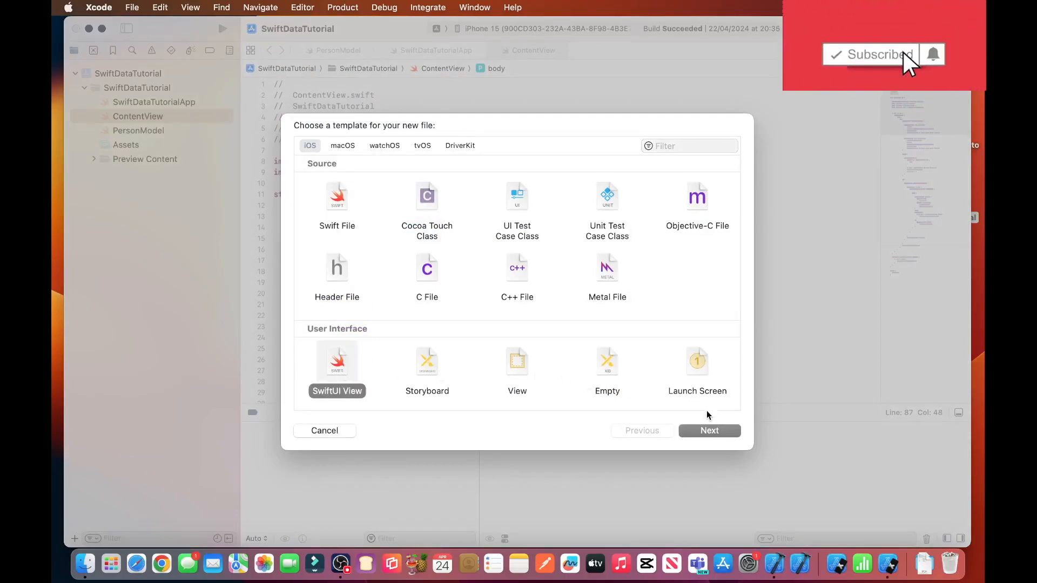
{"action": "left_click", "coordinate": [708, 430]}
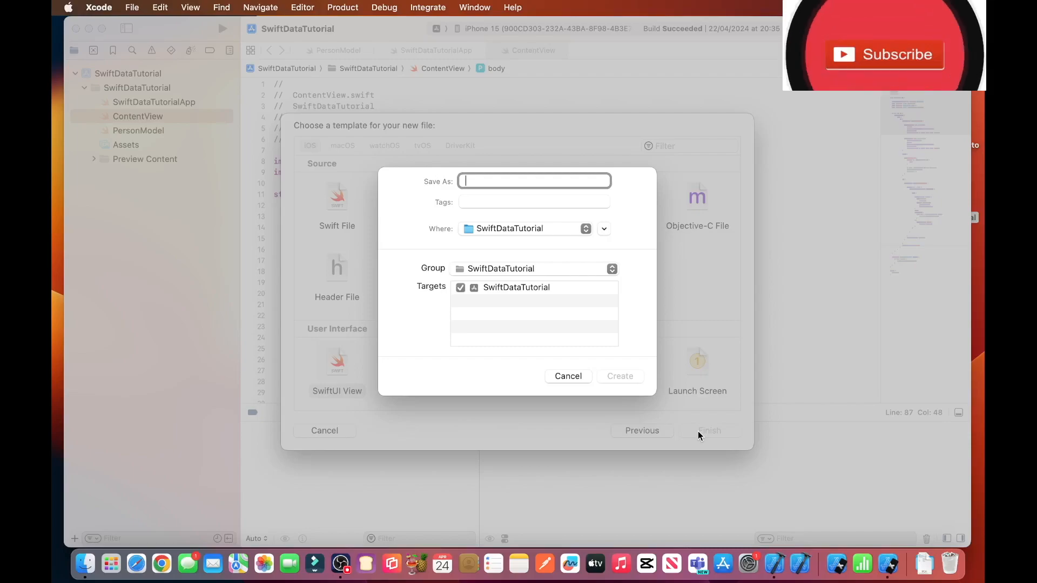
{"action": "left_click", "coordinate": [881, 54]}
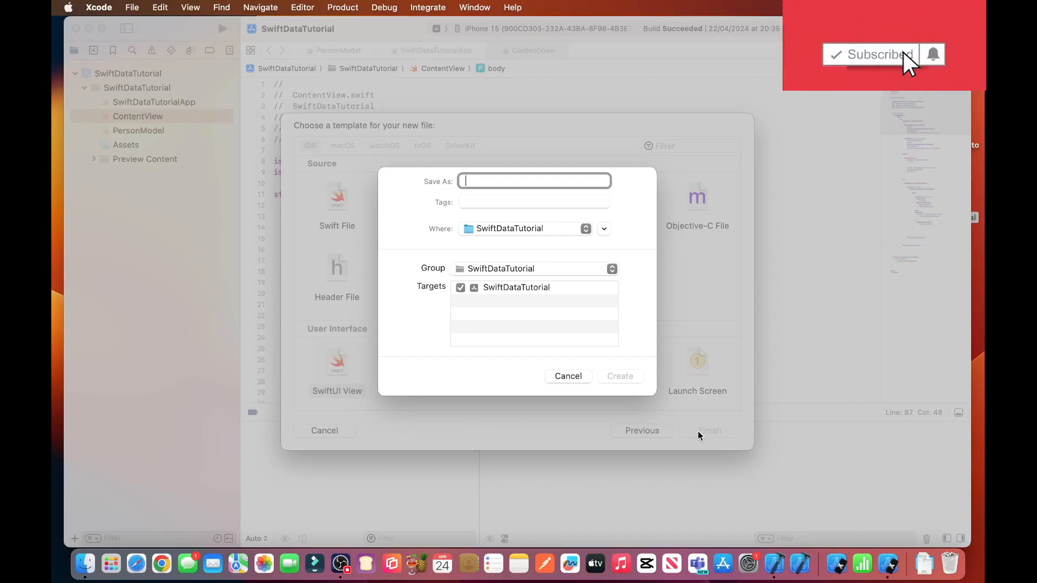
{"action": "type", "text": "EditView"}
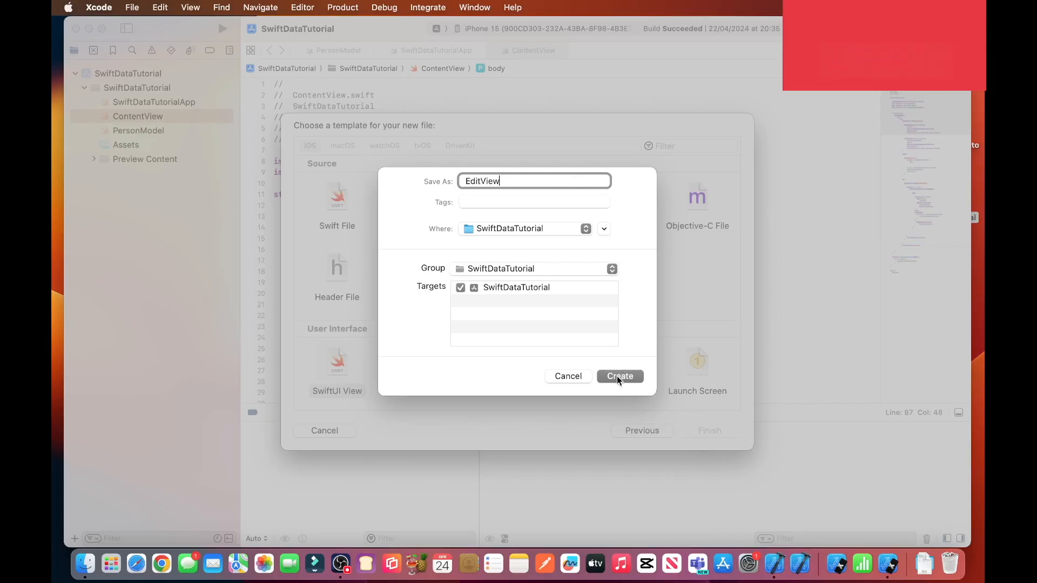
{"action": "left_click", "coordinate": [619, 376]}
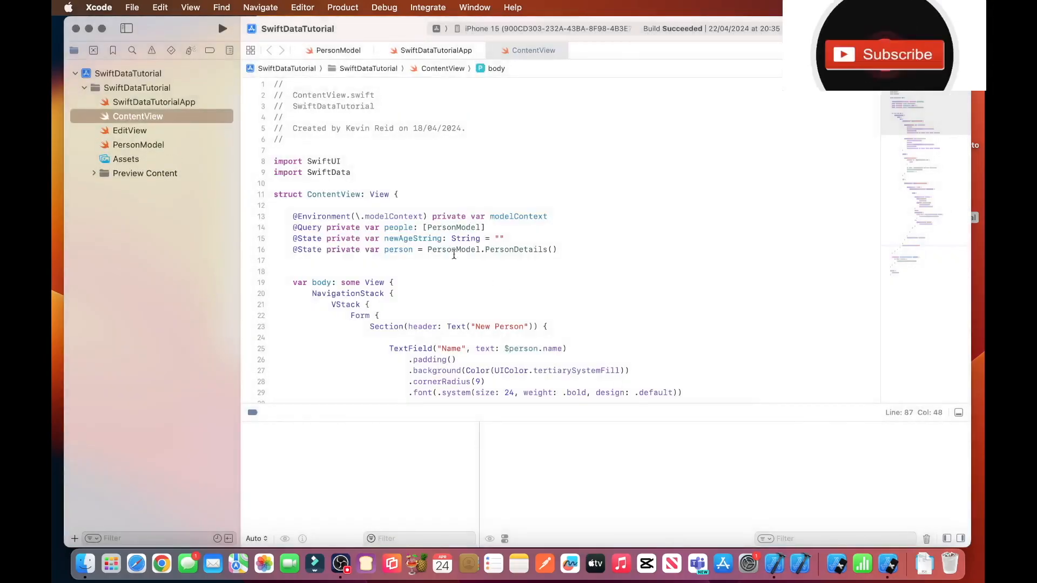
{"action": "left_click", "coordinate": [130, 130]}
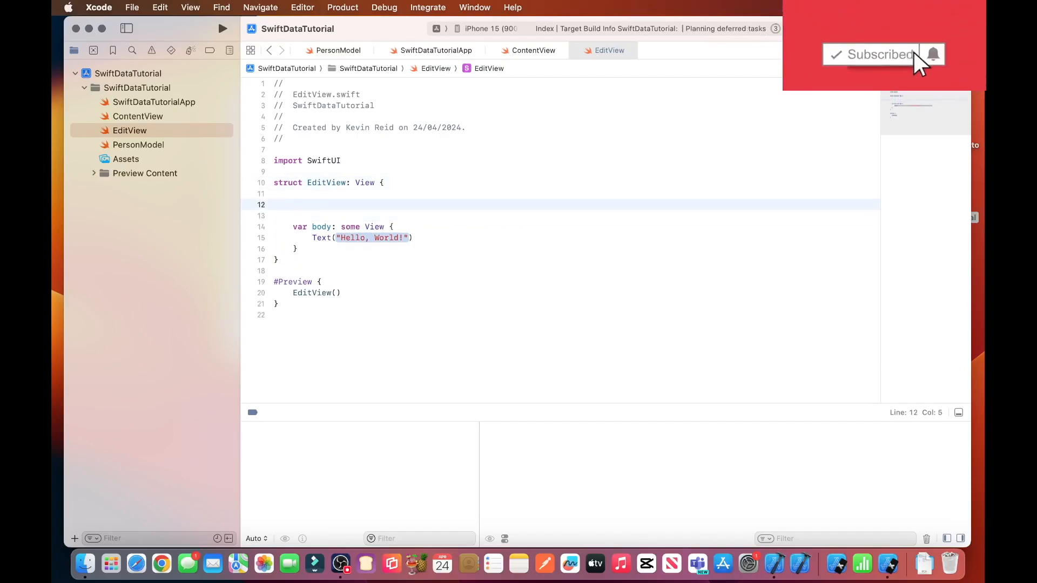
{"action": "type", "text": "@S"}
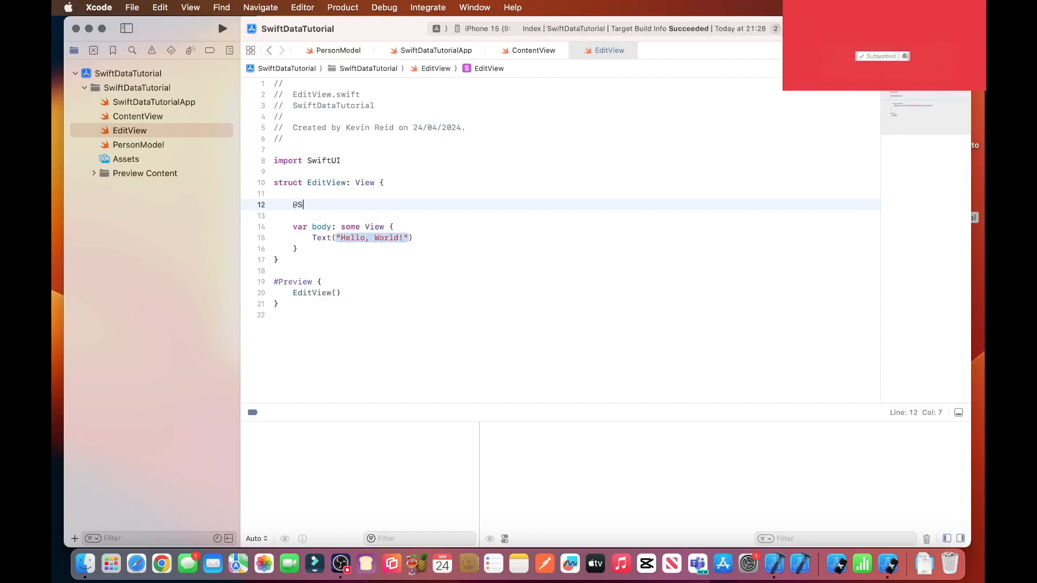
{"action": "type", "text": "tate"}
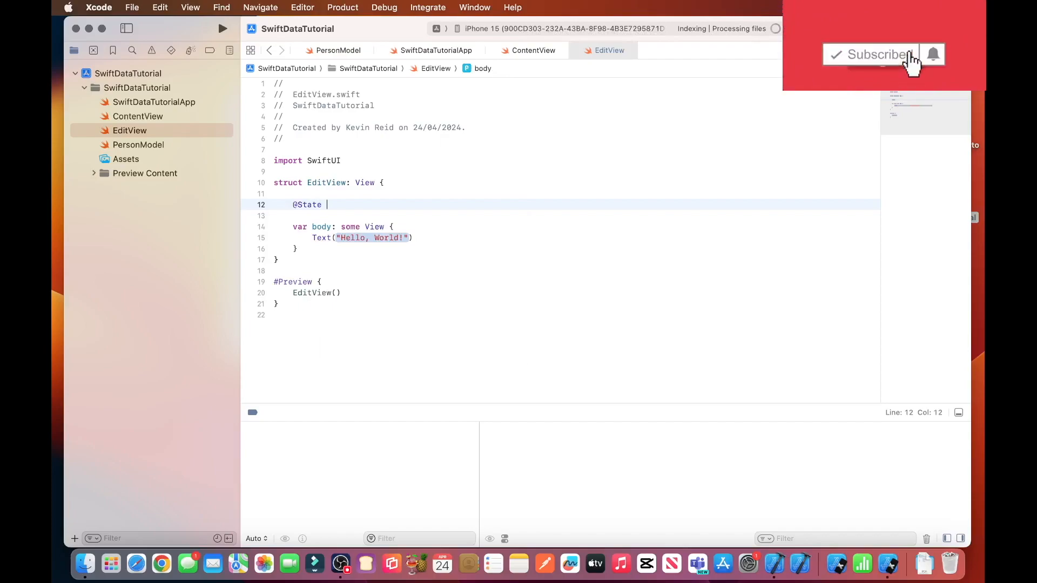
{"action": "type", "text": "var person:"}
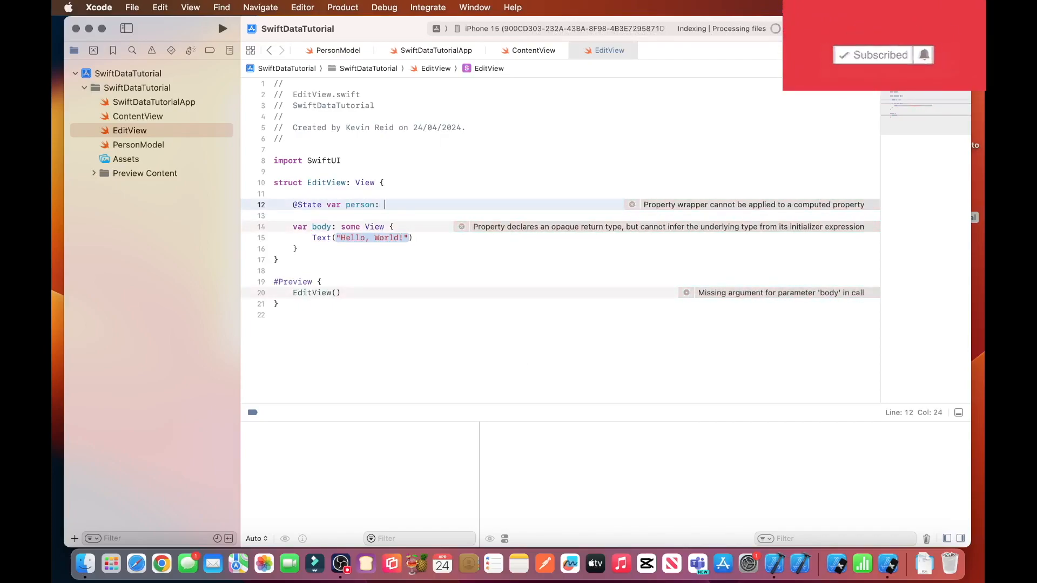
{"action": "type", "text": "PersonModel"}
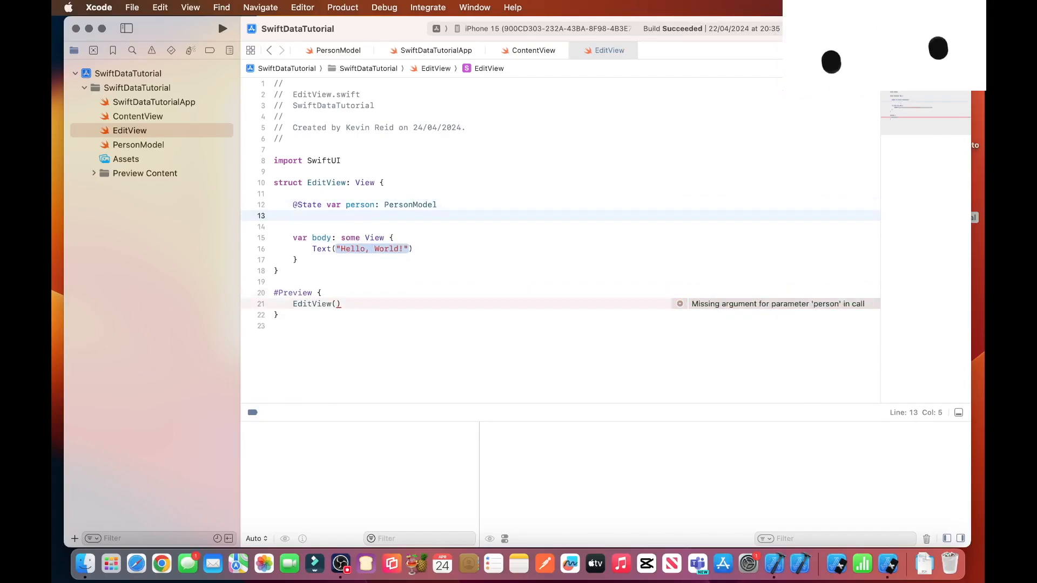
{"action": "type", "text": "@"}
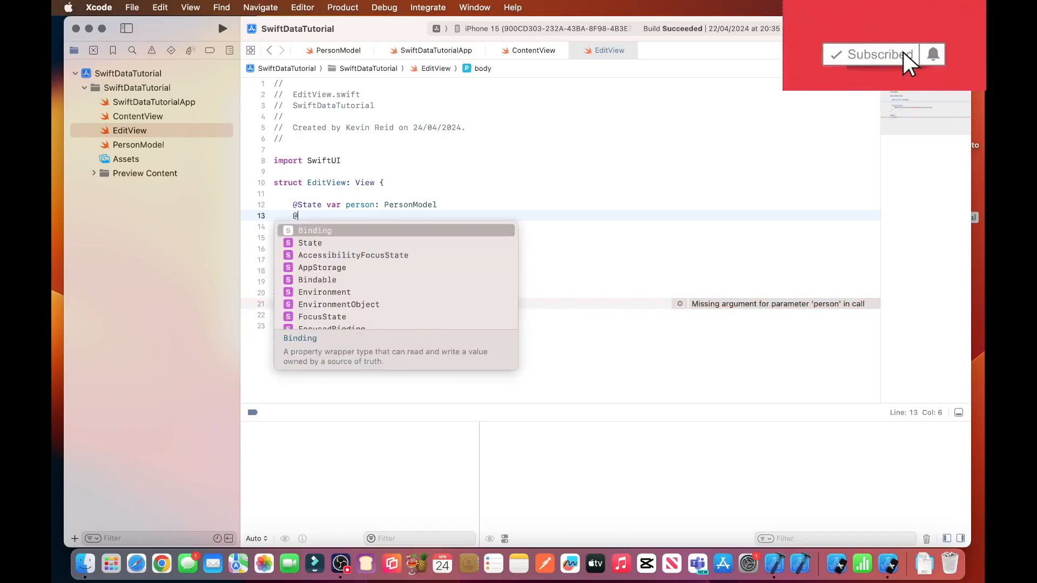
{"action": "type", "text": "Environment("}
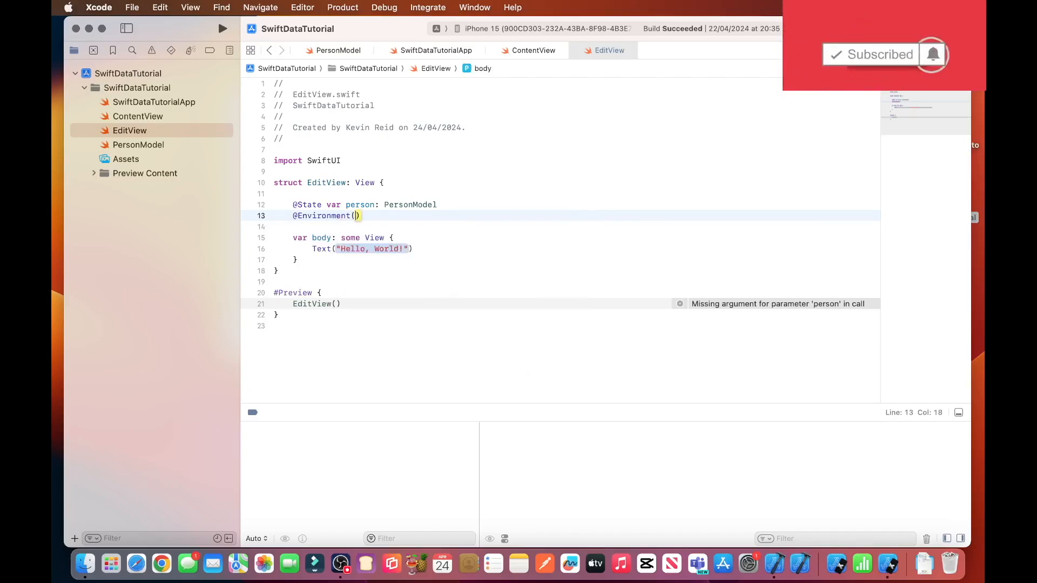
{"action": "type", "text": "\\.dismiss"}
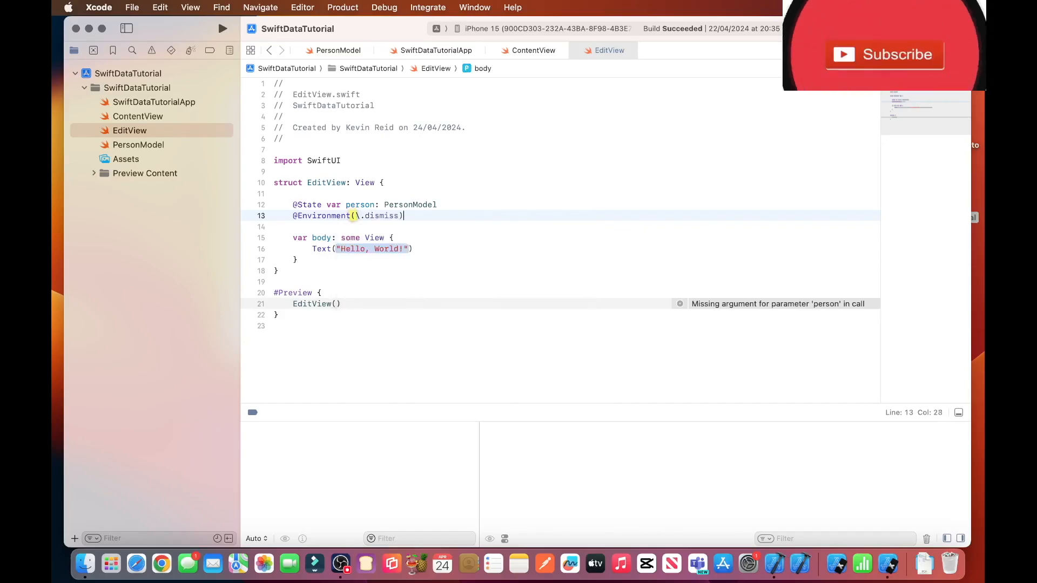
{"action": "type", "text": "var"}
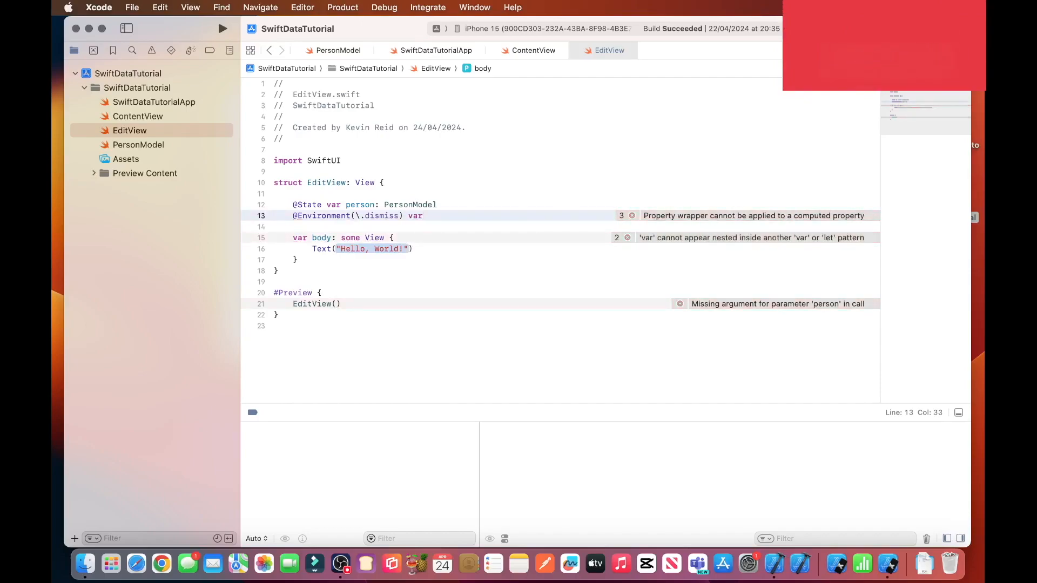
{"action": "type", "text": "di"}
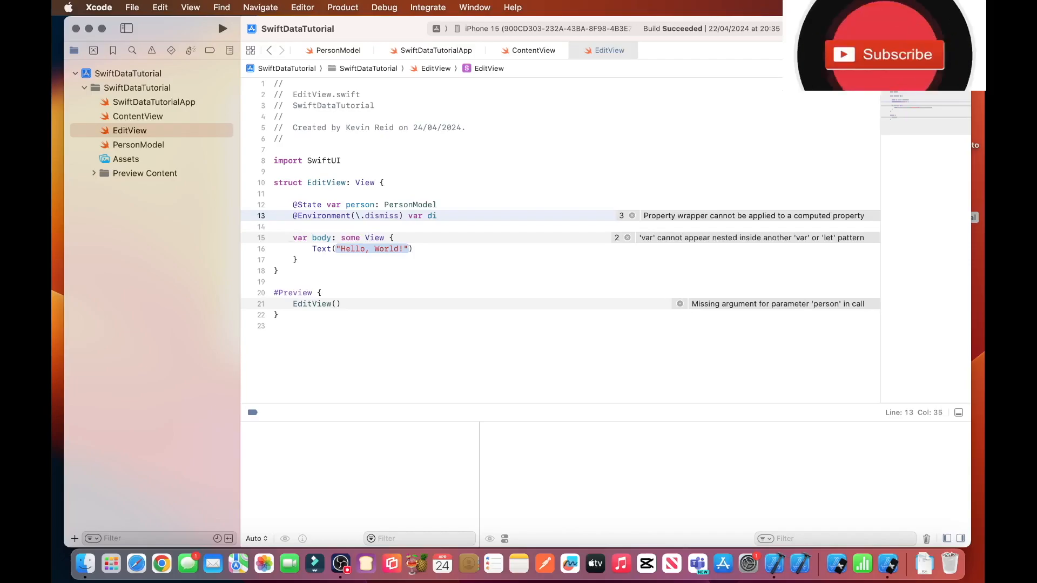
{"action": "type", "text": "smiss"}
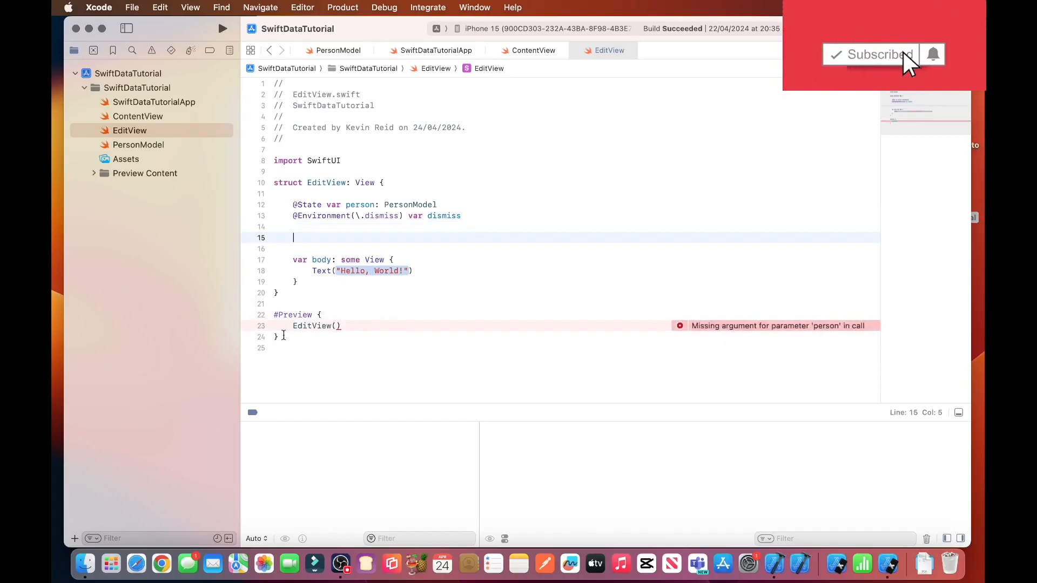
{"action": "mouse_move", "coordinate": [922, 63]}
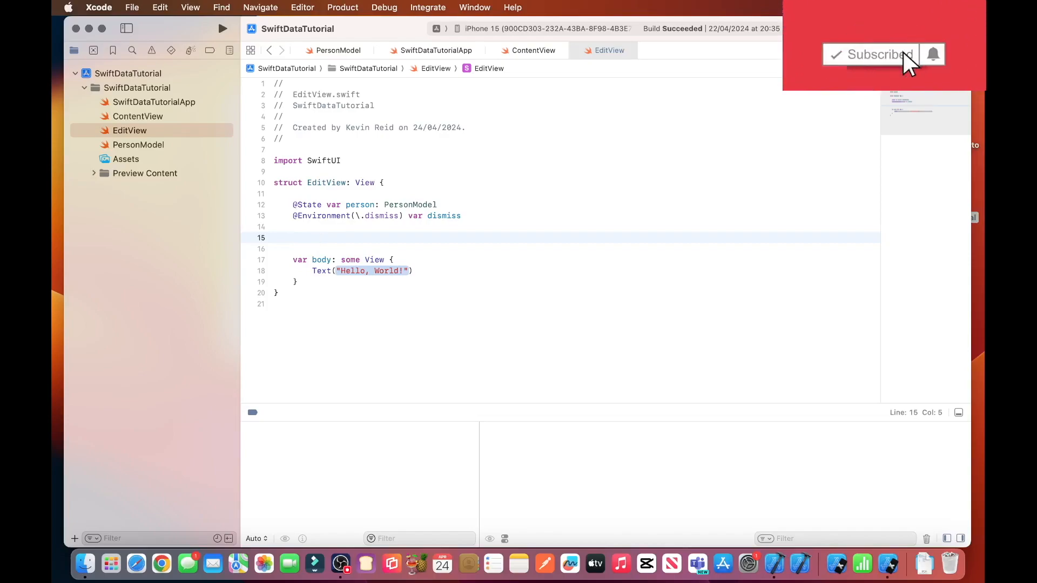
Type var ageString: String { String(person.age) } below the dismiss property
{"action": "type", "text": "var"}
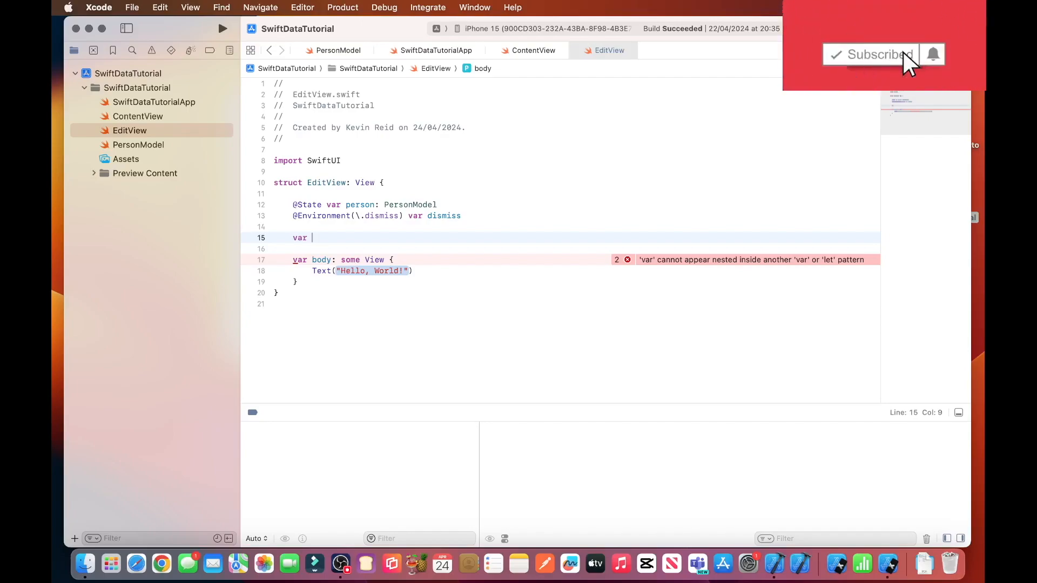
{"action": "type", "text": "ageSr"}
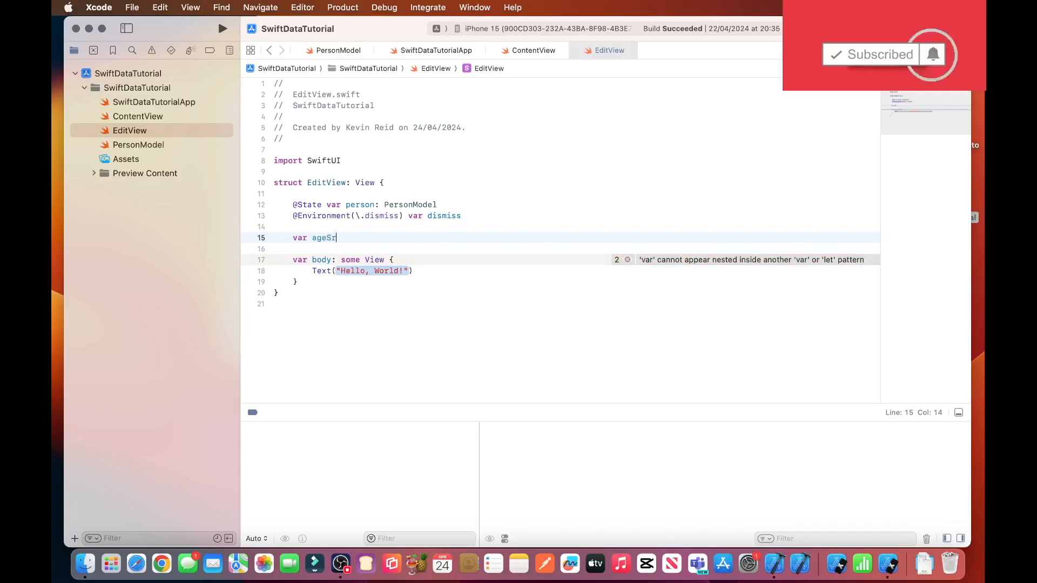
{"action": "type", "text": "ing"}
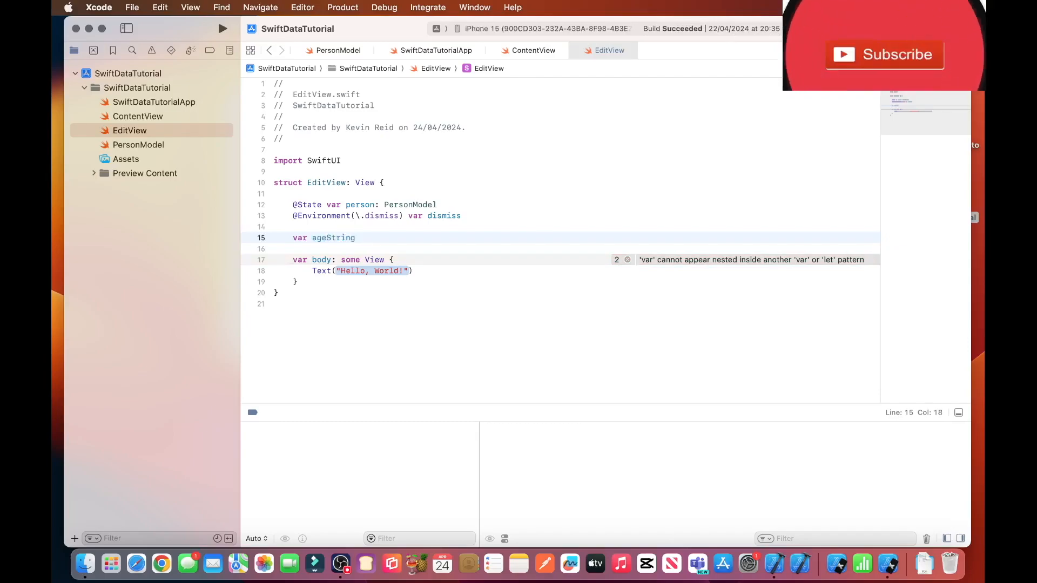
{"action": "type", "text": ": Stronig"}
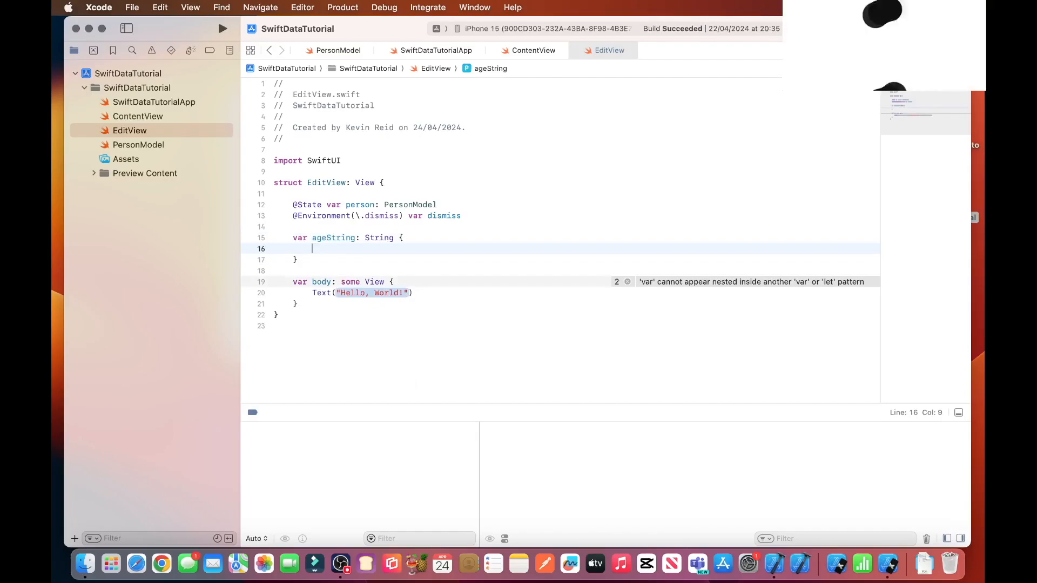
{"action": "type", "text": "S"}
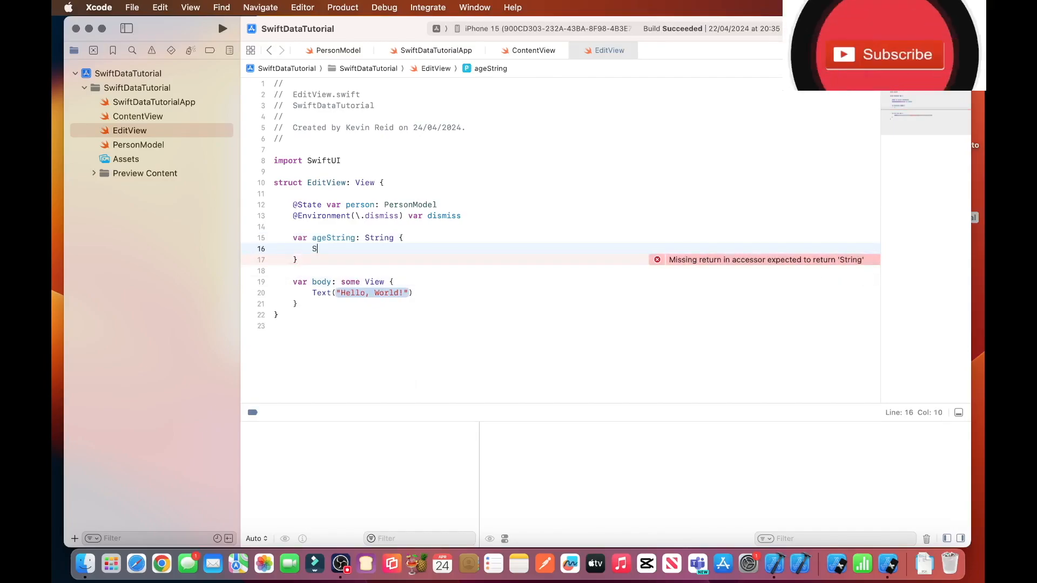
{"action": "type", "text": "tring(p"}
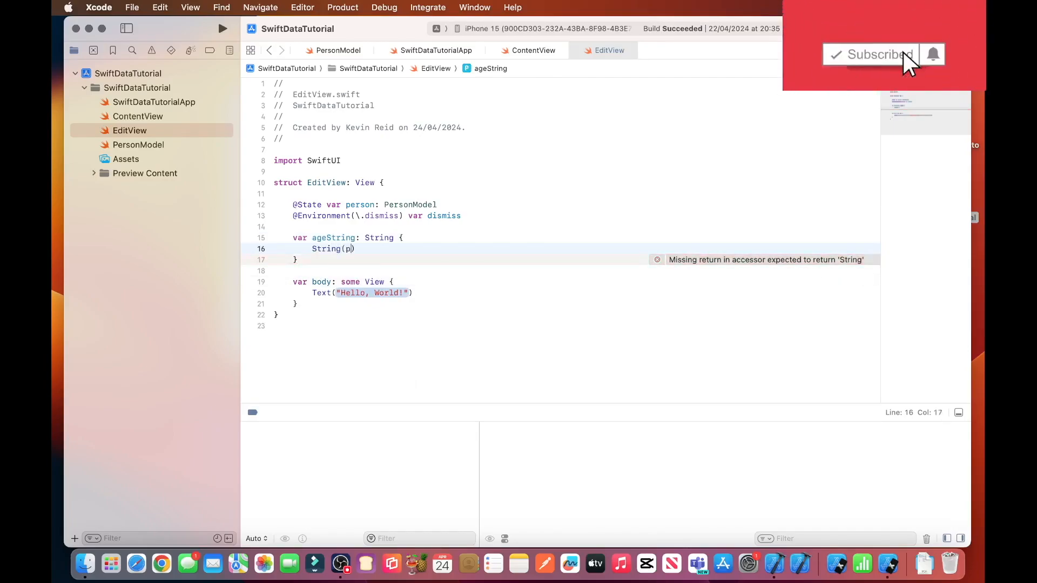
{"action": "type", "text": "erson."}
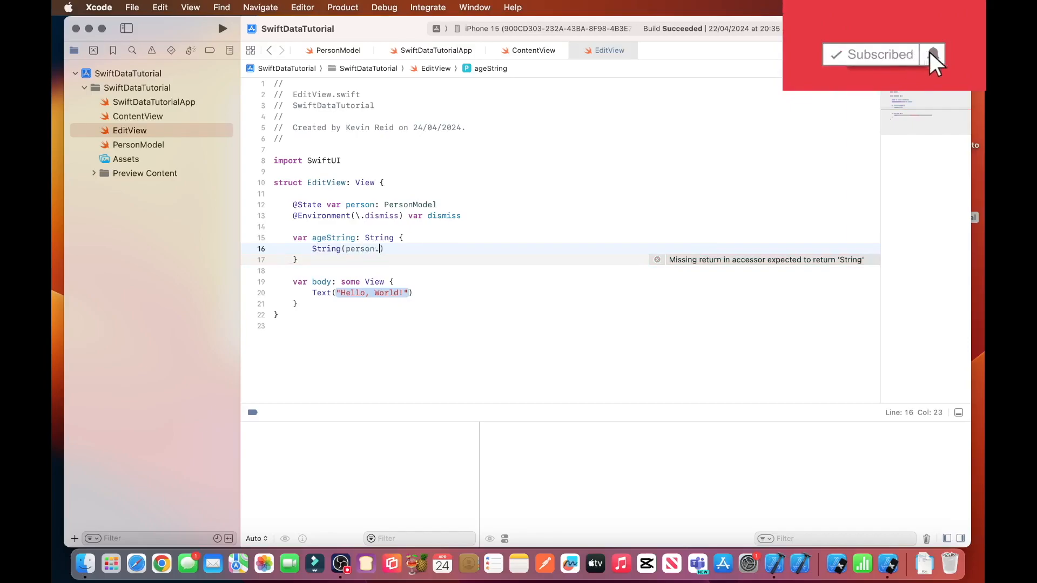
{"action": "type", "text": "age)"}
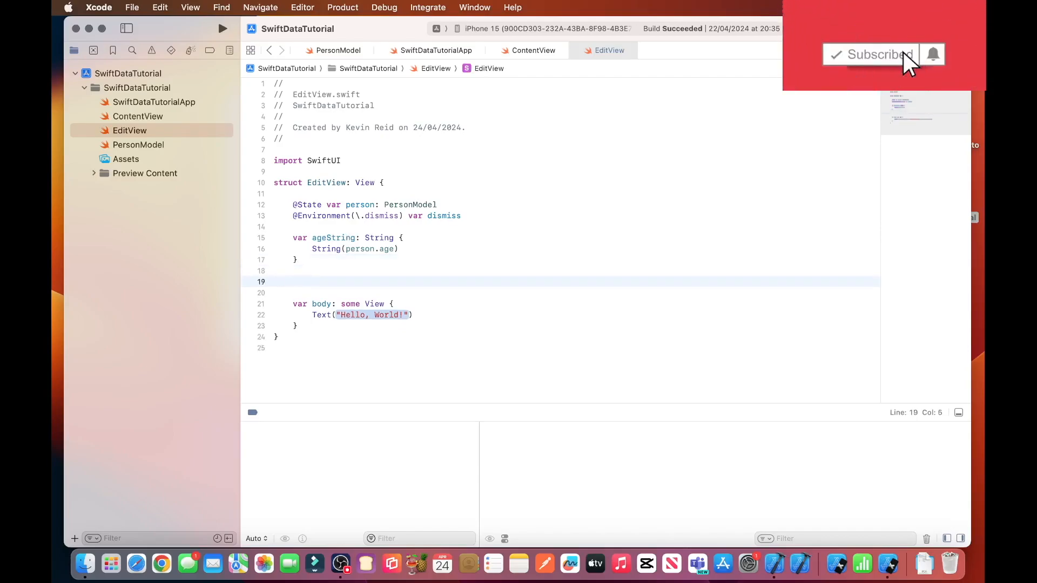
Declare var ageBinding: Binding<String> and begin its Binding<String> initializer
{"action": "type", "text": "v"}
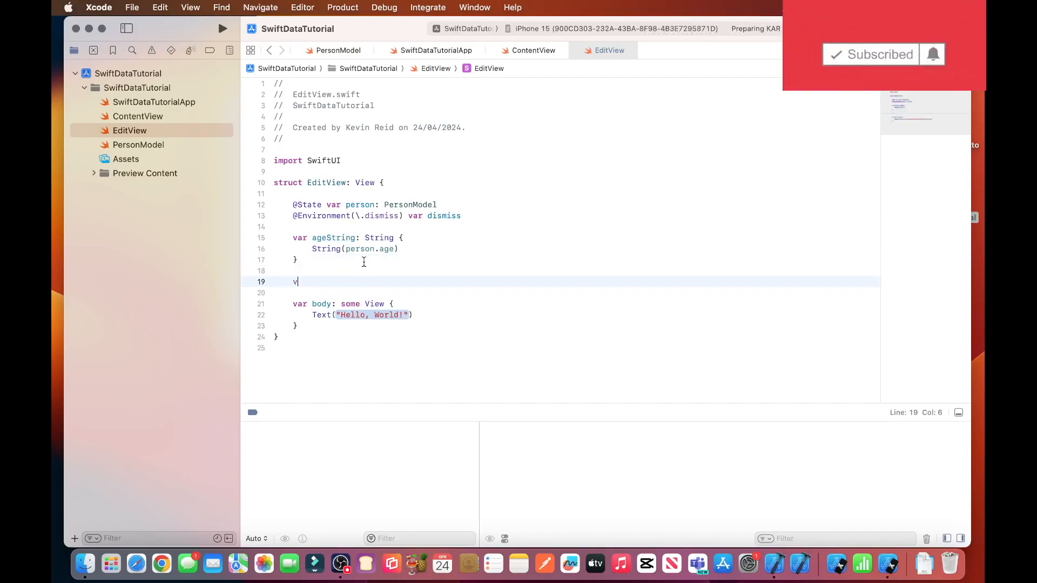
{"action": "type", "text": "e"}
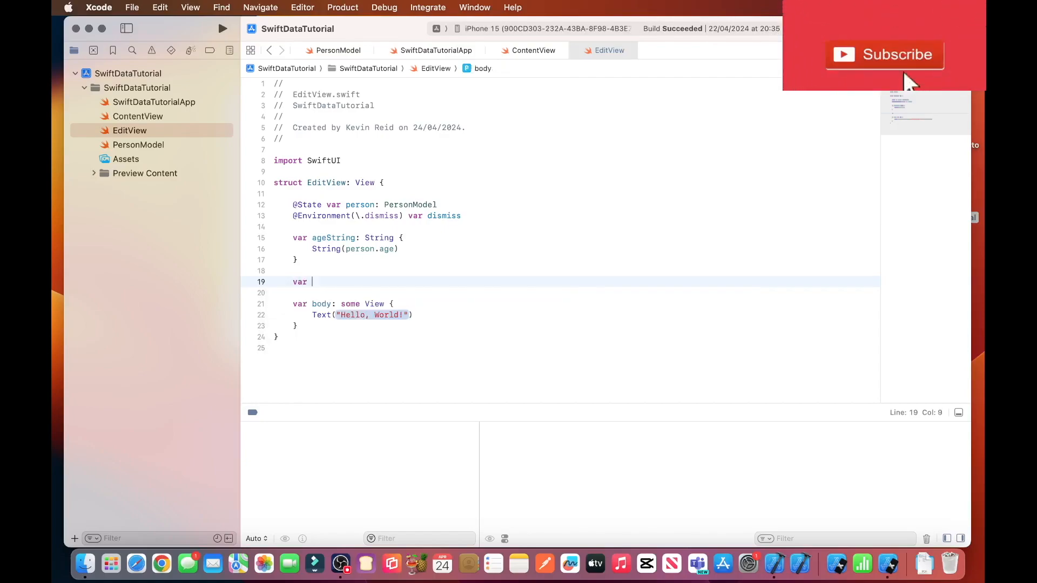
{"action": "type", "text": "ageBin"}
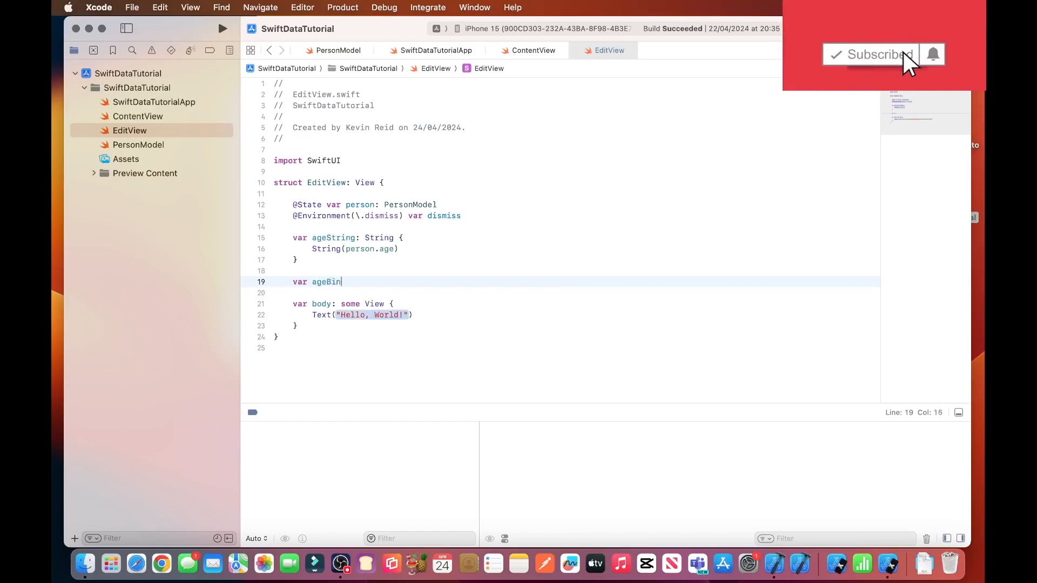
{"action": "type", "text": "ding:"}
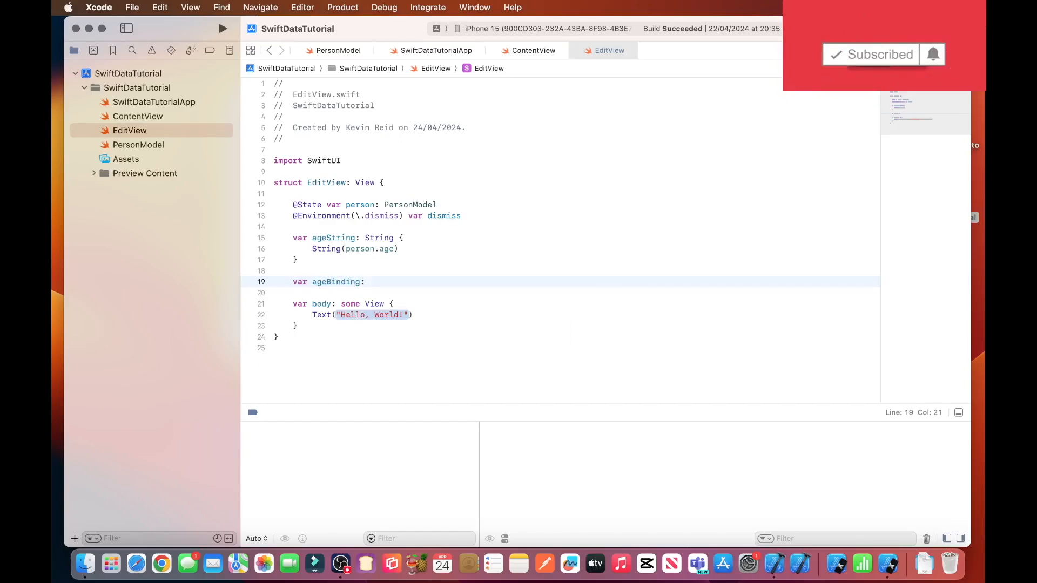
{"action": "type", "text": "Binding"}
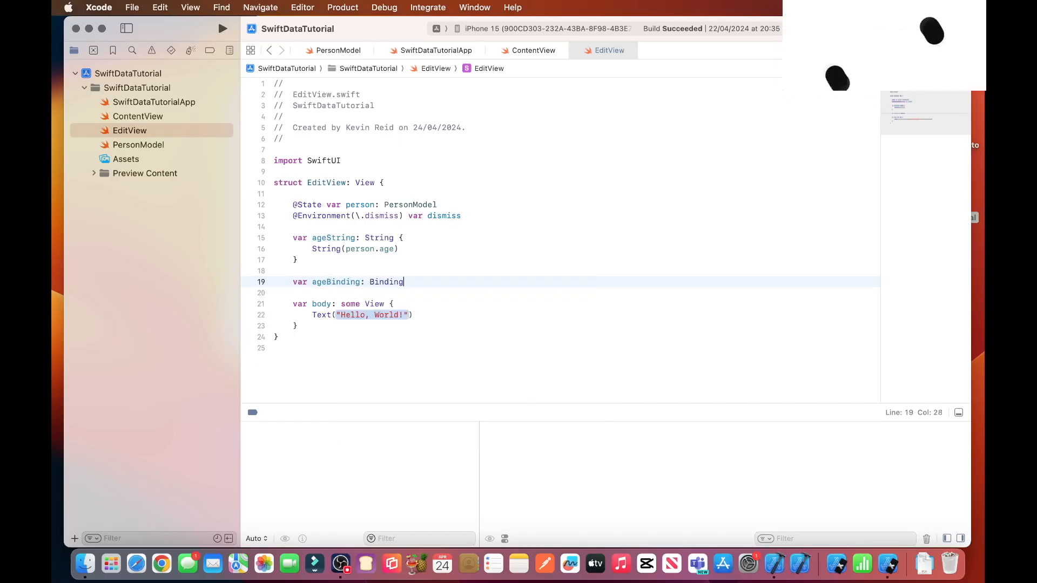
{"action": "type", "text": "<String>"}
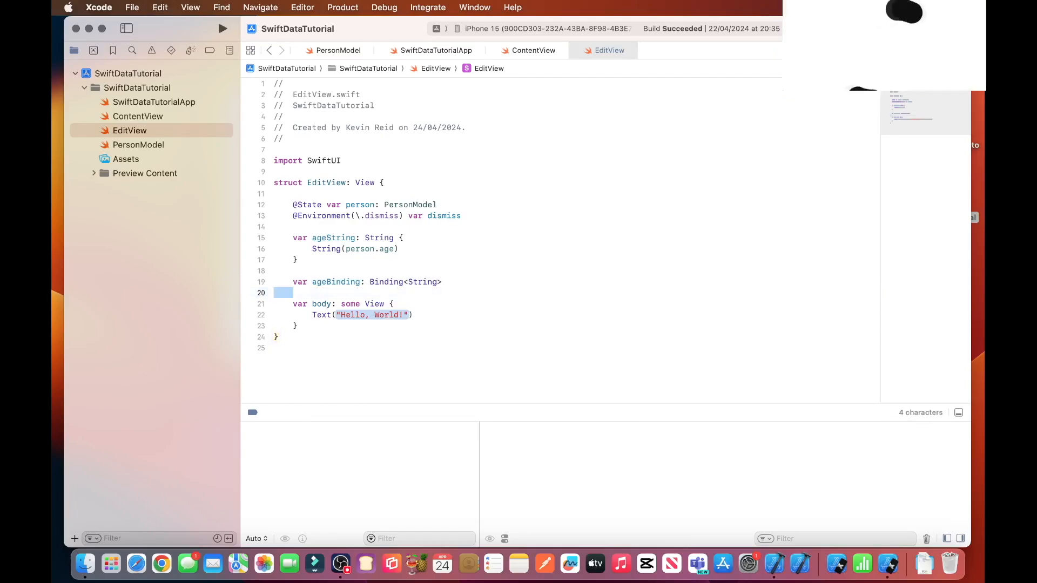
{"action": "type", "text": "{"}
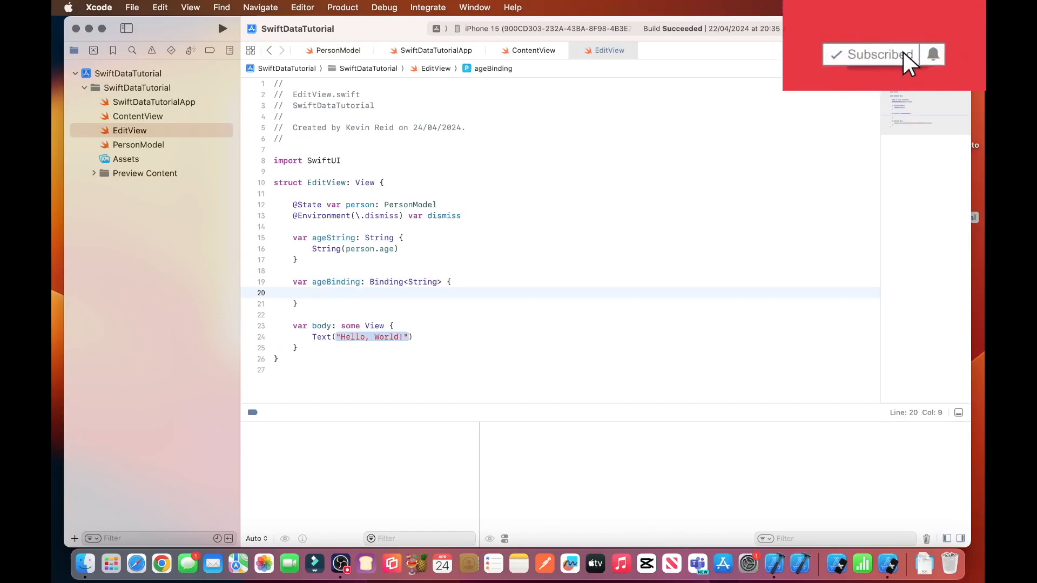
{"action": "type", "text": "Binding"}
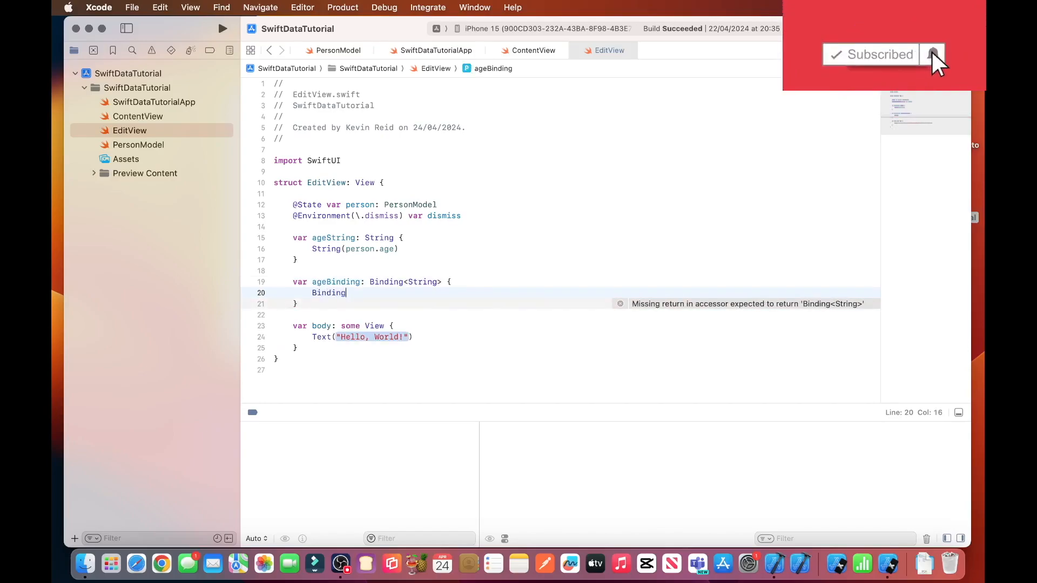
{"action": "type", "text": "<Str"}
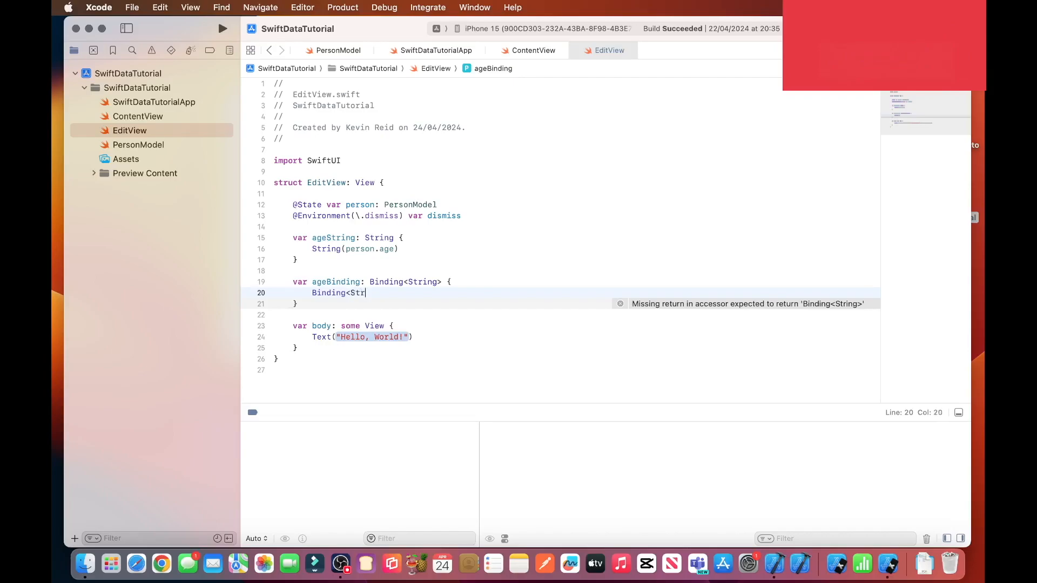
{"action": "type", "text": "ing>("}
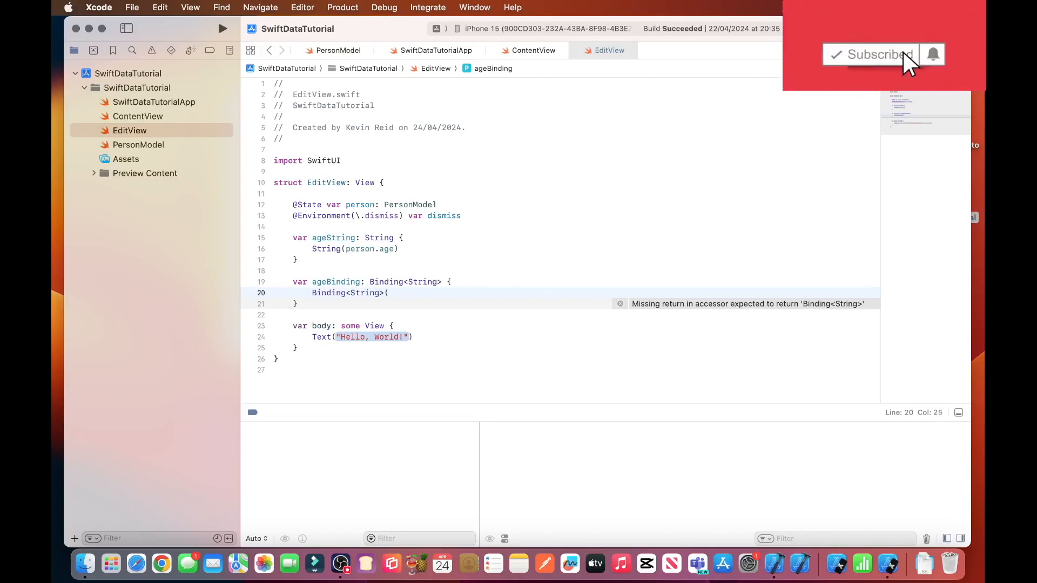
Write the getter get.ageString and setter self.person.age = Int($0) ?? 0
{"action": "type", "text": "get: {"}
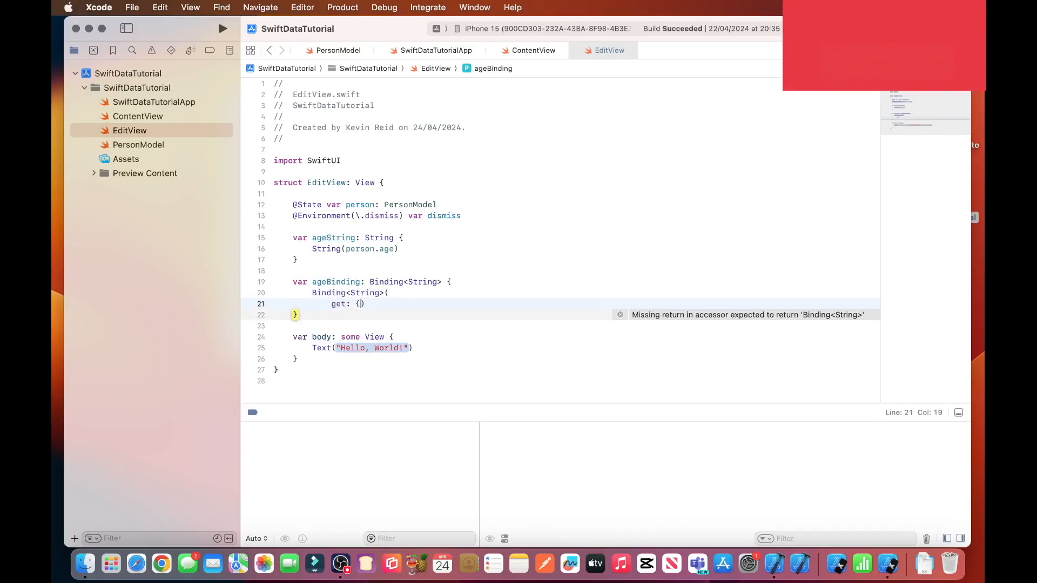
{"action": "type", "text": "get"}
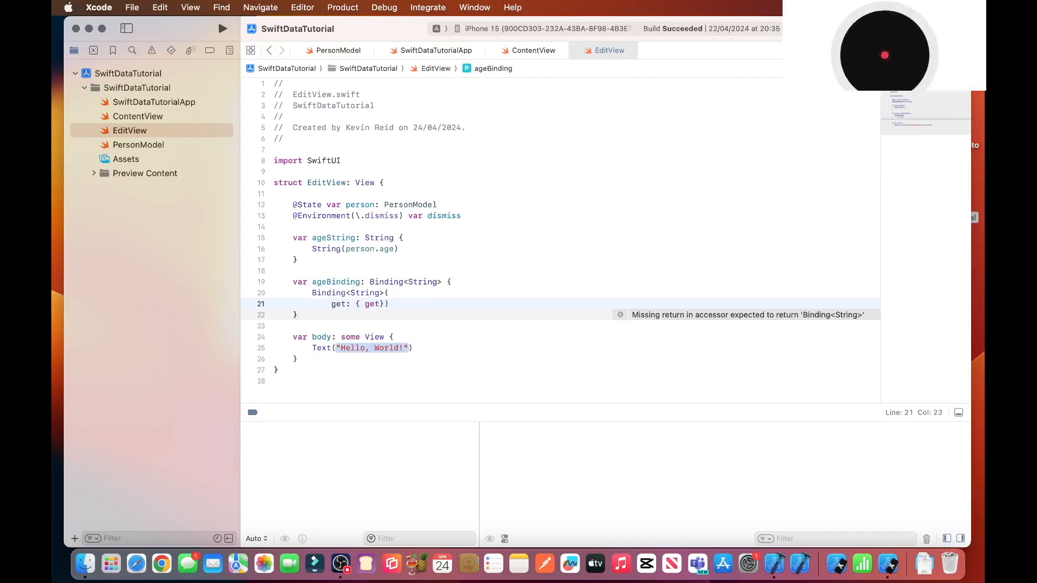
{"action": "type", "text": ".ageString"}
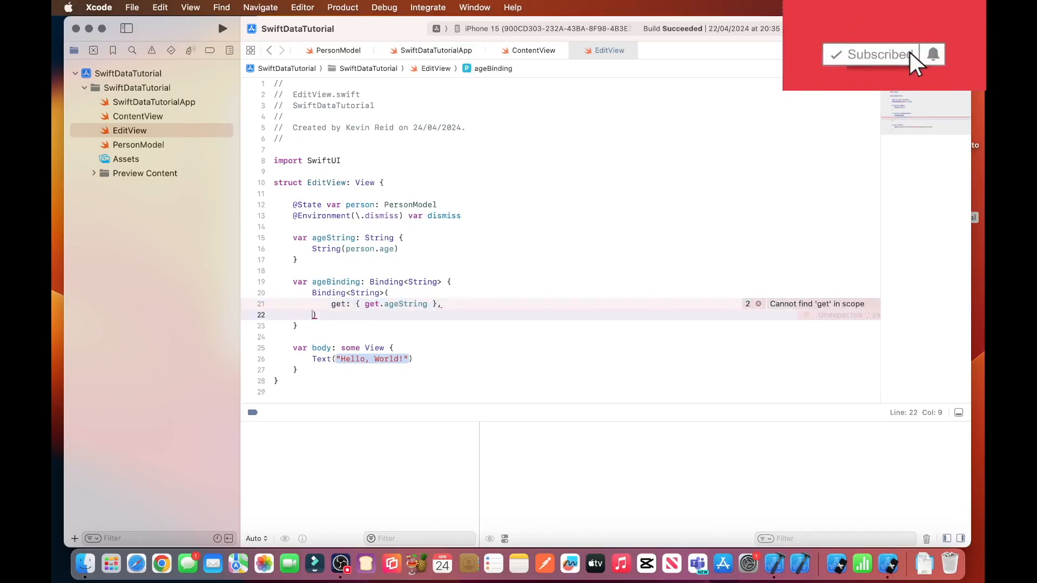
{"action": "type", "text": "set: { self.person"}
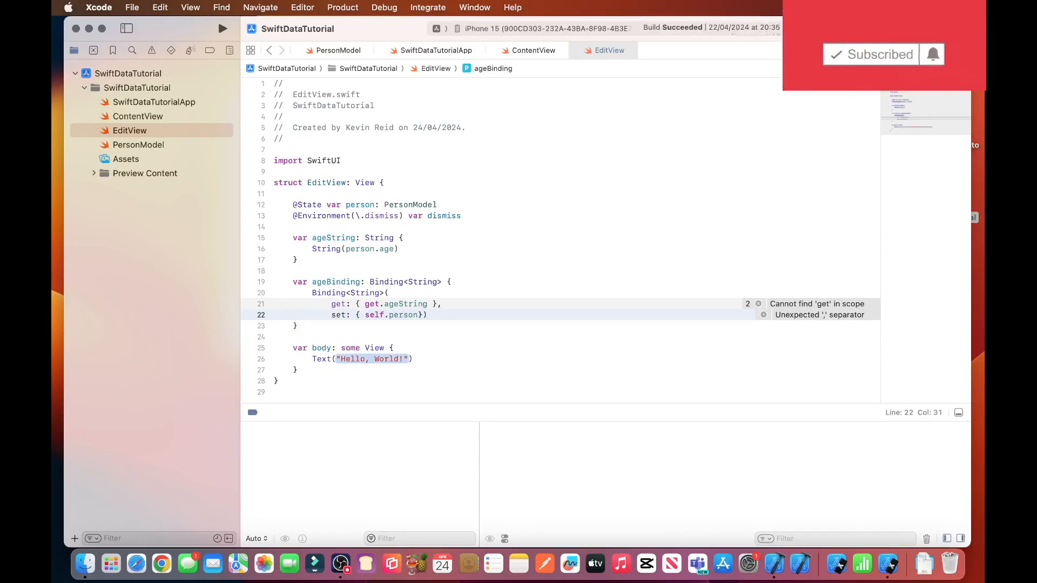
{"action": "type", "text": ".age ="}
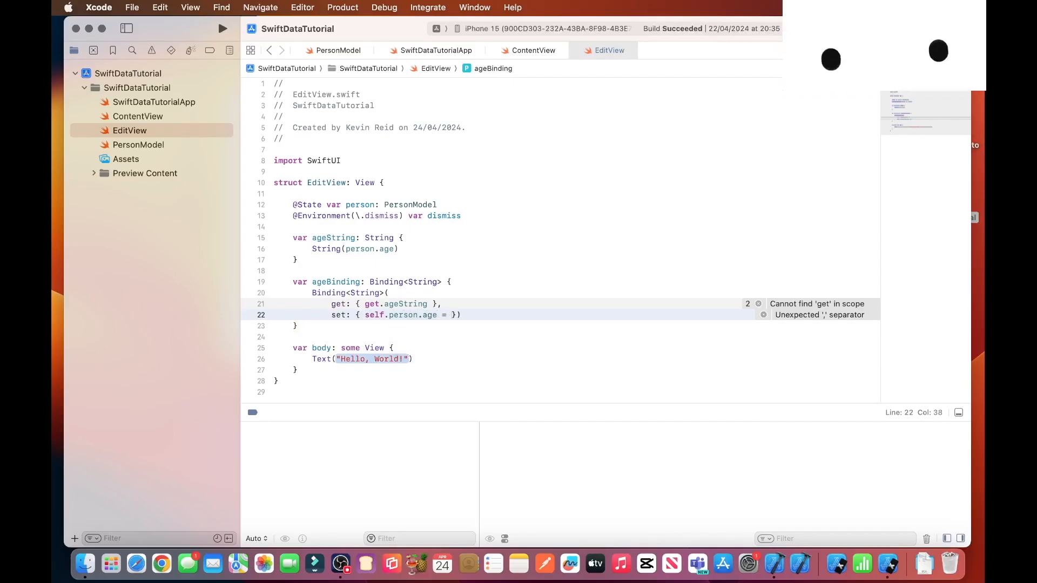
{"action": "type", "text": "Int("}
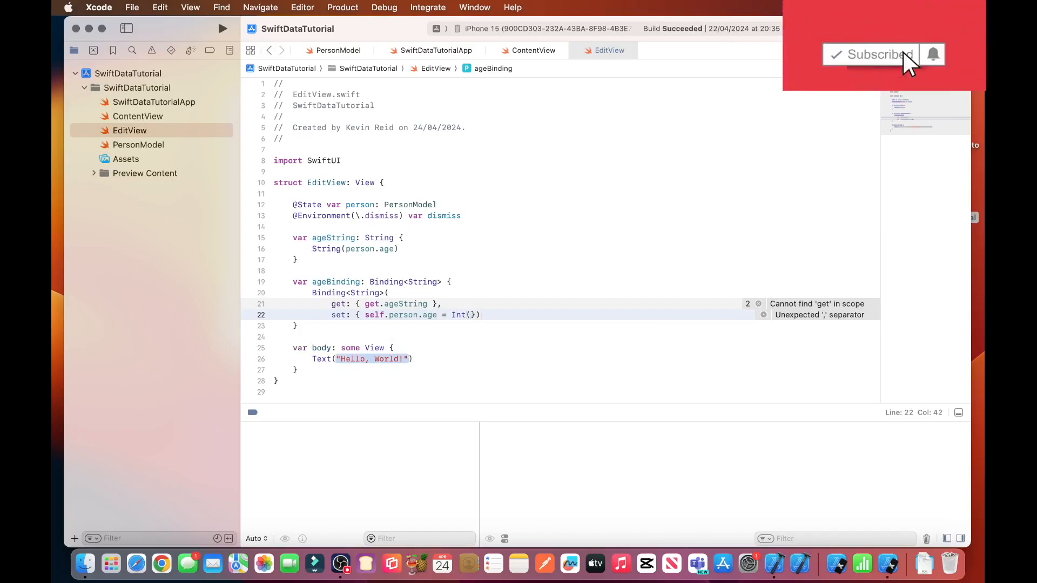
{"action": "type", "text": "$0) ?? 0"}
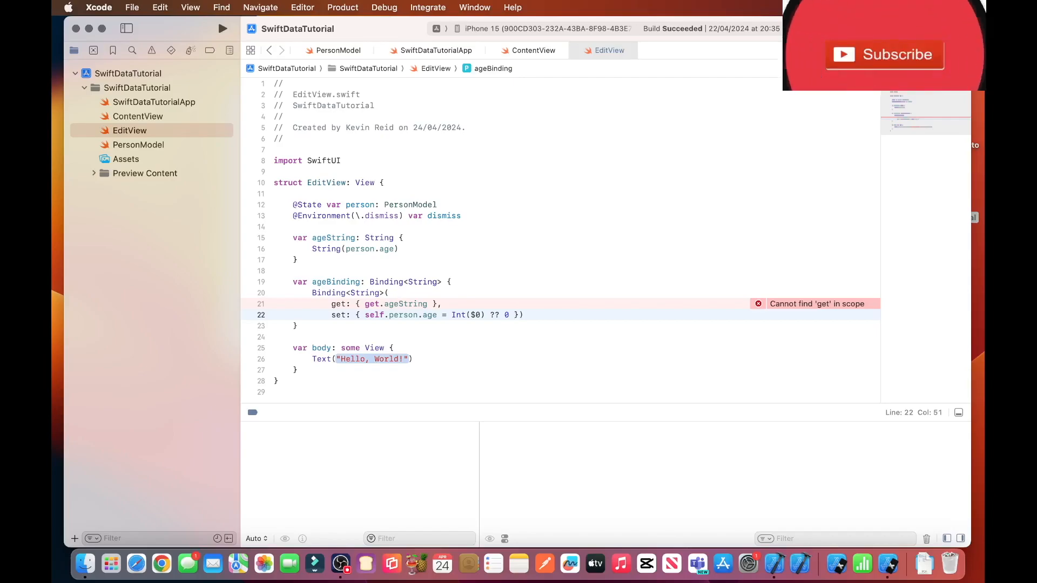
Move the Binding initializer's closing parenthesis from line 22 onto line 23
{"action": "left_click", "coordinate": [884, 54]}
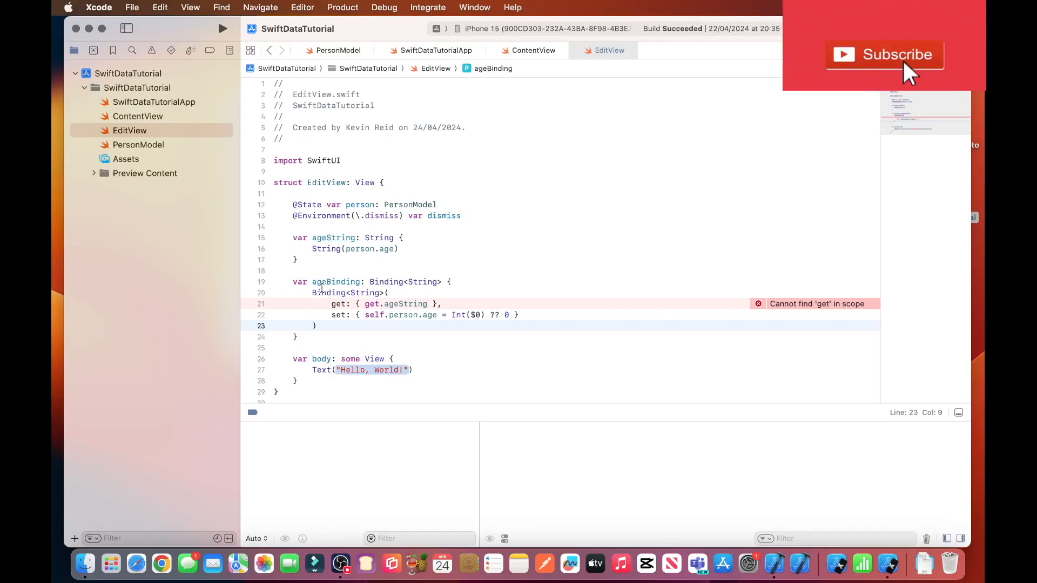
{"action": "left_click", "coordinate": [884, 54]}
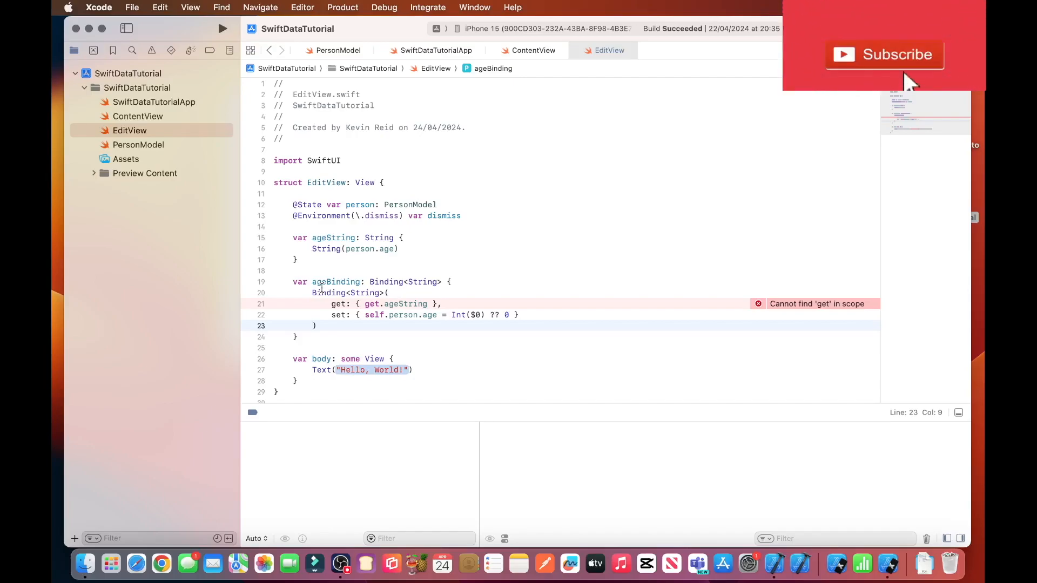
{"action": "left_click", "coordinate": [884, 54]}
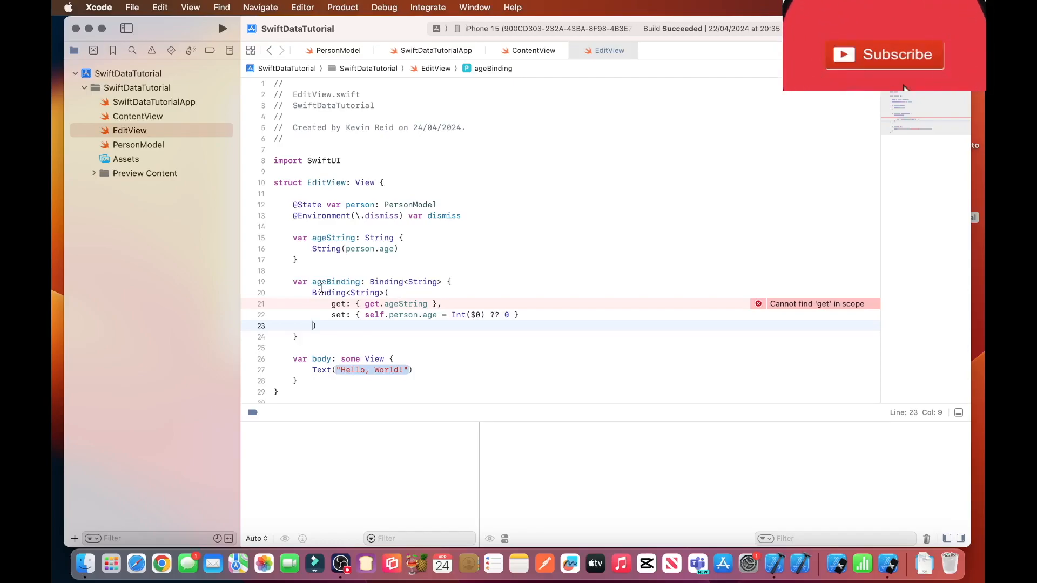
{"action": "left_click", "coordinate": [884, 54]}
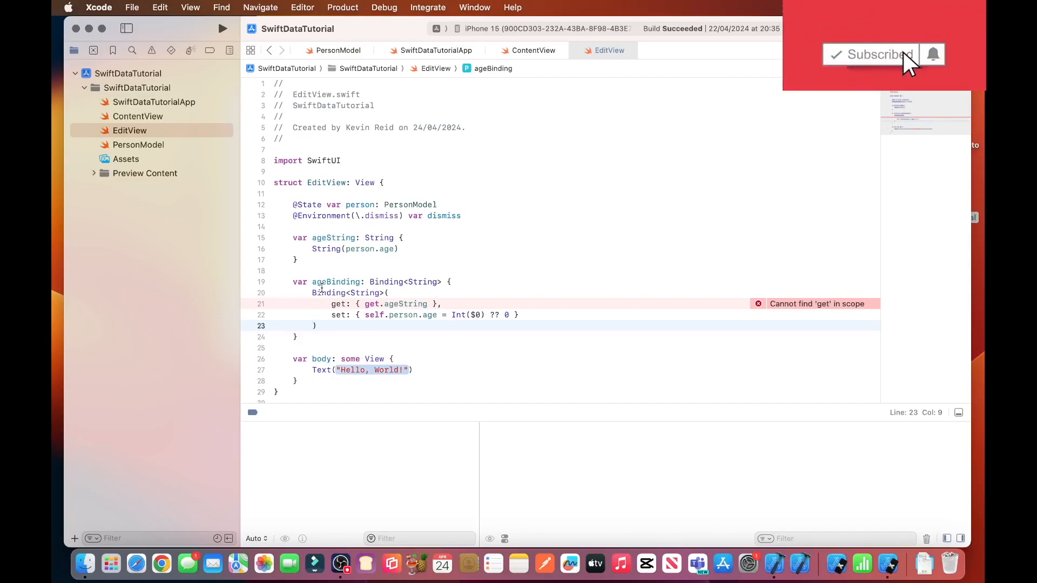
{"action": "mouse_move", "coordinate": [935, 60]}
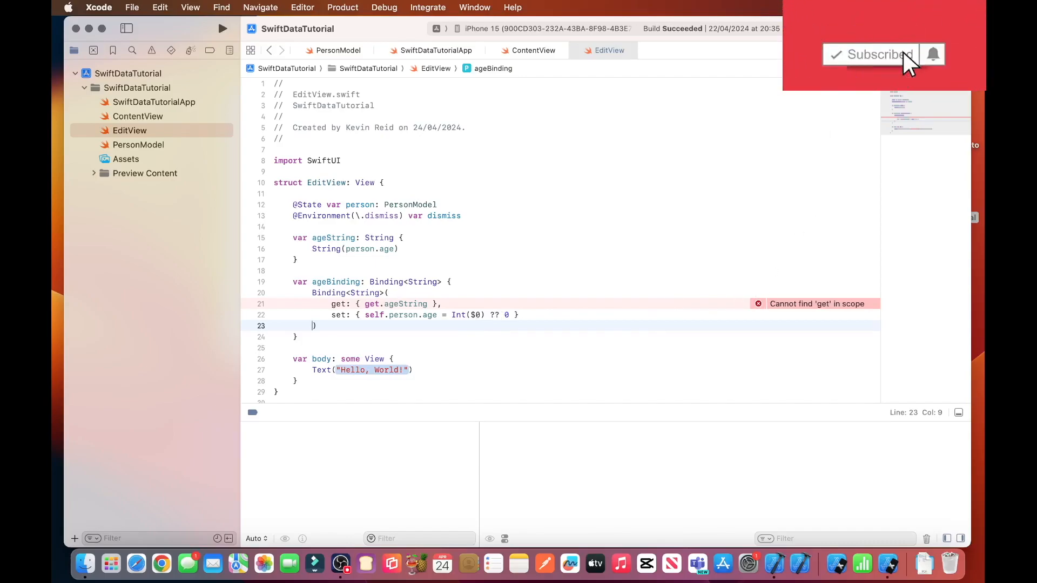
Fix the 'Cannot find get in scope' error with self.ageString, then build
{"action": "left_click", "coordinate": [150, 50]}
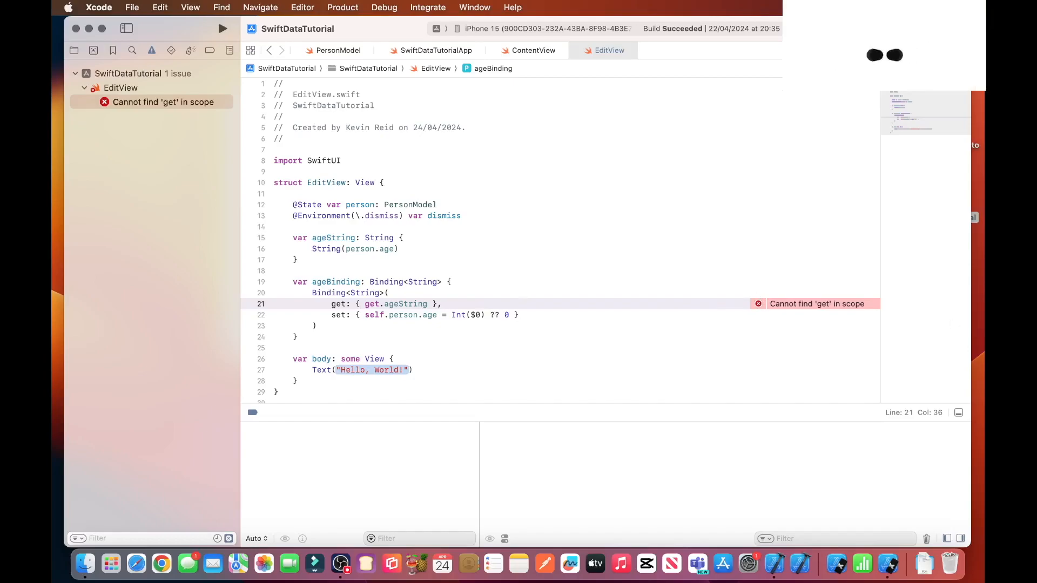
{"action": "left_click", "coordinate": [932, 54]}
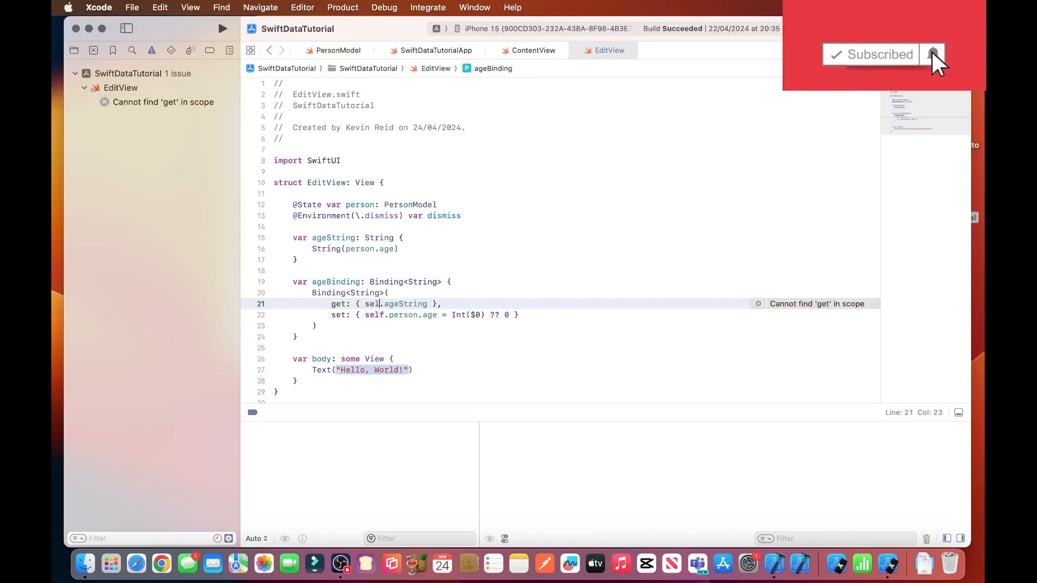
{"action": "type", "text": "f"}
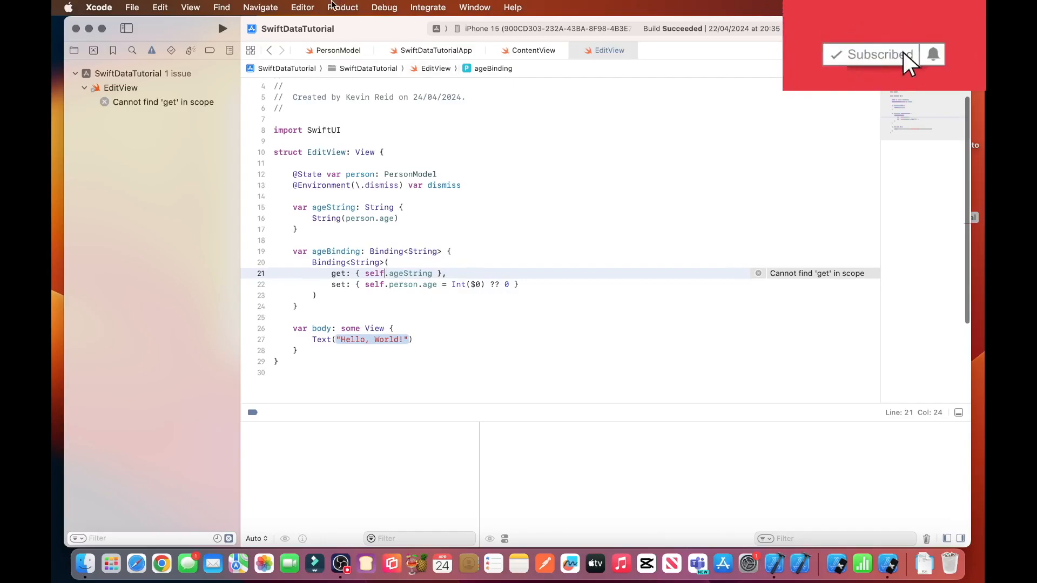
{"action": "left_click", "coordinate": [342, 7]}
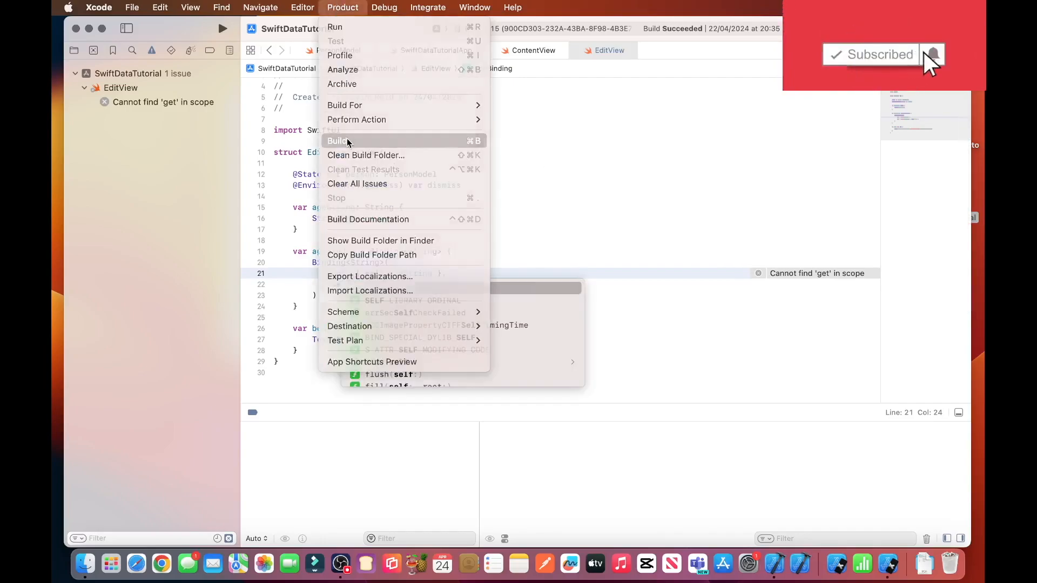
{"action": "left_click", "coordinate": [337, 141]}
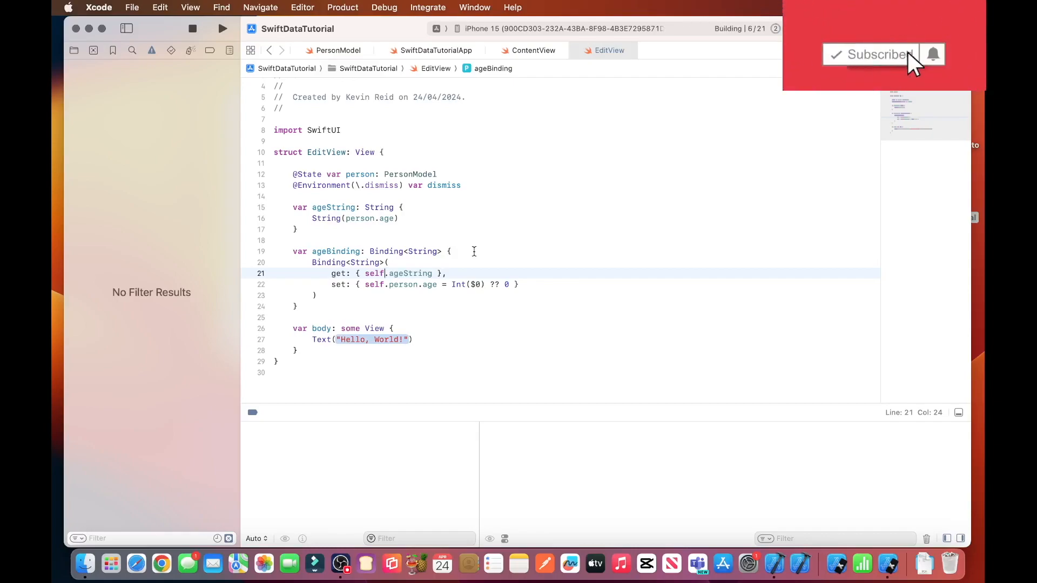
Replace Text("Hello, World!") with NavigationView { Form { } } in EditView's body
{"action": "left_click", "coordinate": [872, 54]}
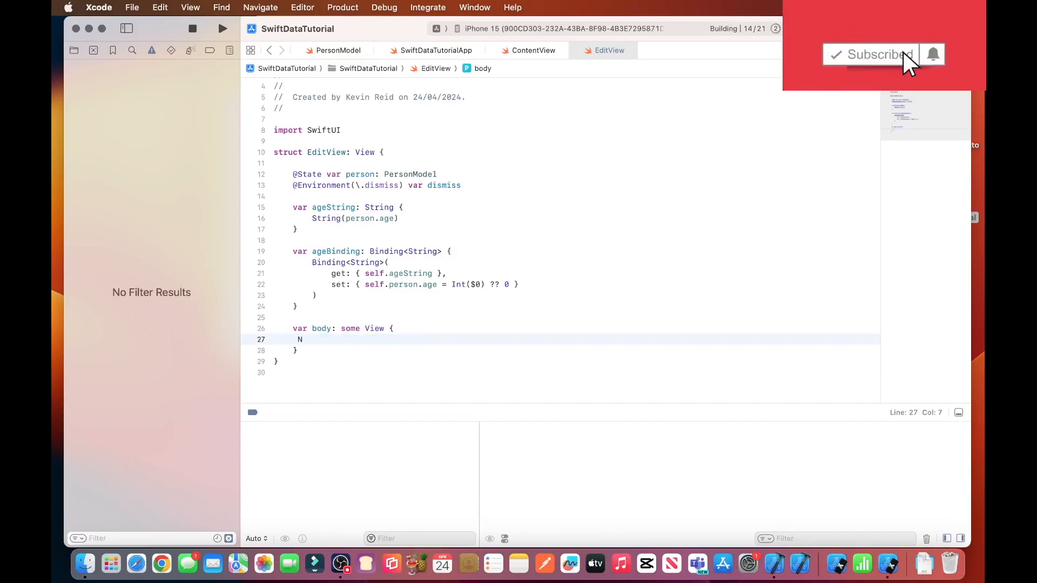
{"action": "type", "text": "avigat"}
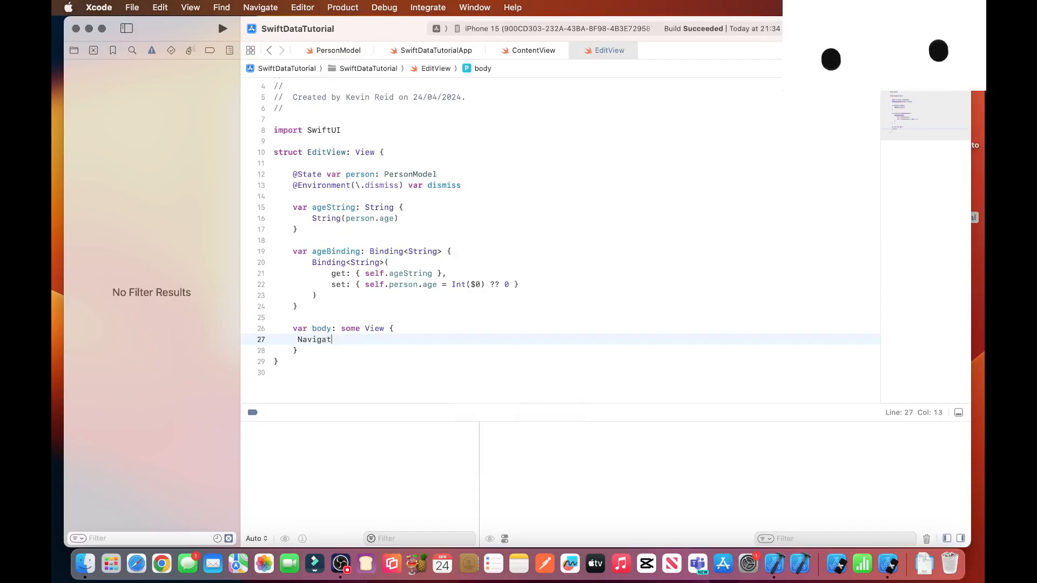
{"action": "type", "text": "ionView {"}
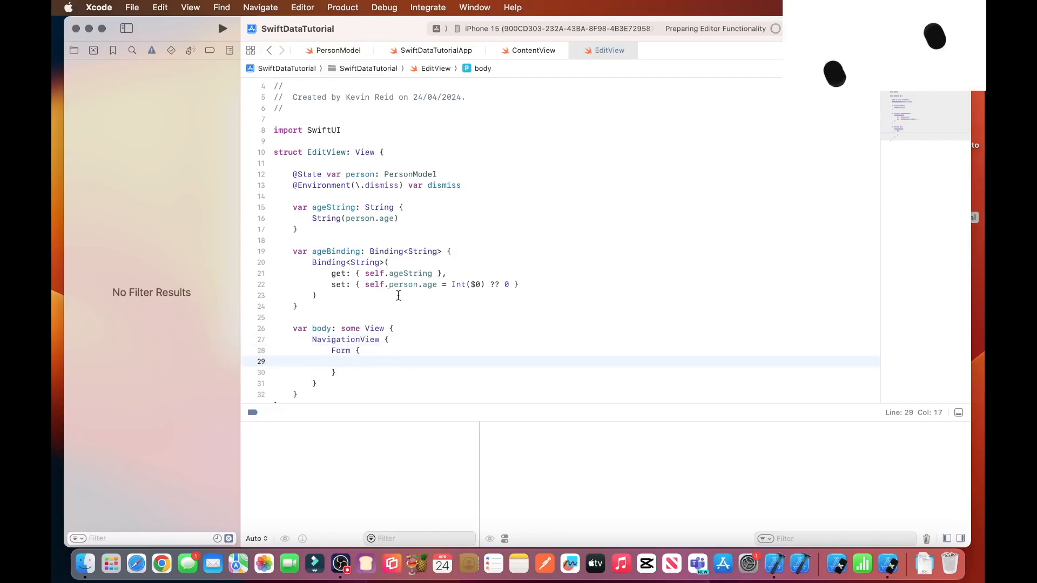
Add Section(header: Text("Personal Information")) inside the Form and begin a Text entry
{"action": "type", "text": "S"}
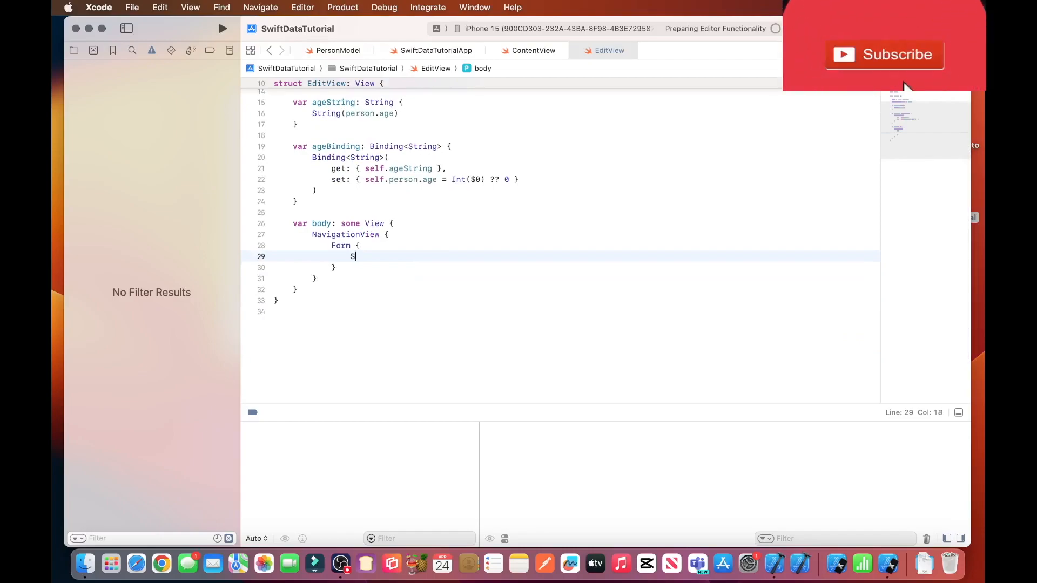
{"action": "type", "text": "ection(\""}
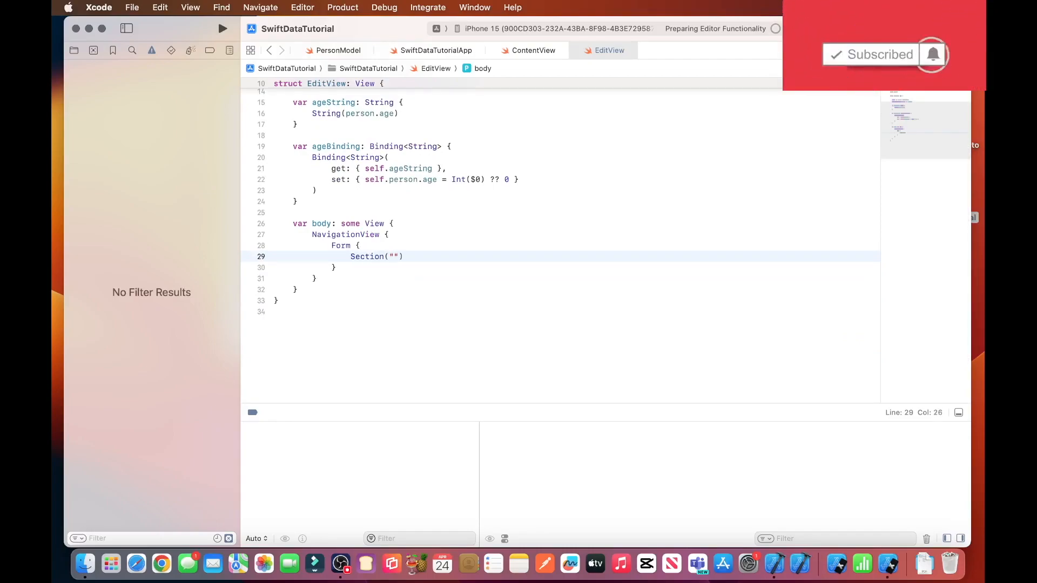
{"action": "type", "text": "header: Text("}
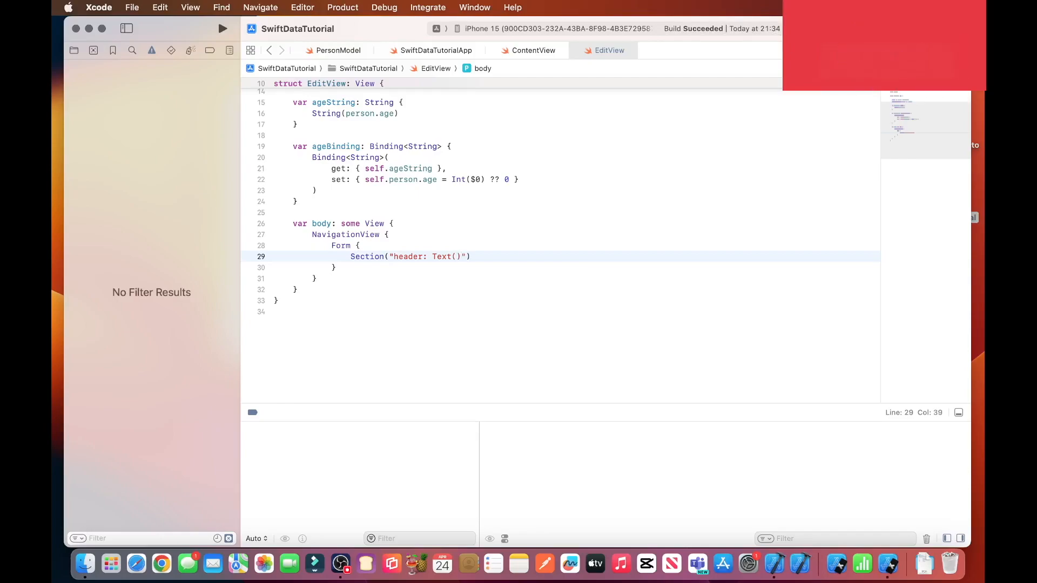
{"action": "type", "text": "\"\""}
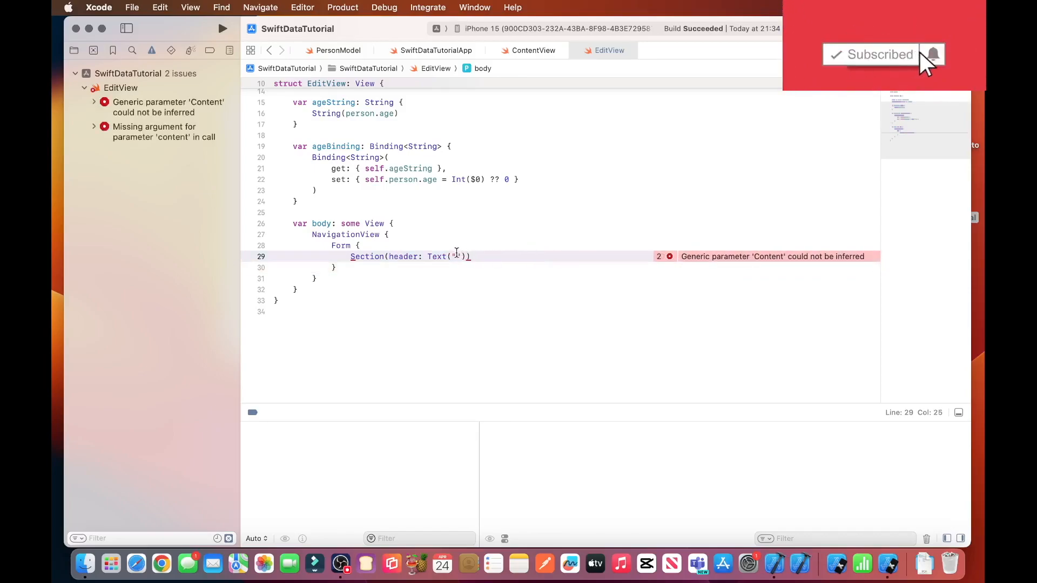
{"action": "type", "text": "P"}
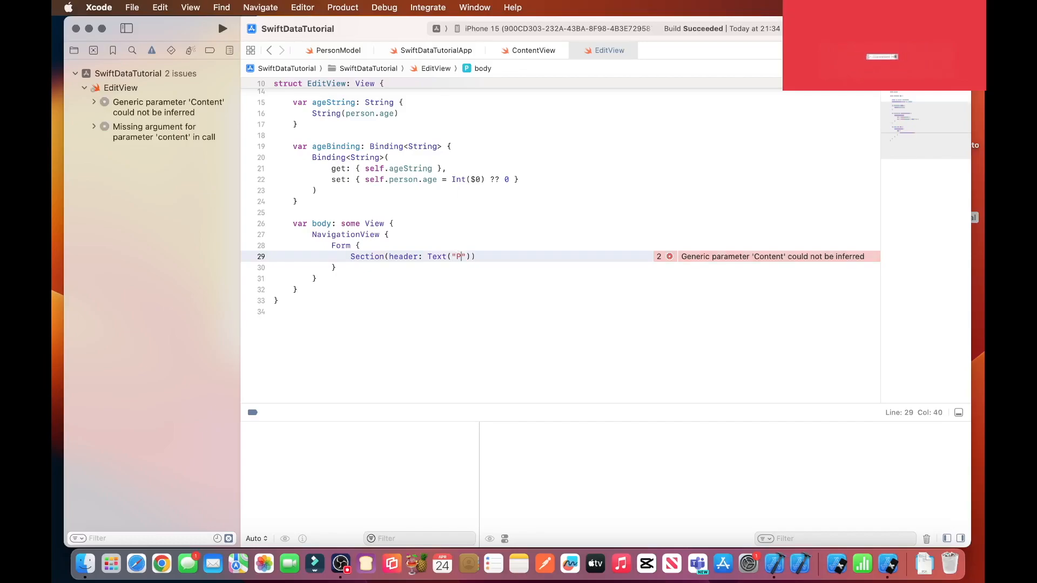
{"action": "type", "text": "ersonal Infor"}
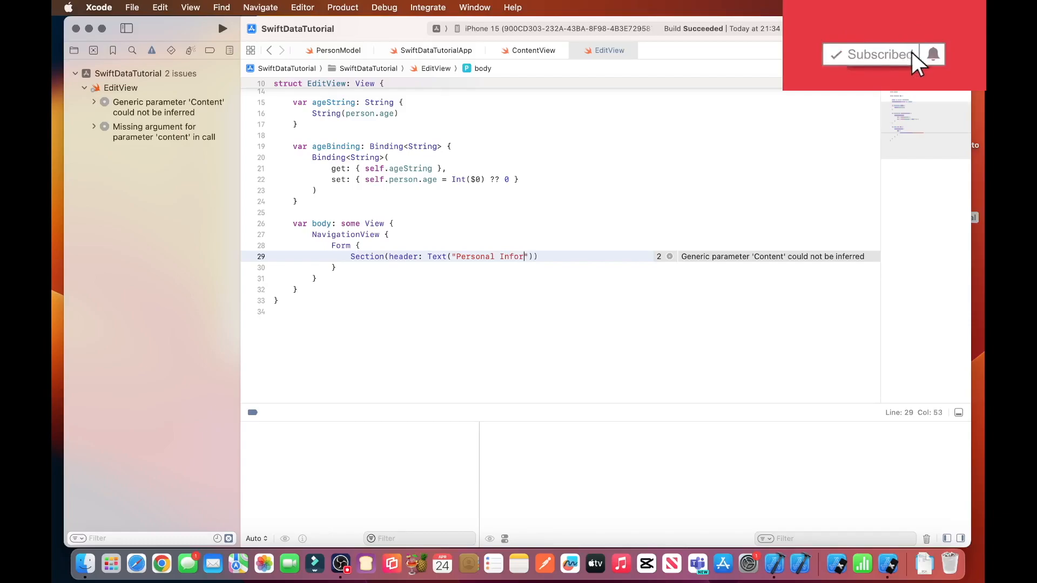
{"action": "type", "text": "mation"}
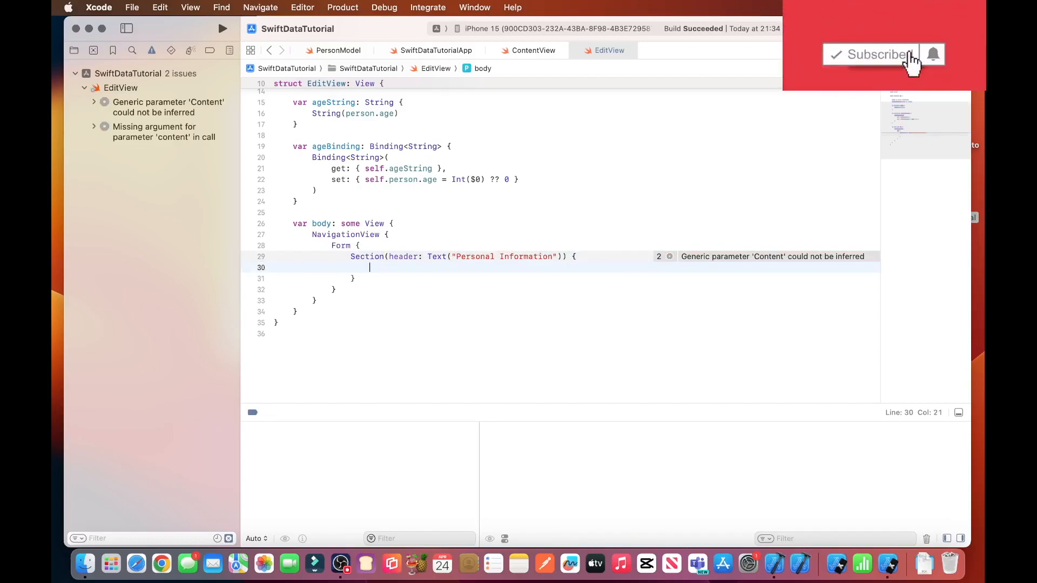
{"action": "type", "text": "Text"}
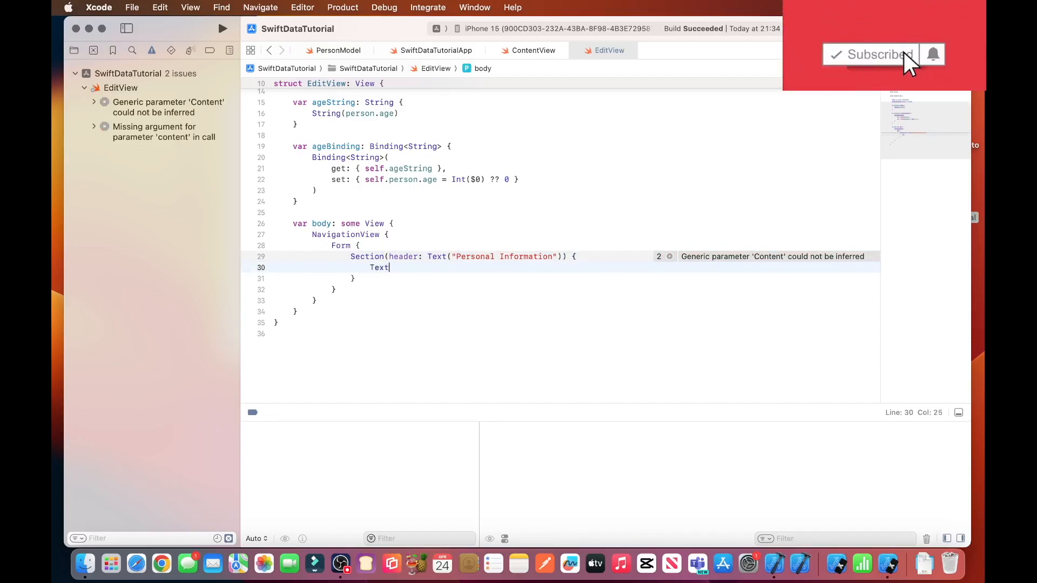
Add a "Name" TextField bound to $person.name and start its padding modifier
{"action": "type", "text": "Field(\"Name"}
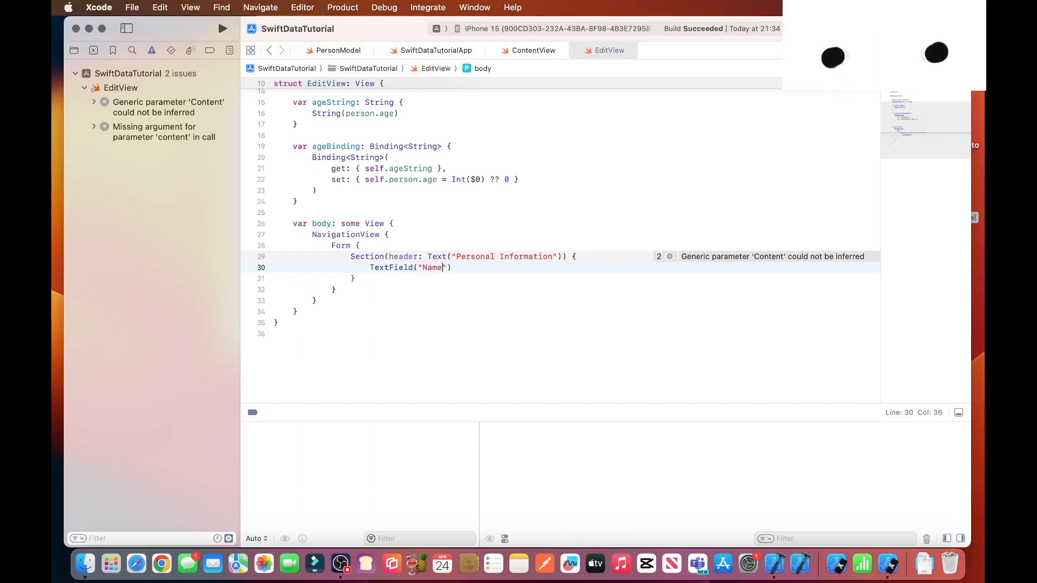
{"action": "type", "text": ","}
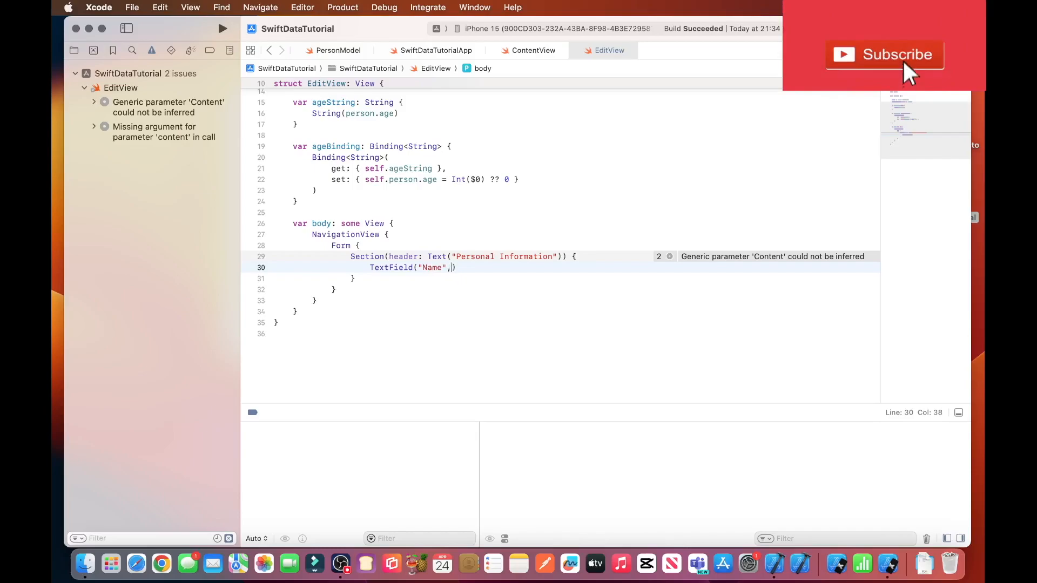
{"action": "type", "text": "text:"}
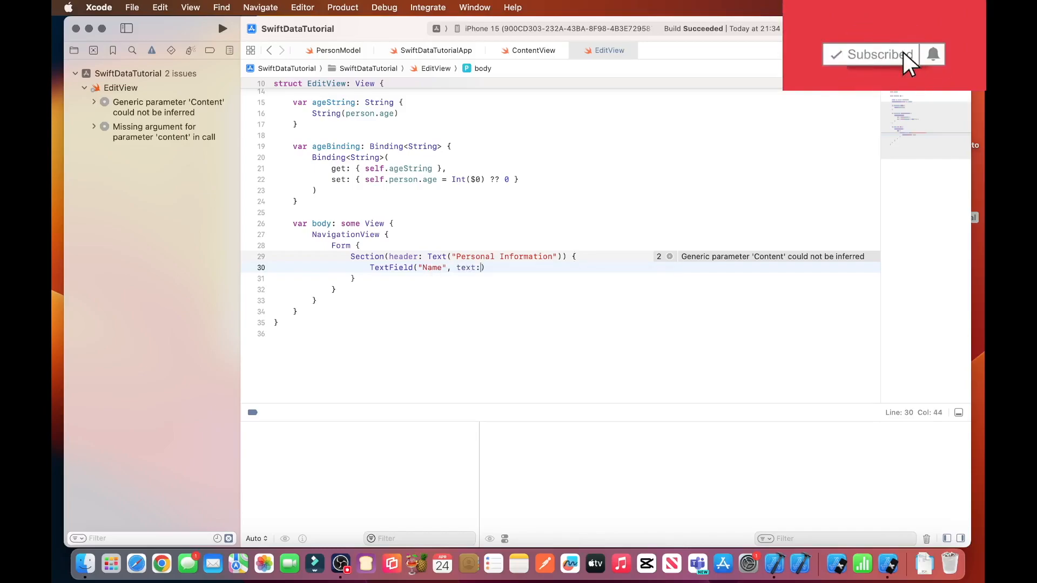
{"action": "type", "text": "\" \""}
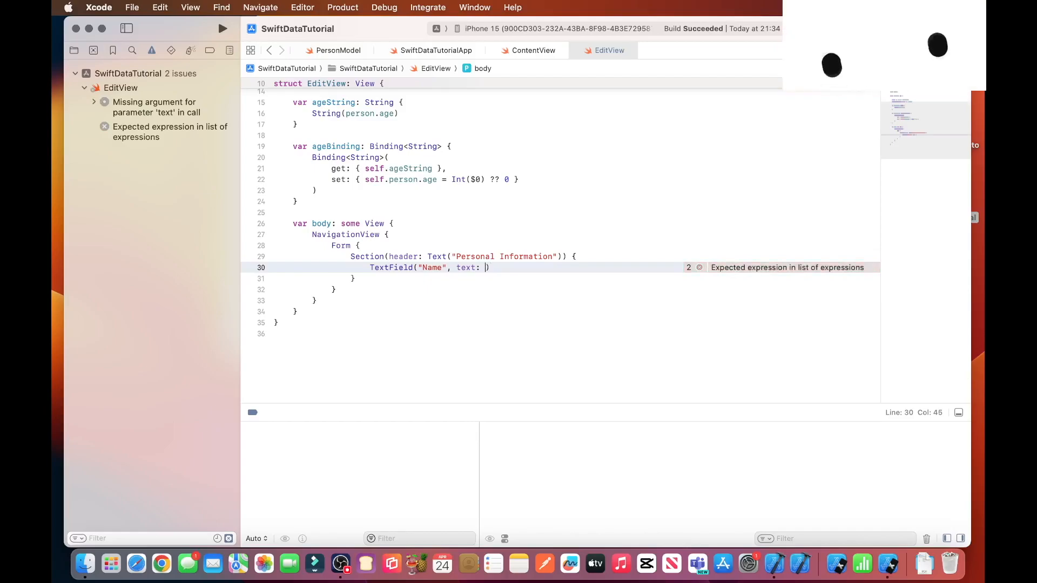
{"action": "type", "text": "$person.ane"}
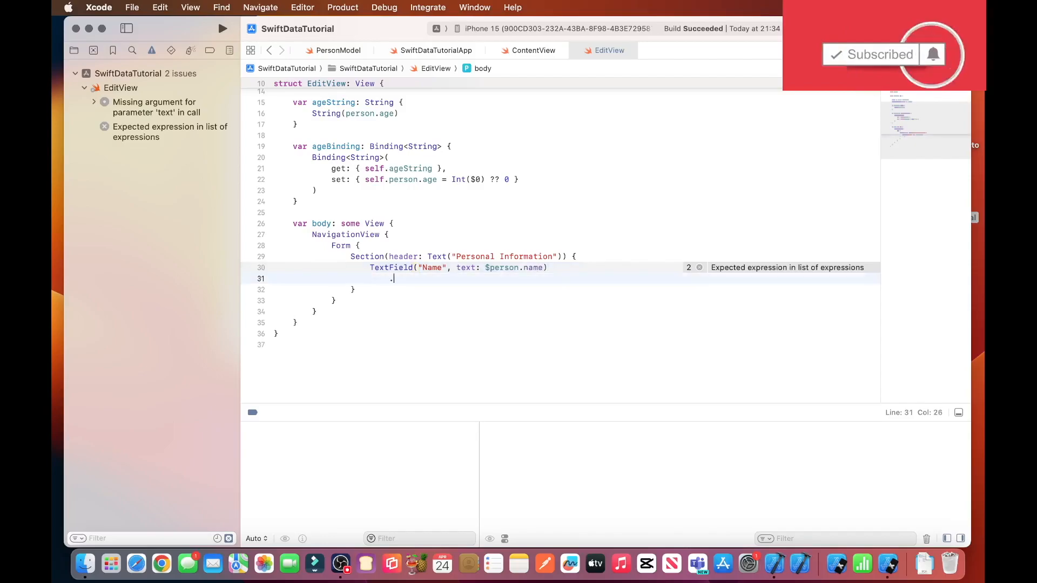
{"action": "type", "text": "padding(Ed"}
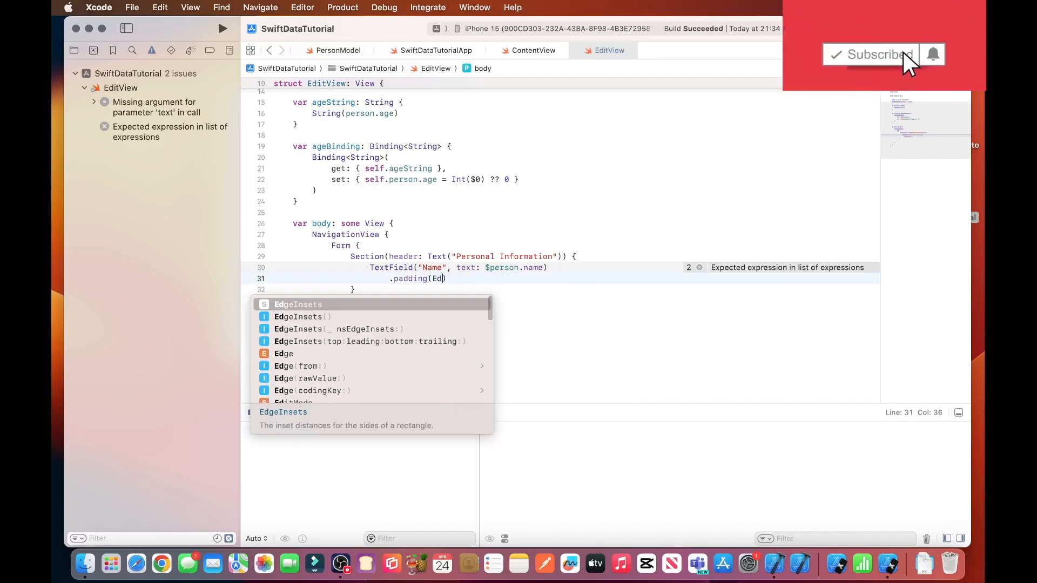
{"action": "mouse_move", "coordinate": [933, 54]}
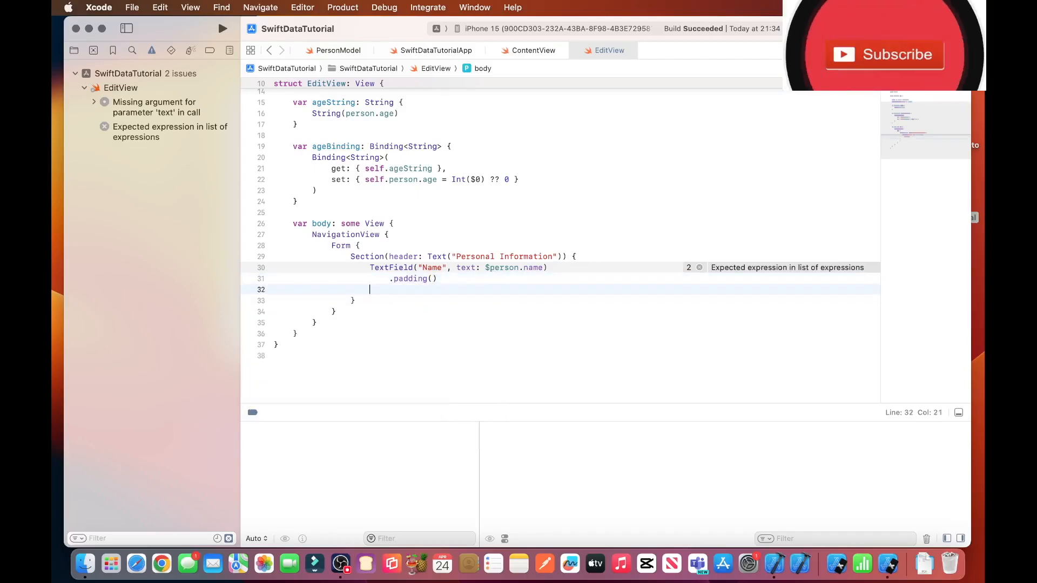
Add .background(Color(UIColor.tertiarySystemFill)) to the Name field
{"action": "type", "text": ".1"}
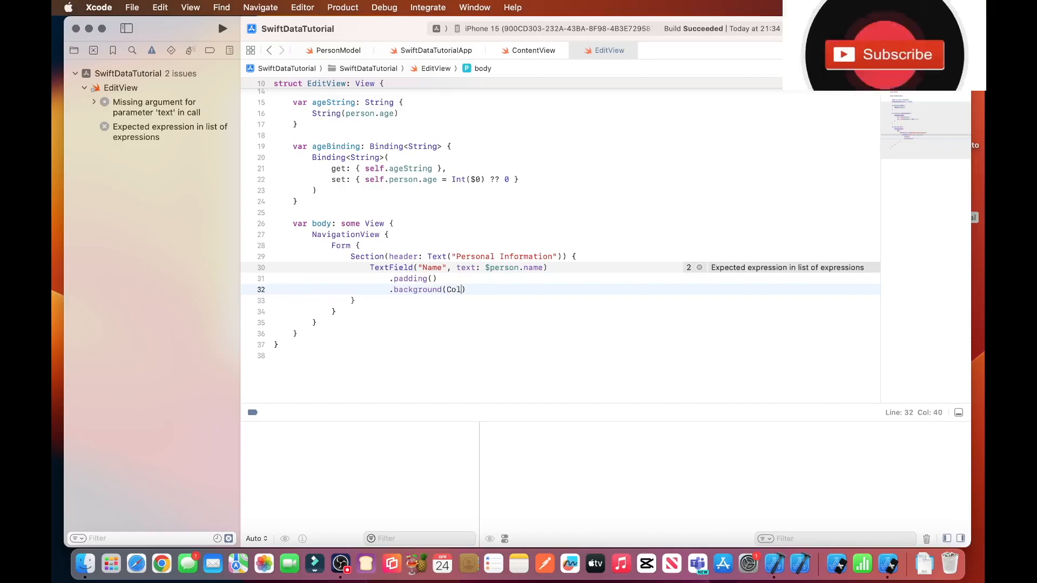
{"action": "type", "text": "or"}
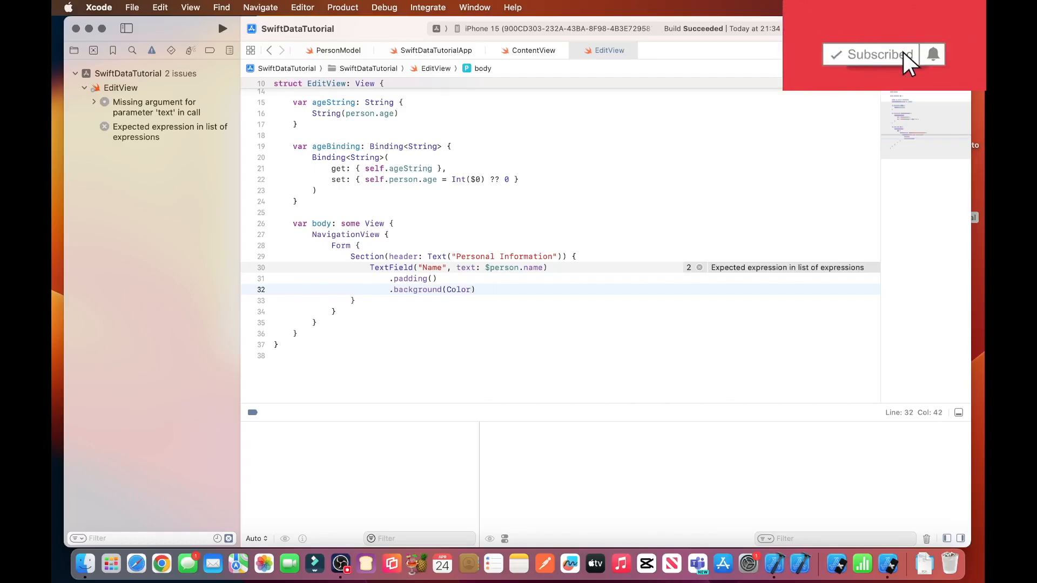
{"action": "type", "text": "UIColor"}
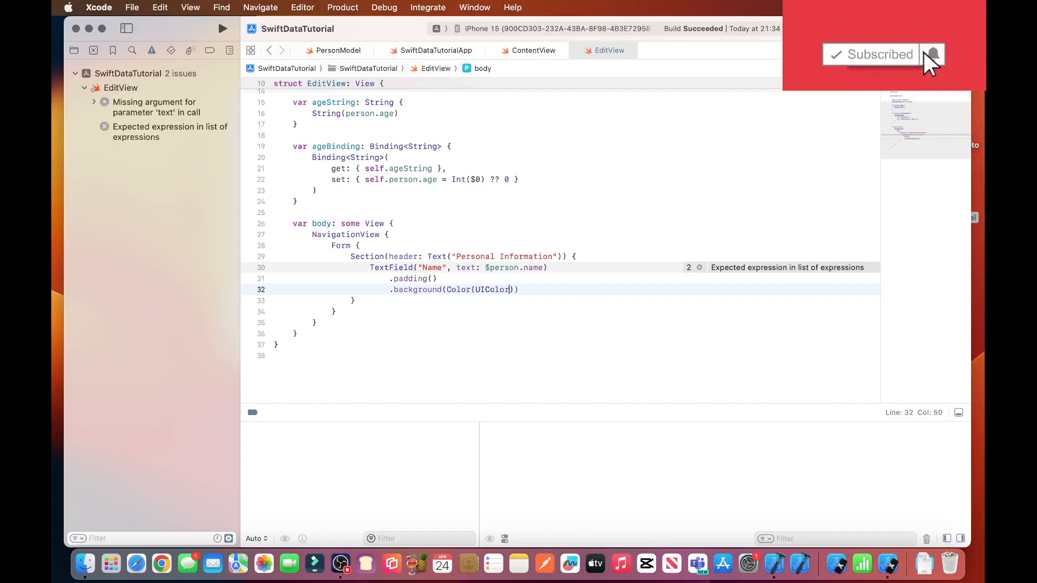
{"action": "type", "text": "."}
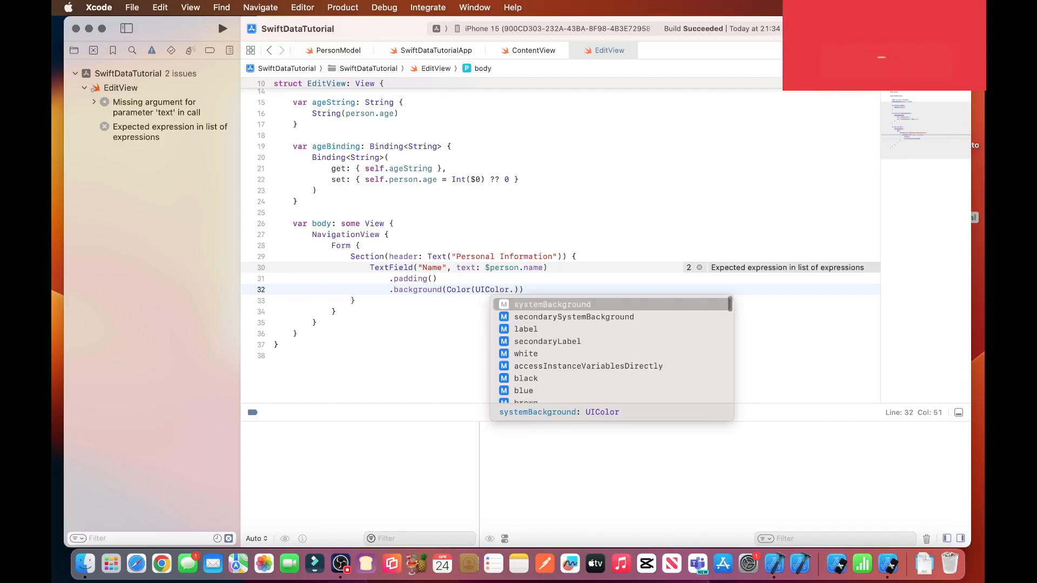
{"action": "type", "text": "t"}
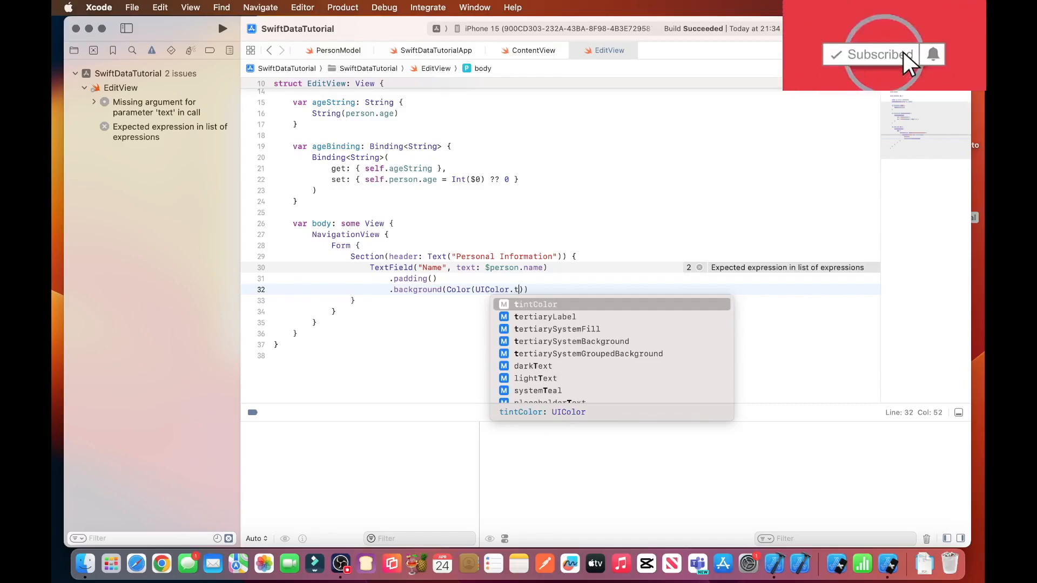
{"action": "type", "text": "e"}
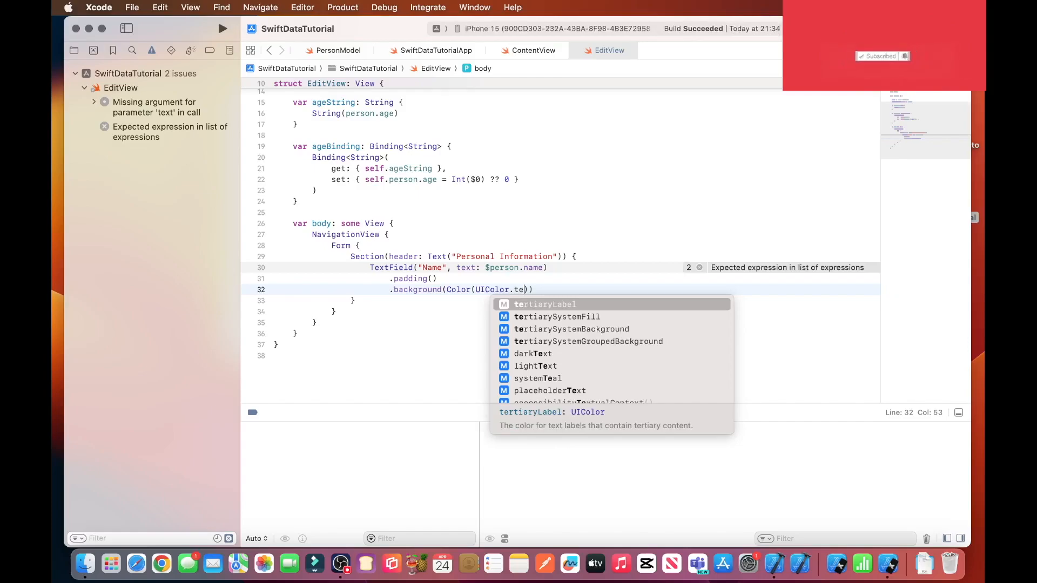
{"action": "type", "text": "rtiarySystemFill"}
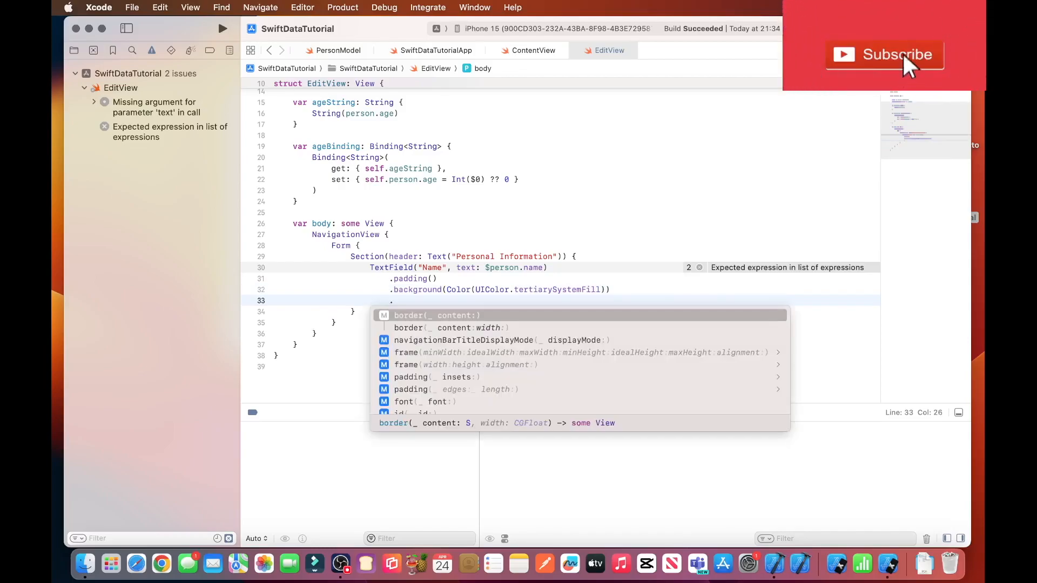
Add .cornerRadius(9) and a bold, size 24, default-design system font to the Name field
{"action": "type", "text": "cr"}
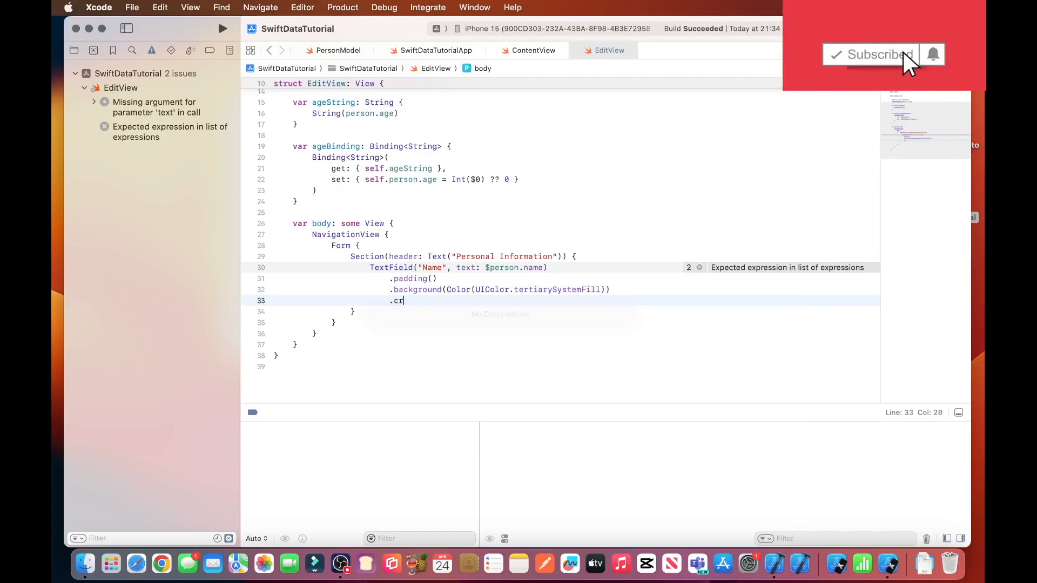
{"action": "type", "text": "ornerRadius(9"}
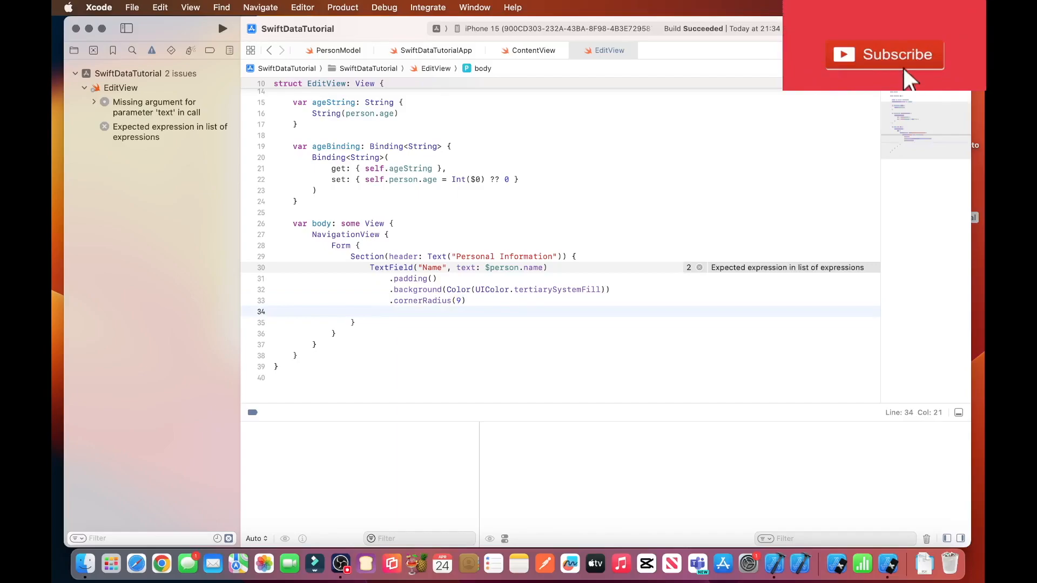
{"action": "type", "text": ".font(.system(size:"}
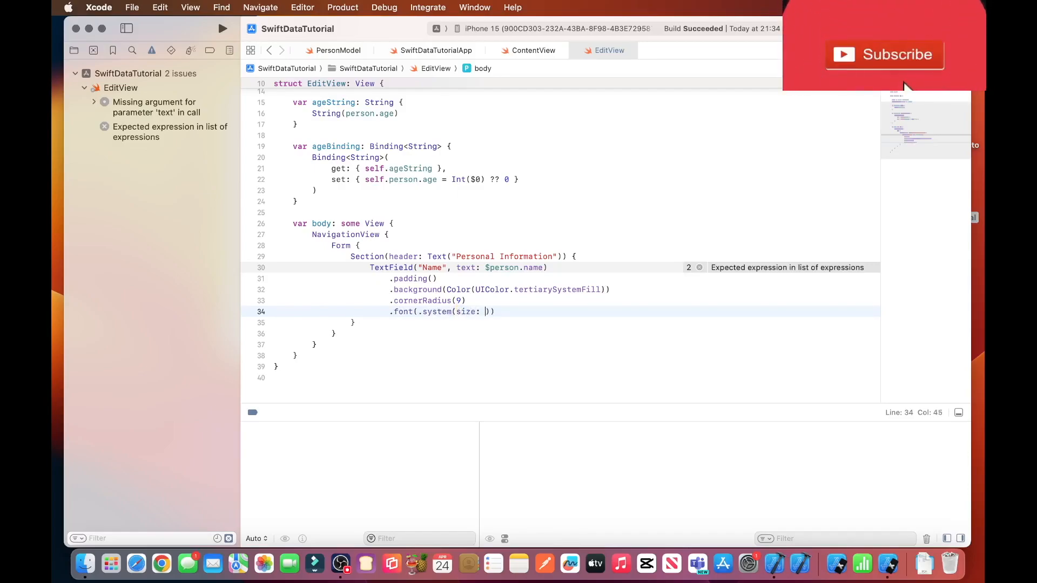
{"action": "type", "text": "24,"}
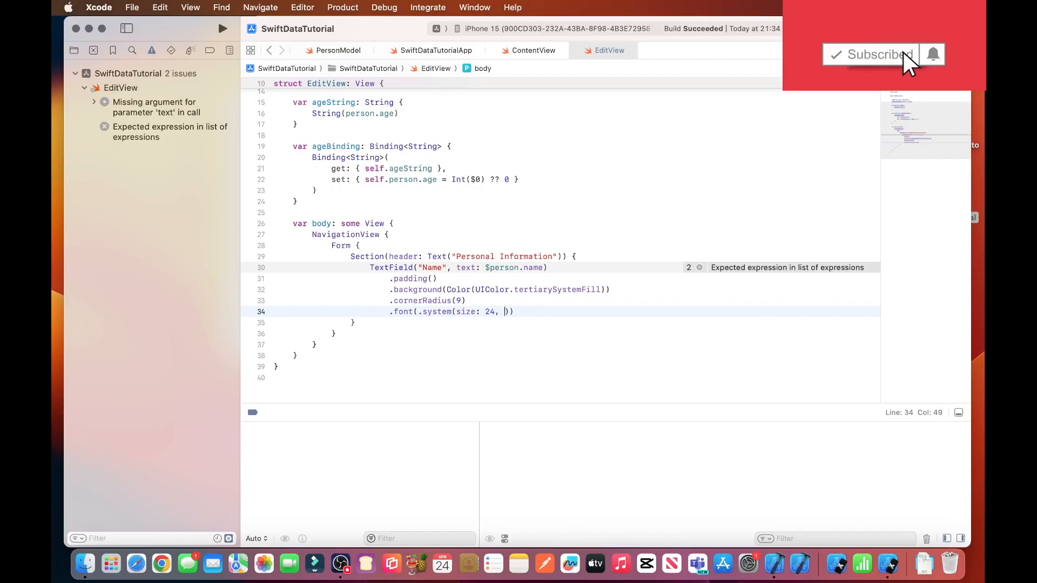
{"action": "type", "text": "weight: Font.Weight?"}
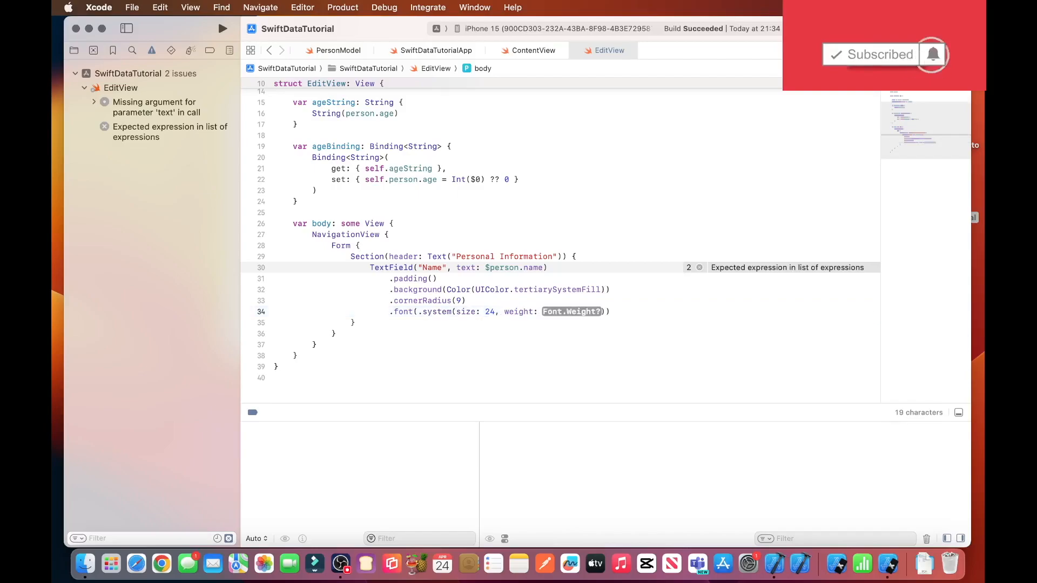
{"action": "type", "text": ".bol"}
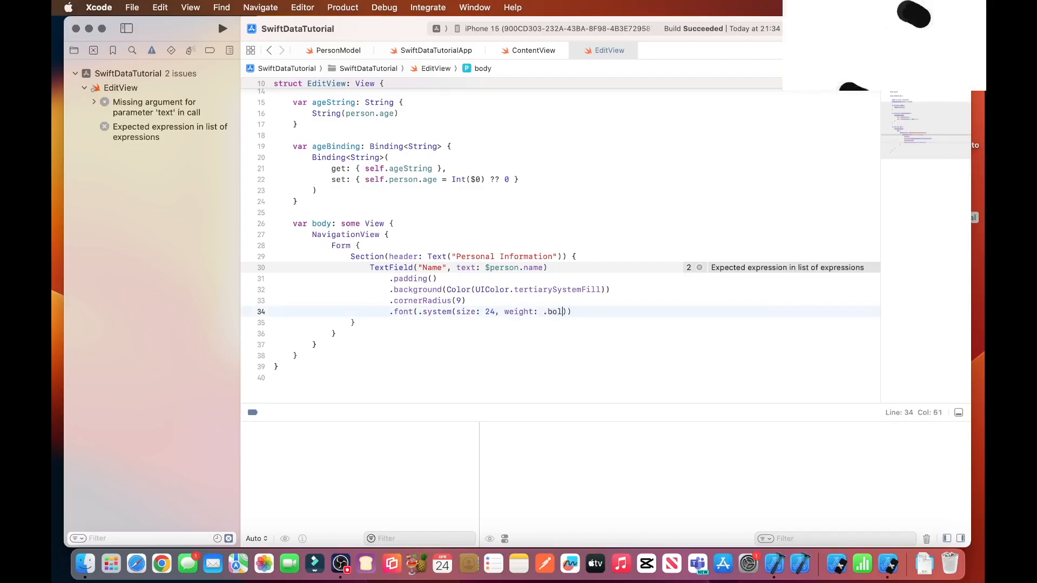
{"action": "type", "text": "d, design: ."}
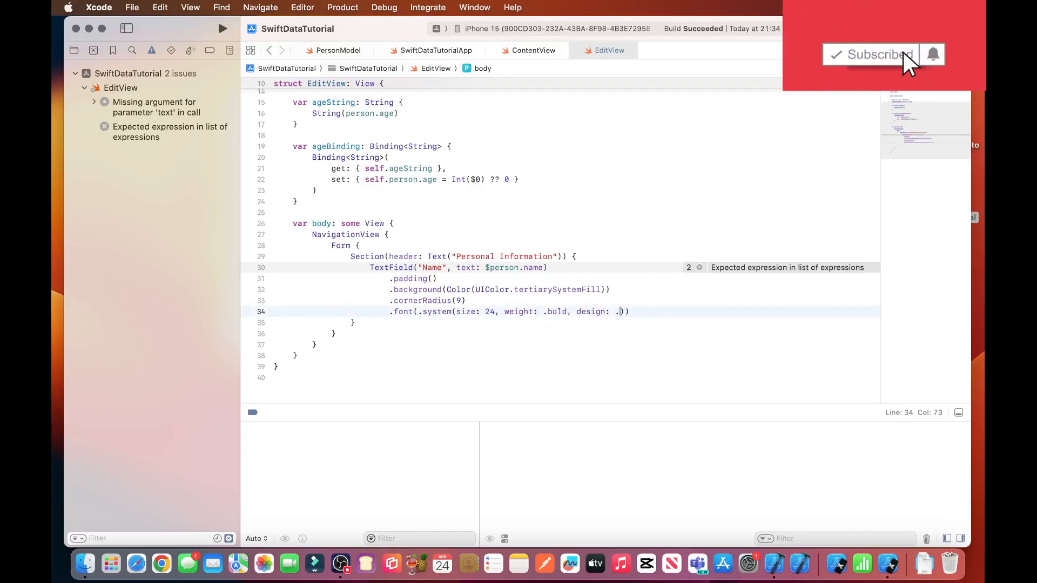
{"action": "type", "text": "default"}
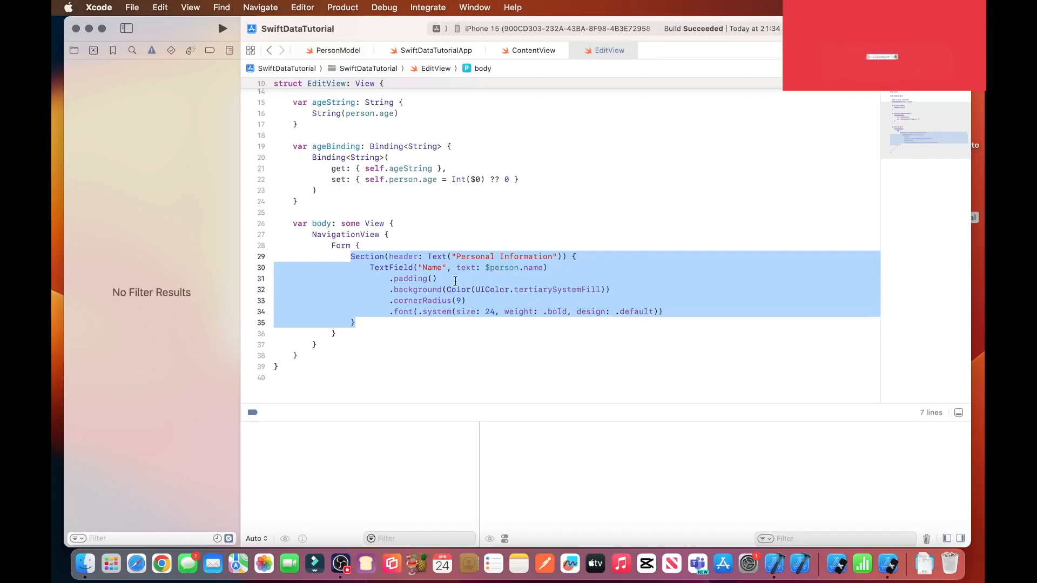
Duplicate the Personal Information section with "Age" header, "Age" placeholder and ageBinding binding
{"action": "right_click", "coordinate": [455, 281]}
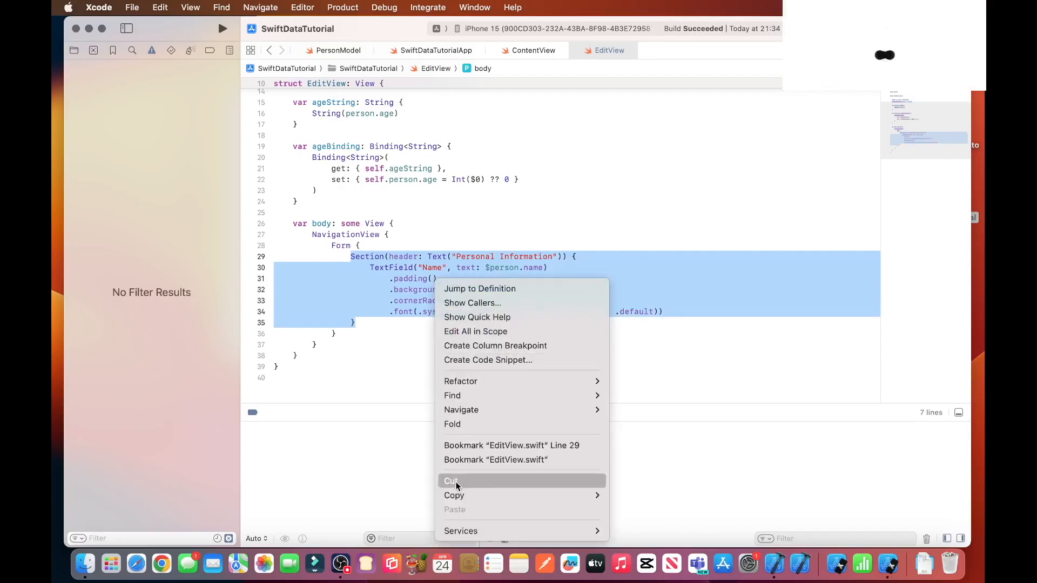
{"action": "mouse_move", "coordinate": [455, 495]}
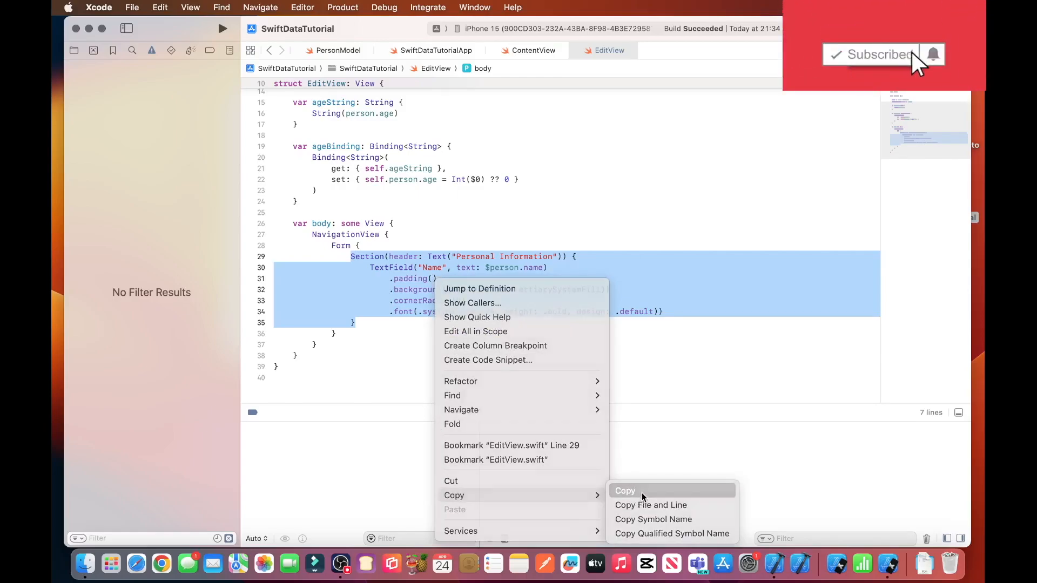
{"action": "left_click", "coordinate": [624, 491]}
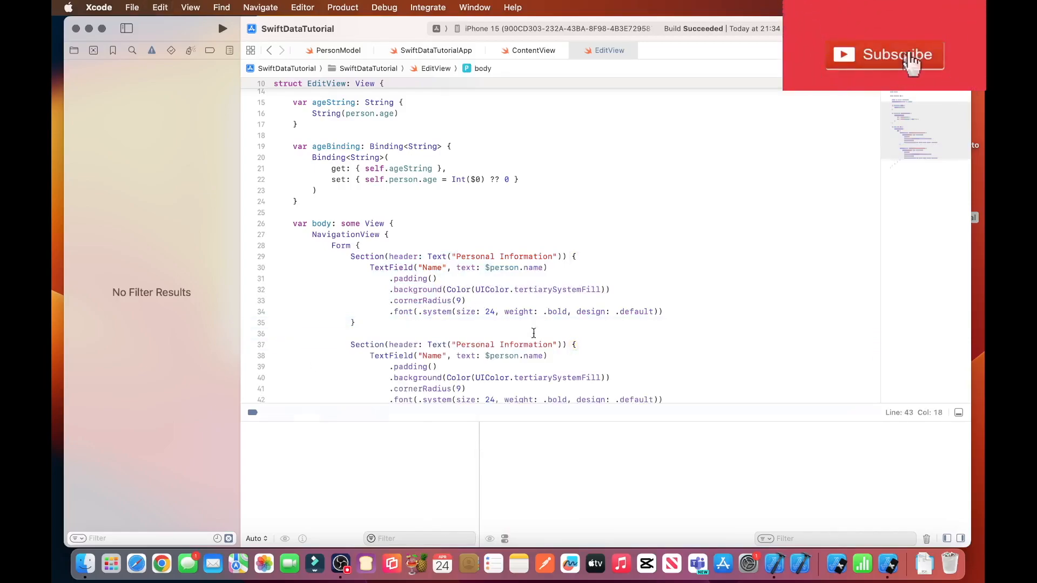
{"action": "left_click", "coordinate": [885, 54]}
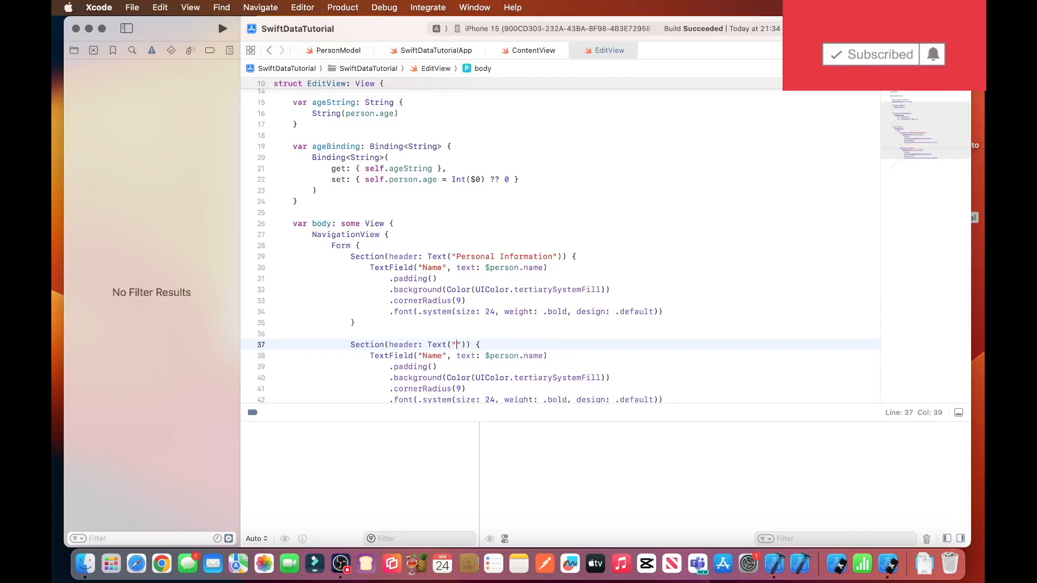
{"action": "type", "text": "Age"}
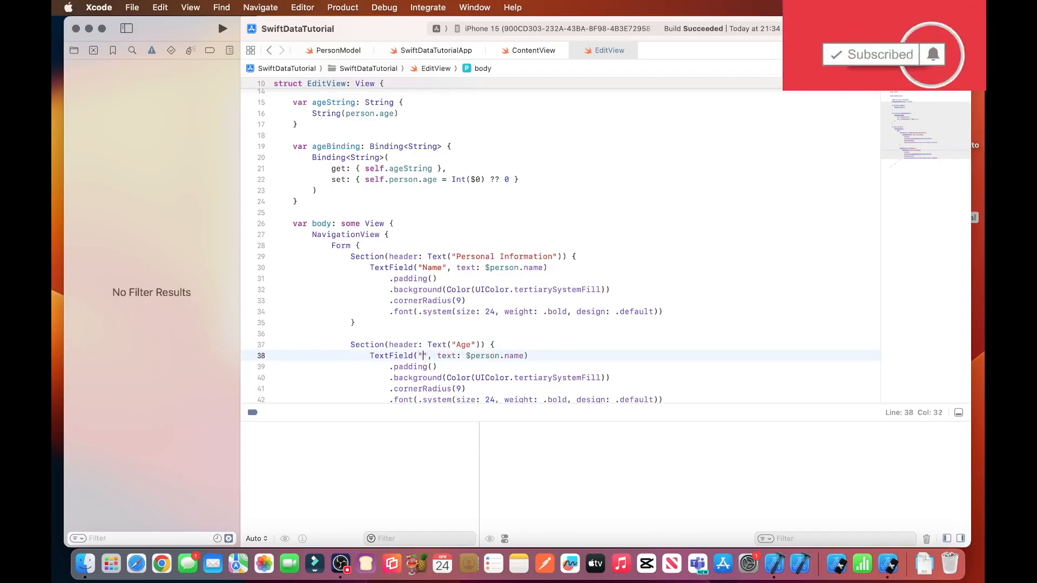
{"action": "type", "text": "Age"}
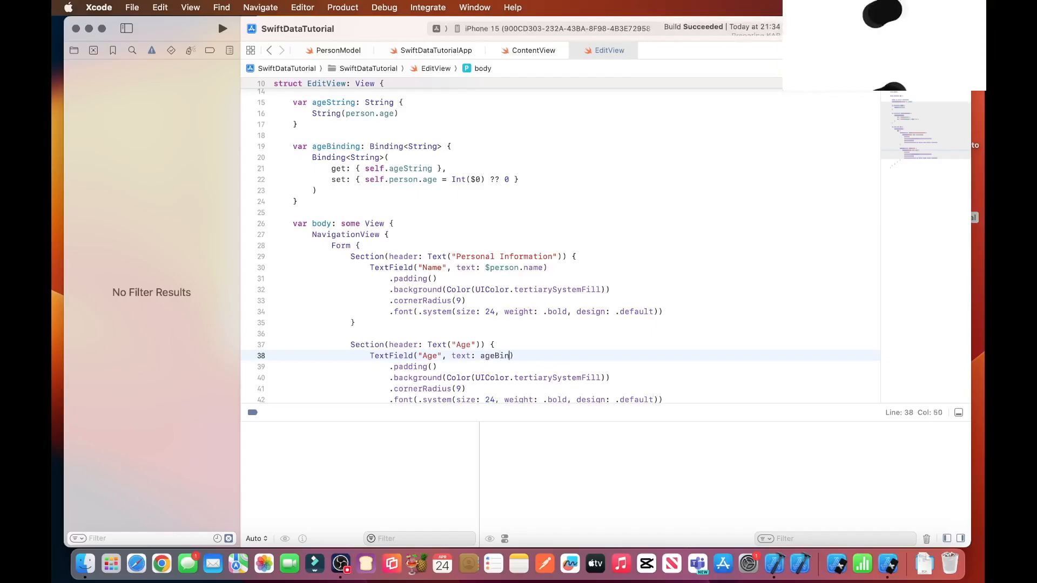
{"action": "type", "text": "ding"}
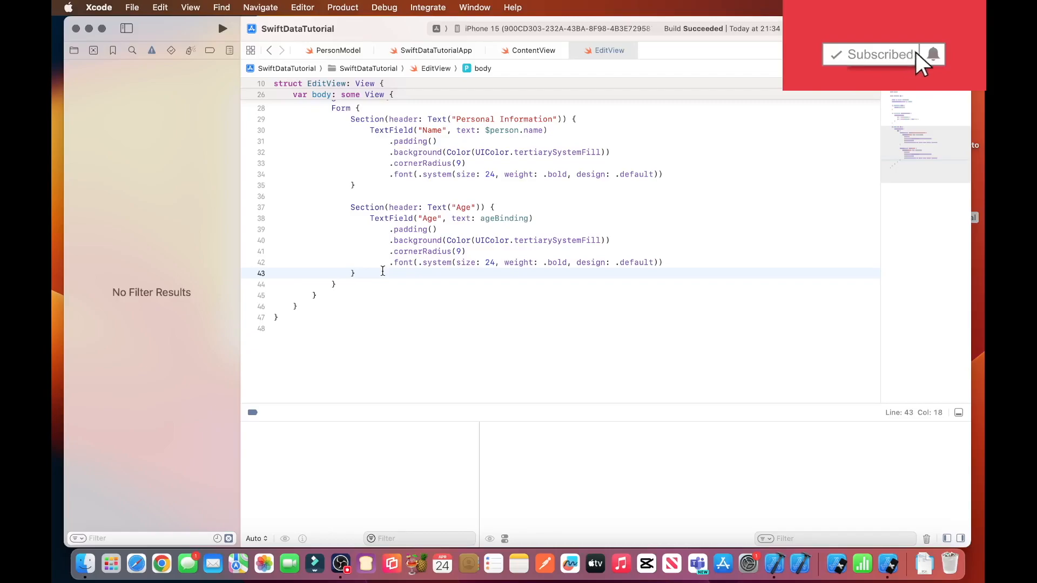
Start a new Section holding a Button whose action assigns person.name
{"action": "key", "text": "enter"}
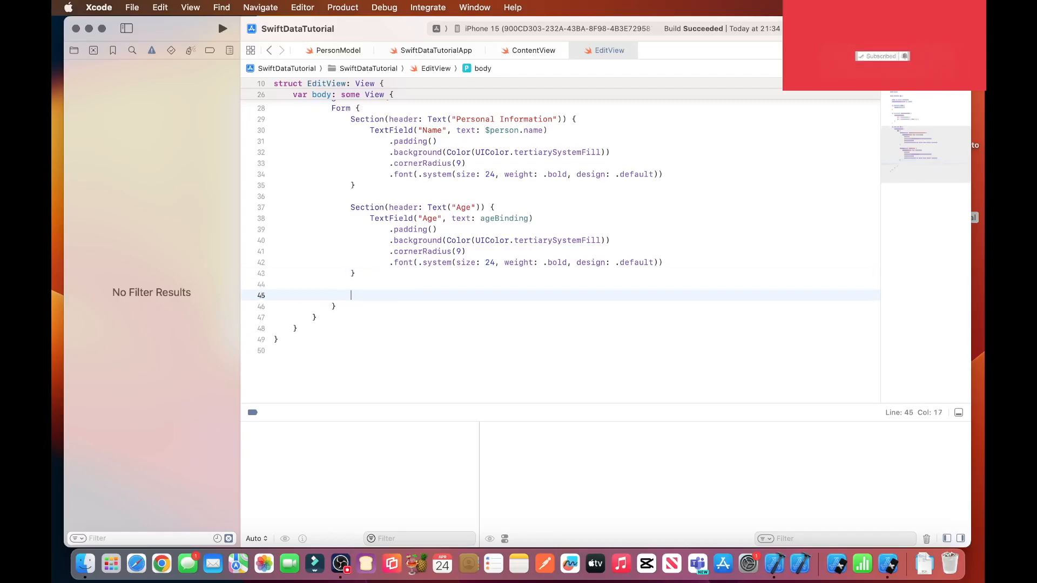
{"action": "type", "text": "Sec"}
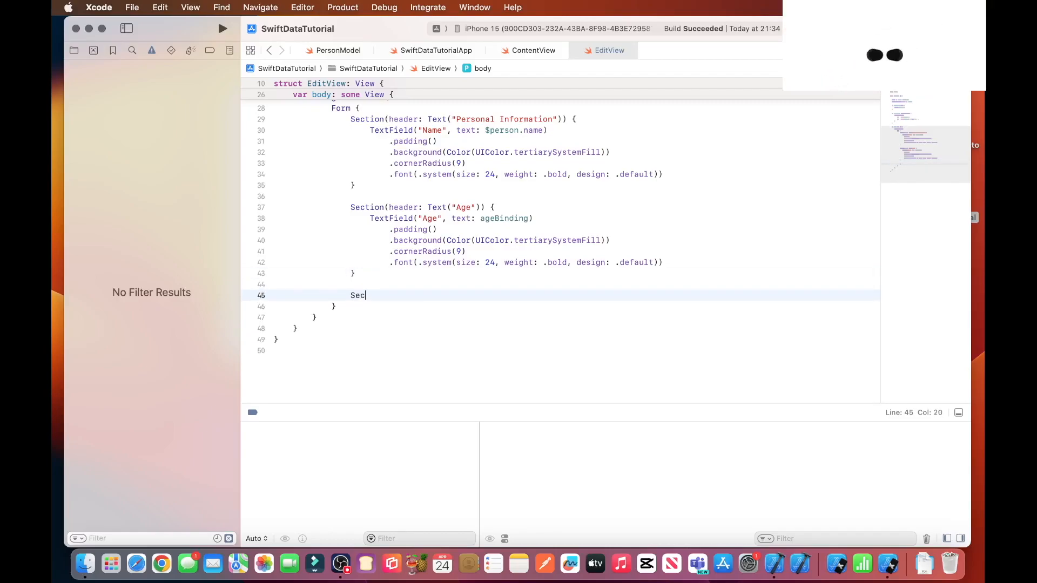
{"action": "type", "text": "tion {"}
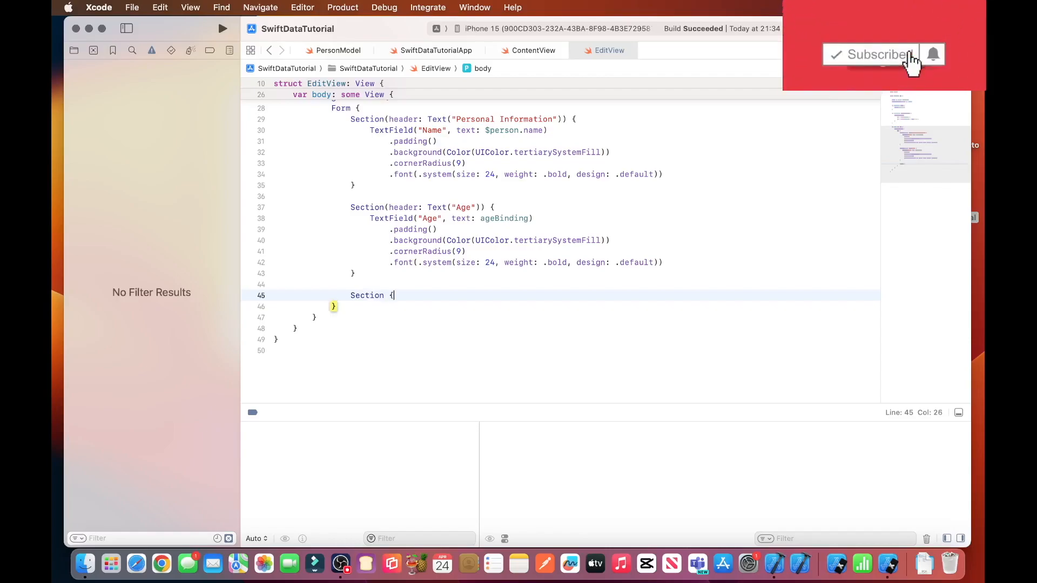
{"action": "type", "text": "Button(a"}
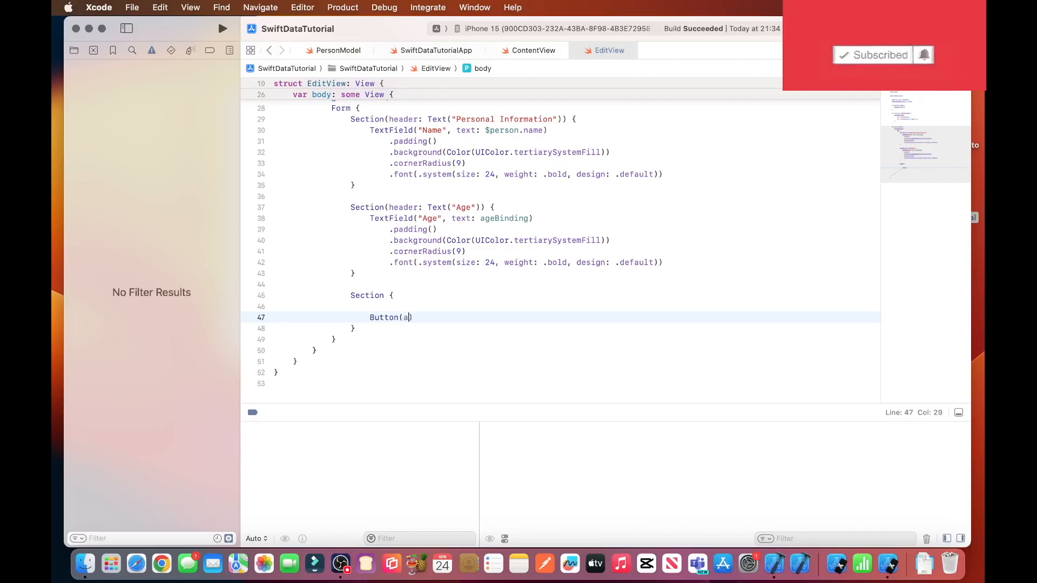
{"action": "type", "text": "ction: {"}
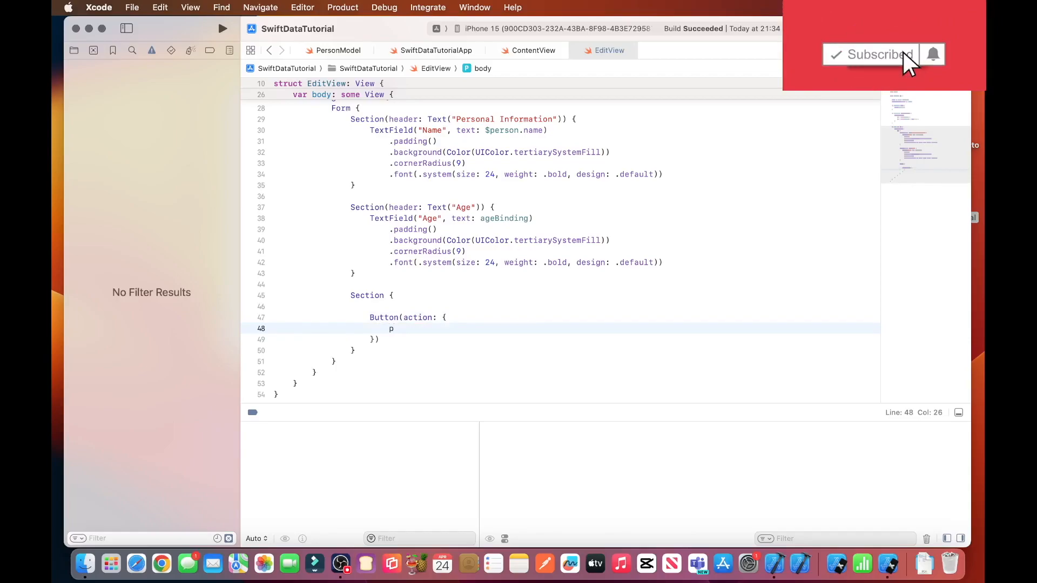
{"action": "type", "text": "erson.name = p"}
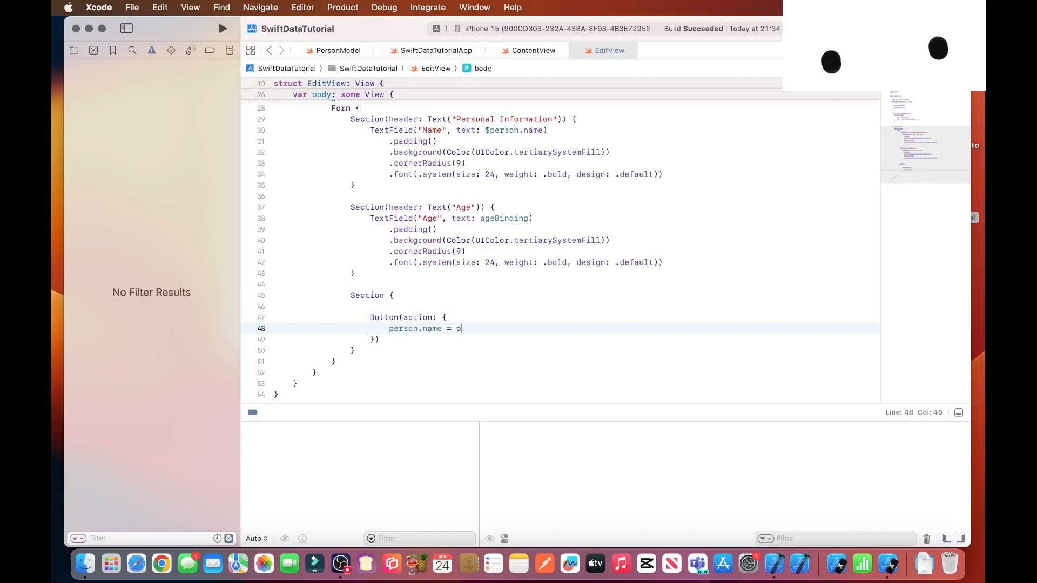
{"action": "type", "text": "erson.name"}
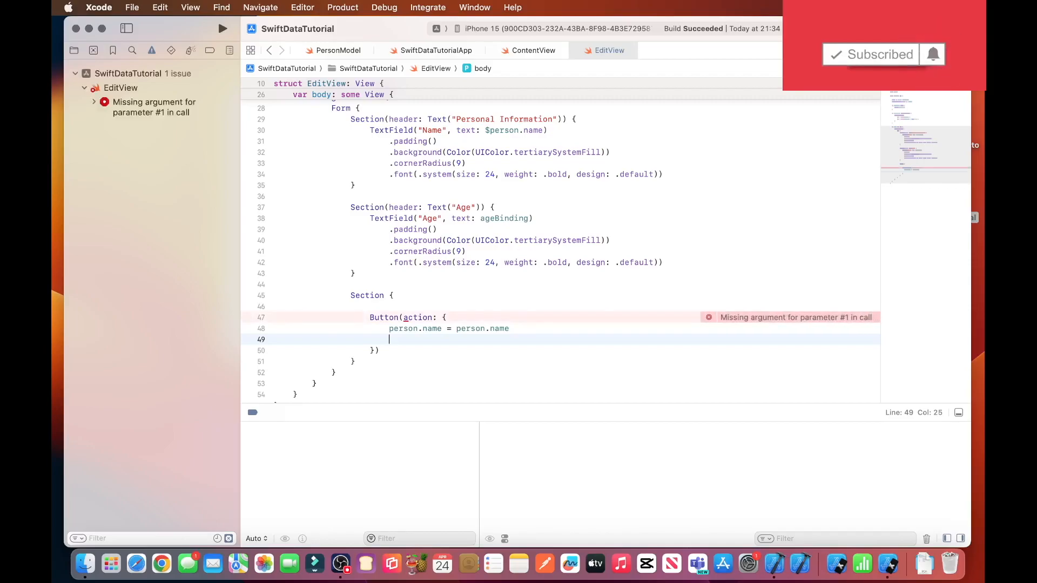
Make the action set person.age to Int(ageBinding.wrappedValue) ?? 0
{"action": "type", "text": "p"}
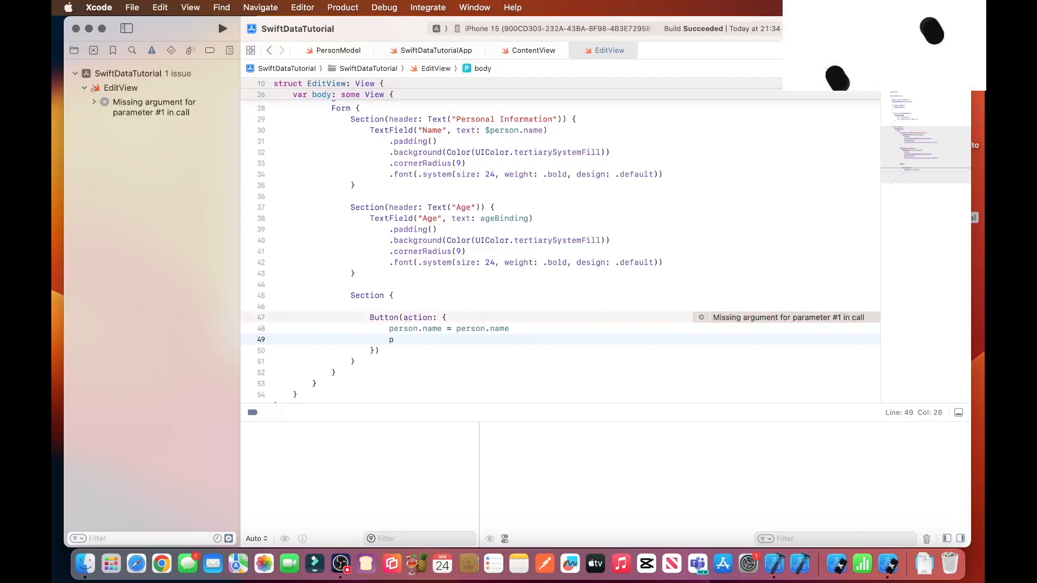
{"action": "type", "text": "erson."}
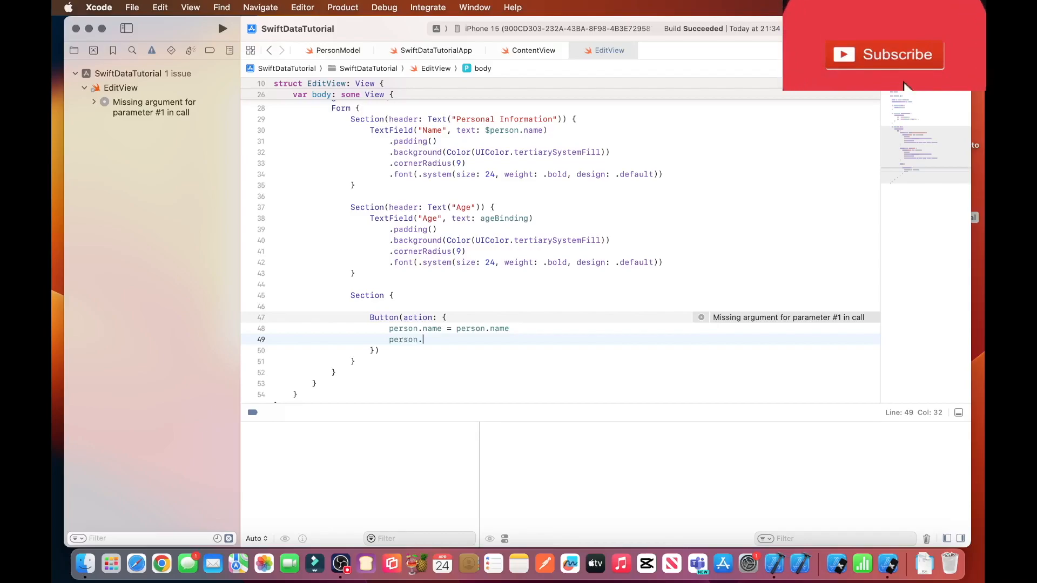
{"action": "type", "text": "age = Int"}
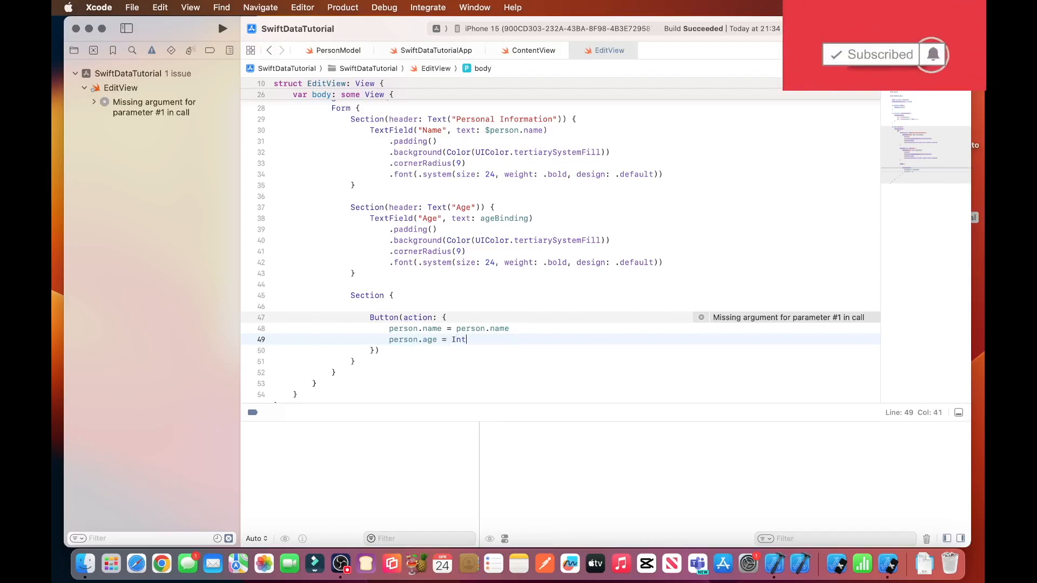
{"action": "type", "text": "("}
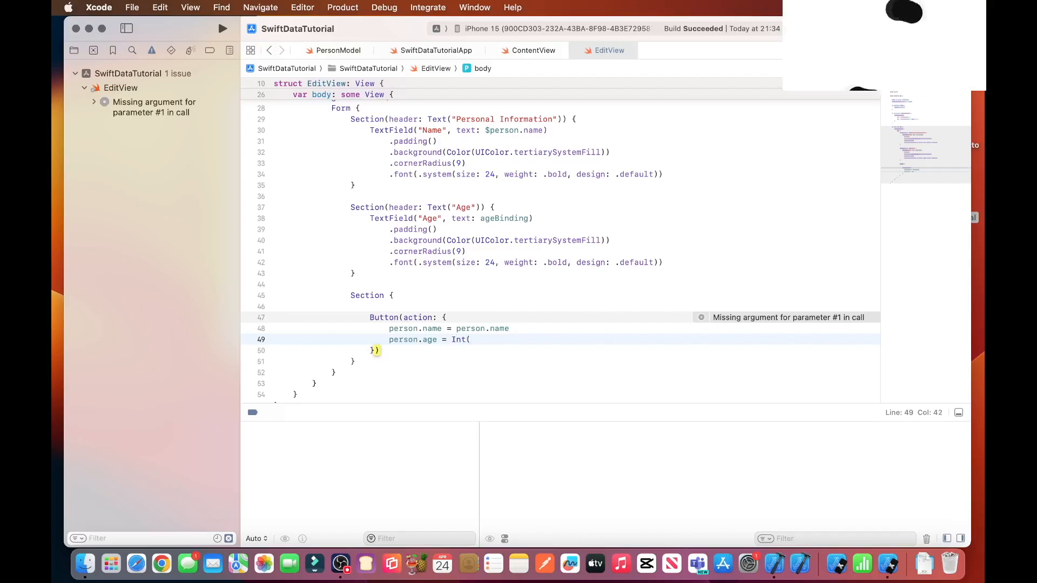
{"action": "type", "text": "ageBinding"}
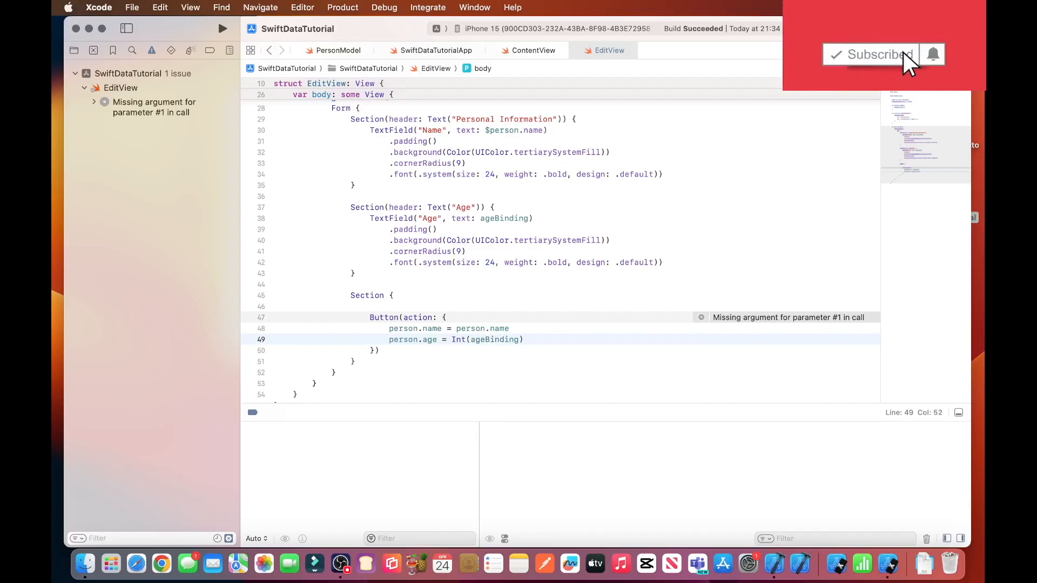
{"action": "type", "text": ".wrappedValue"}
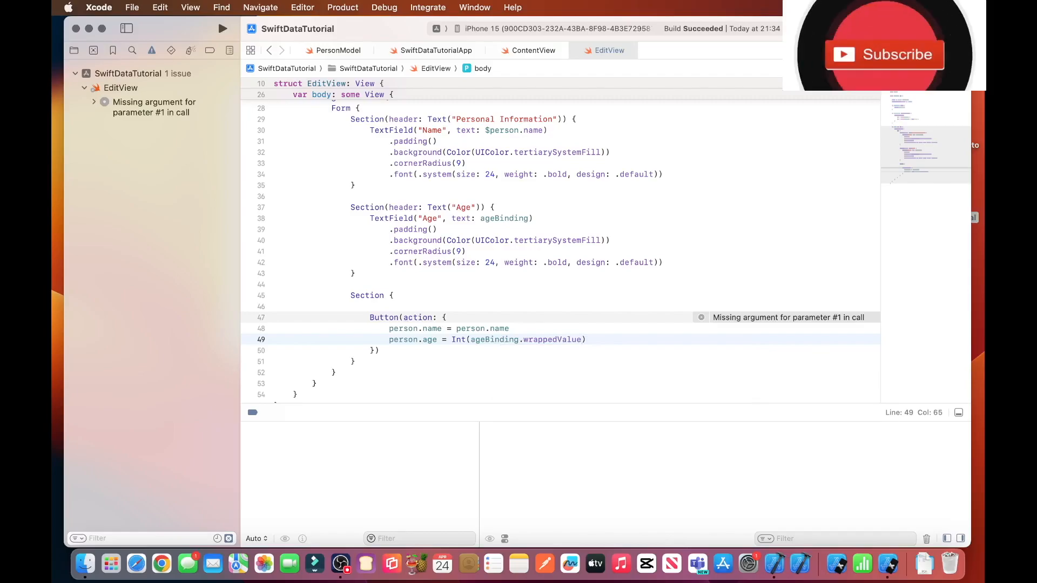
{"action": "type", "text": "??"}
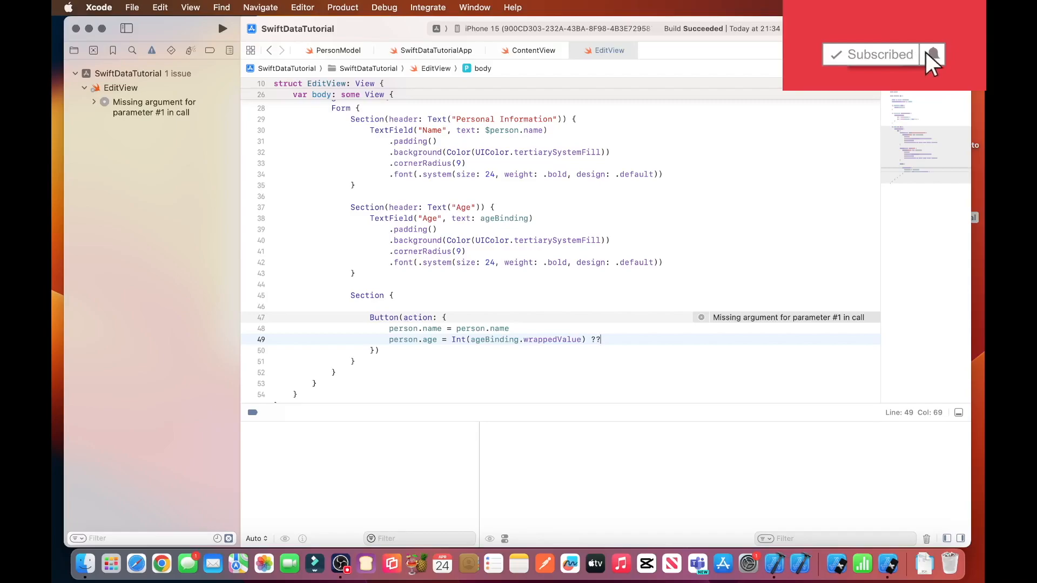
{"action": "type", "text": "0"}
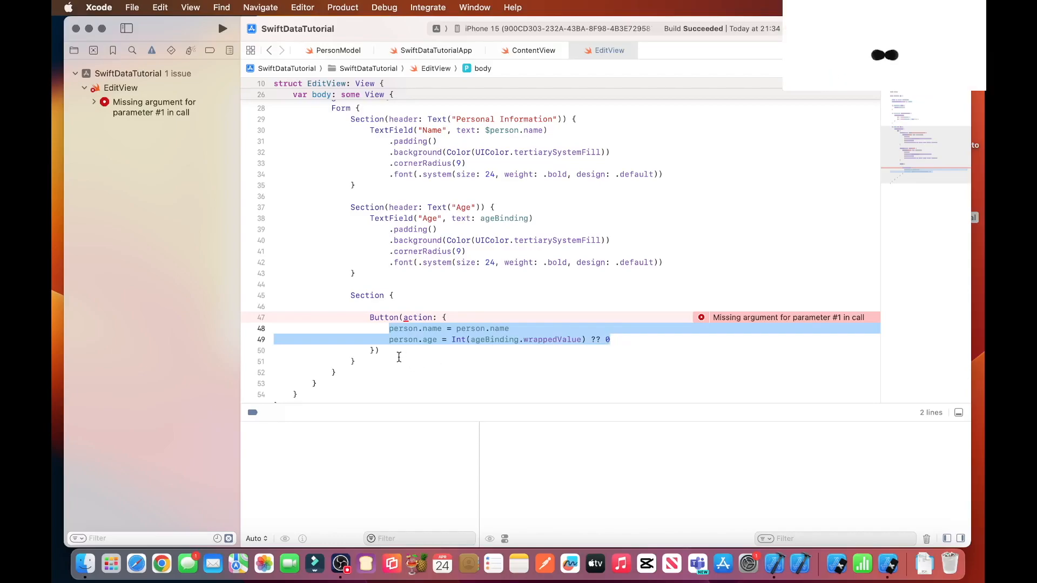
{"action": "left_click", "coordinate": [381, 350]}
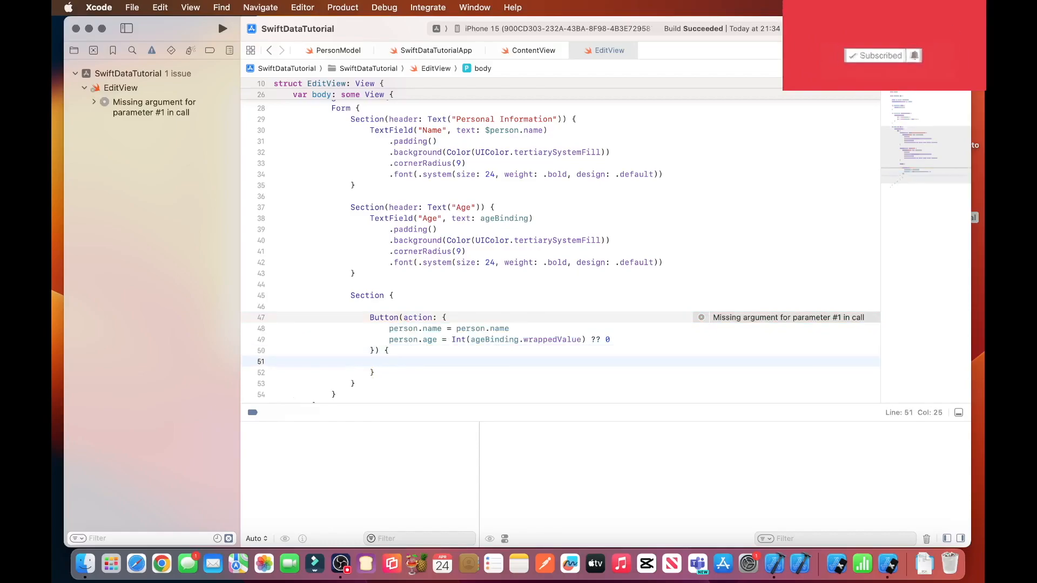
Add a Text("Update Person") label with .foregroundColor(.white) and .font(.headline)
{"action": "type", "text": "Text(\""}
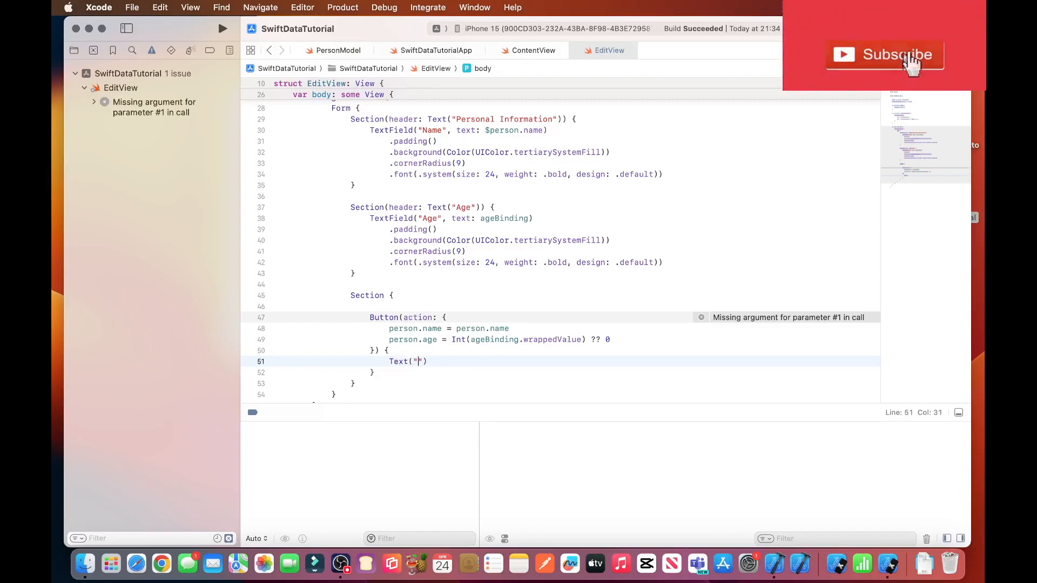
{"action": "type", "text": "Update Person"}
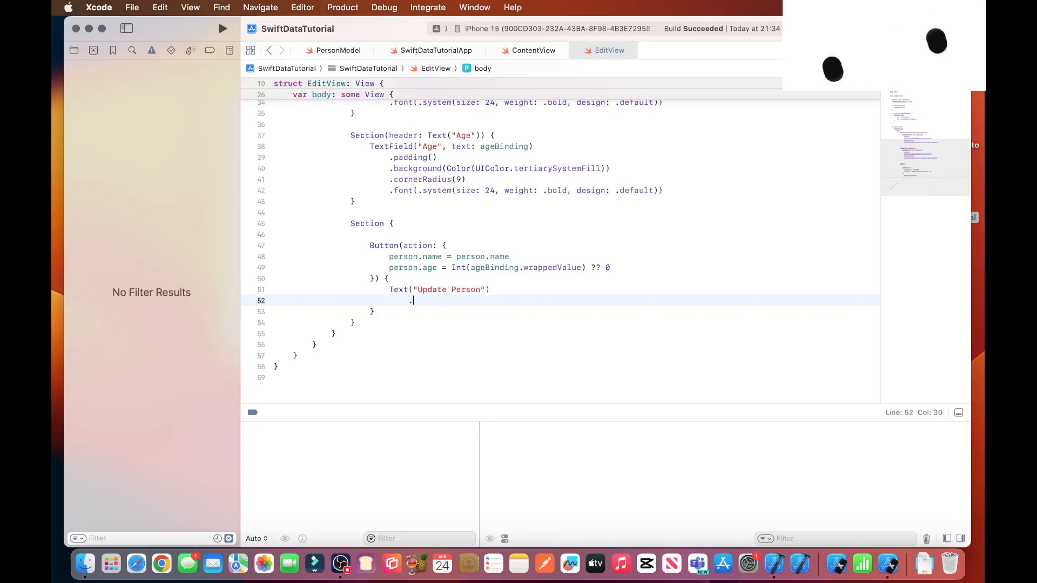
{"action": "type", "text": "foreg"}
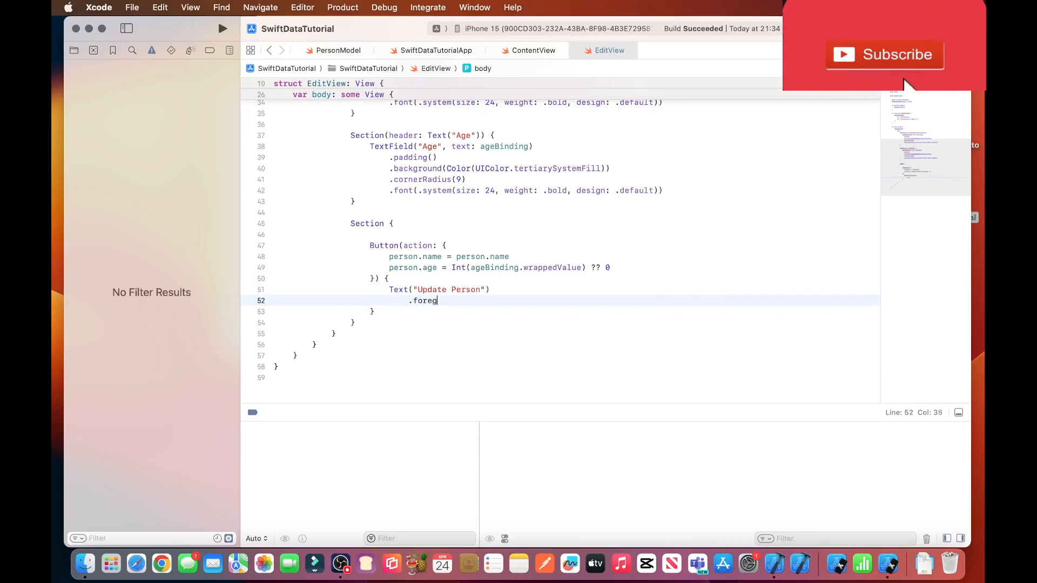
{"action": "type", "text": "roundColor(.wh"}
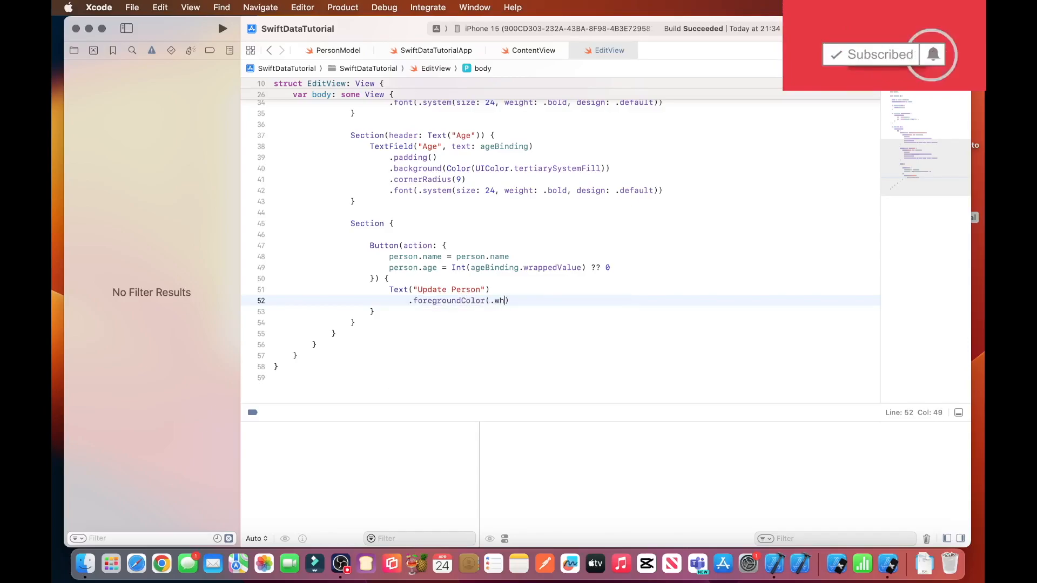
{"action": "type", "text": "ite"}
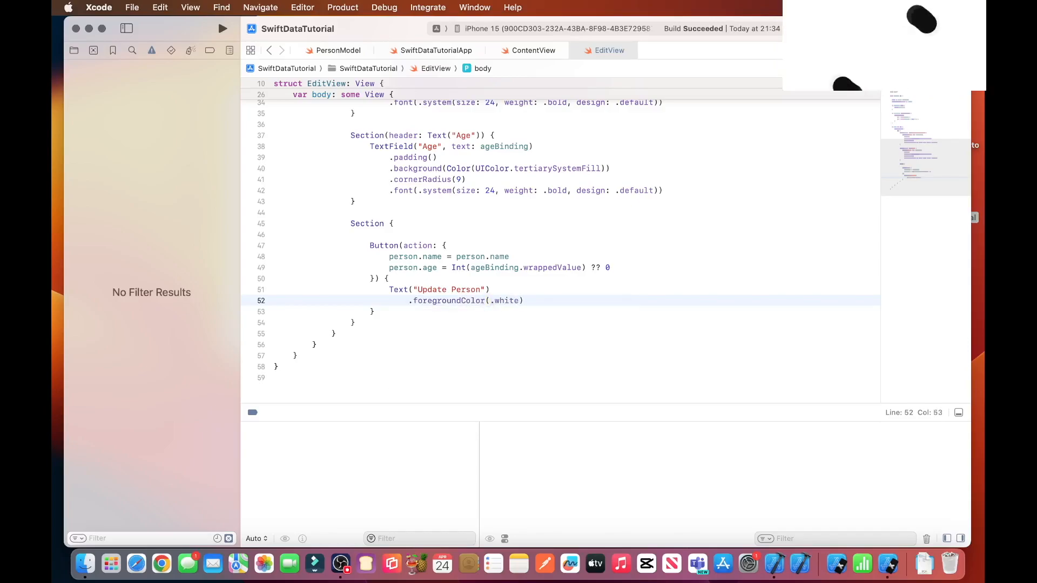
{"action": "type", "text": ".font(.headline"}
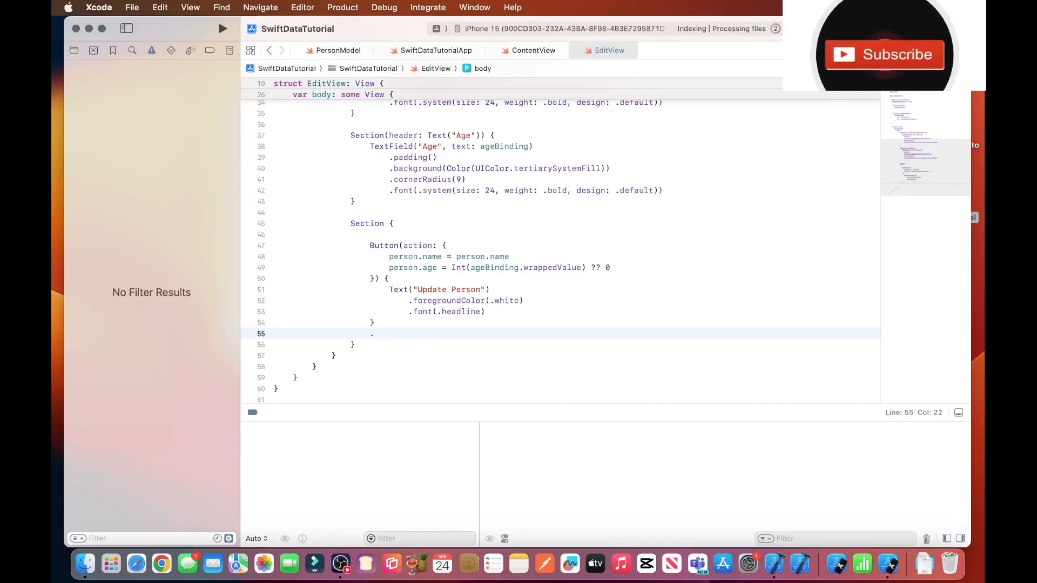
Add .frame(maxWidth: .infinity), .padding(), a blue background and .cornerRadius(10) to the button
{"action": "type", "text": "frame("}
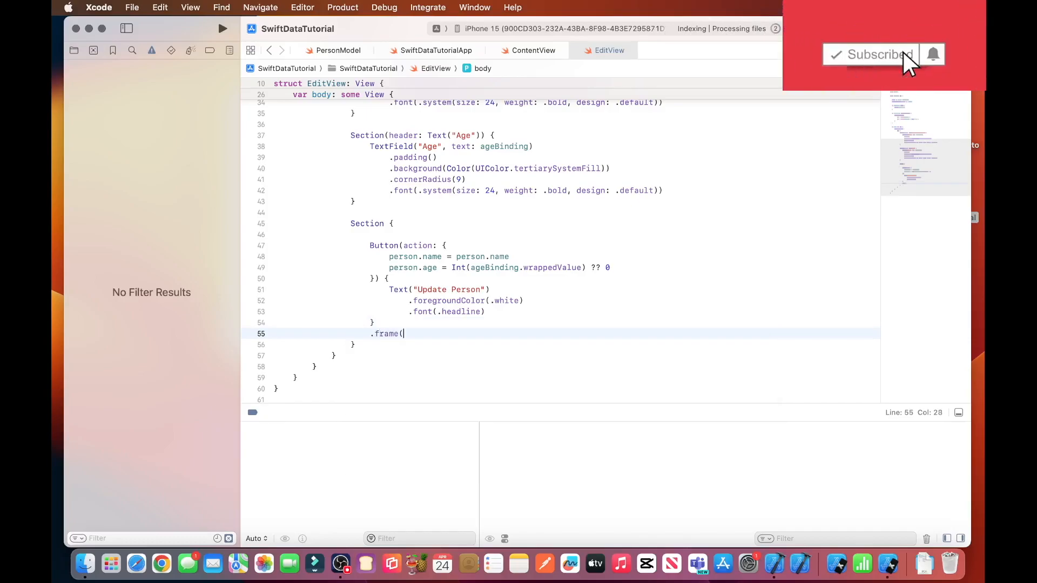
{"action": "type", "text": "maxWidth:"}
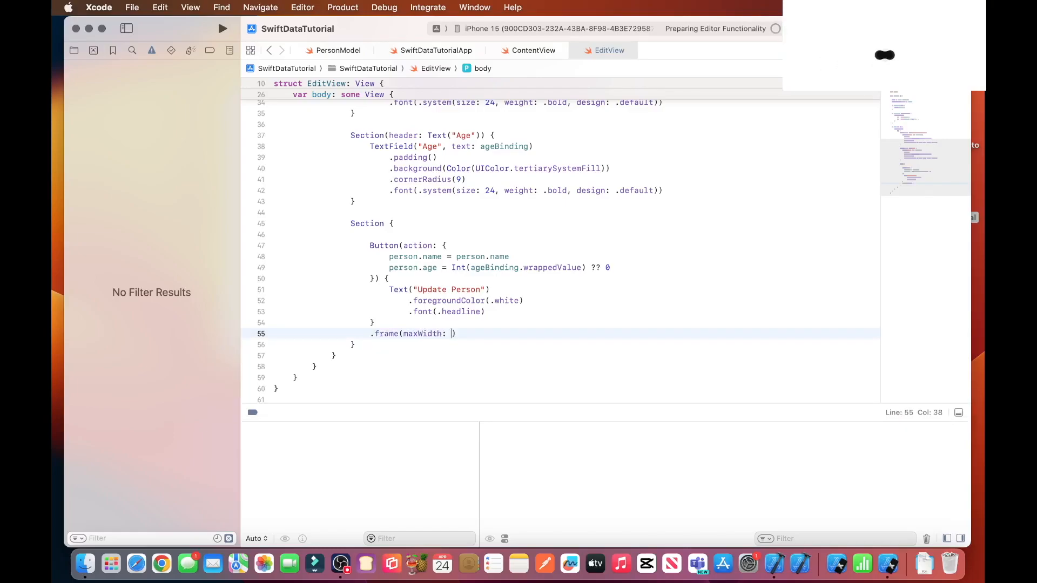
{"action": "type", "text": ".infinity"}
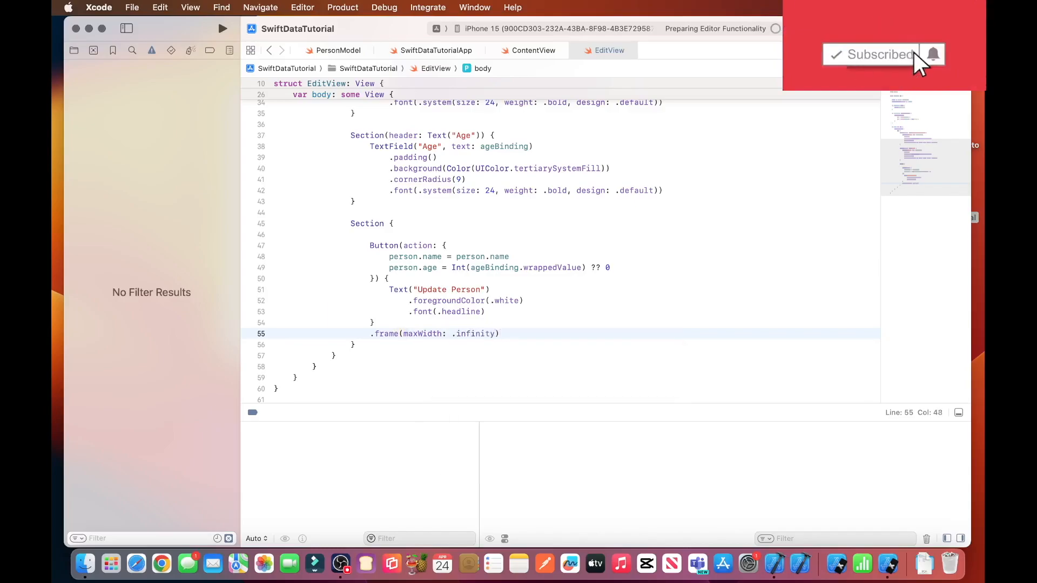
{"action": "type", "text": ".padding"}
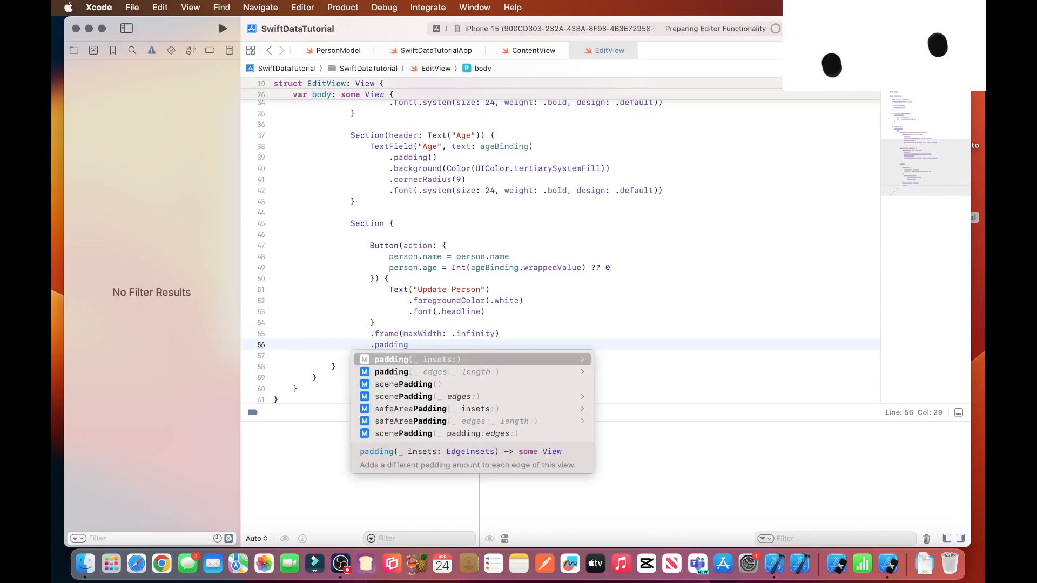
{"action": "key", "text": "Return"}
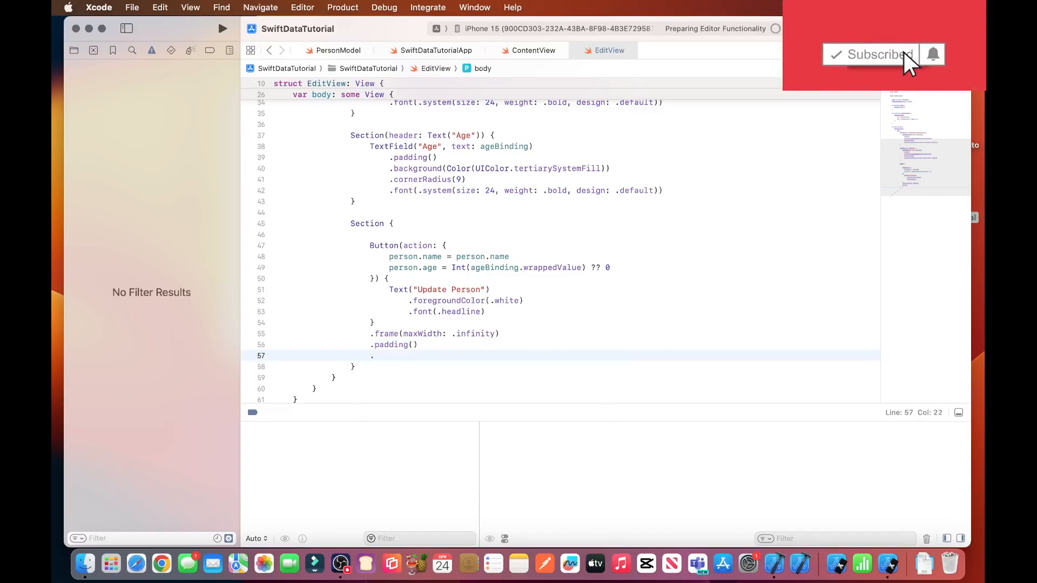
{"action": "type", "text": ".background(in: S"}
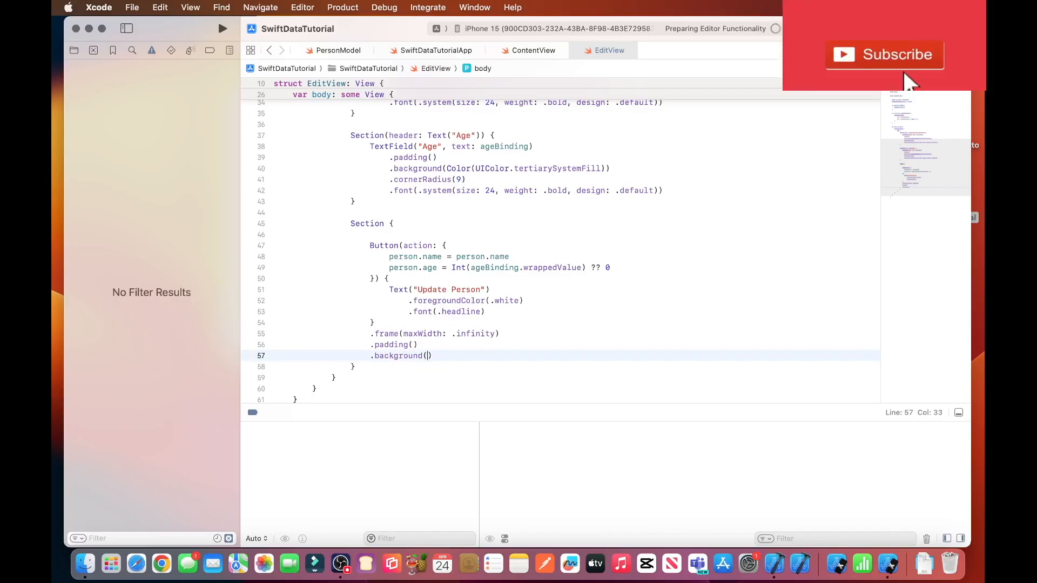
{"action": "type", "text": ".blue"}
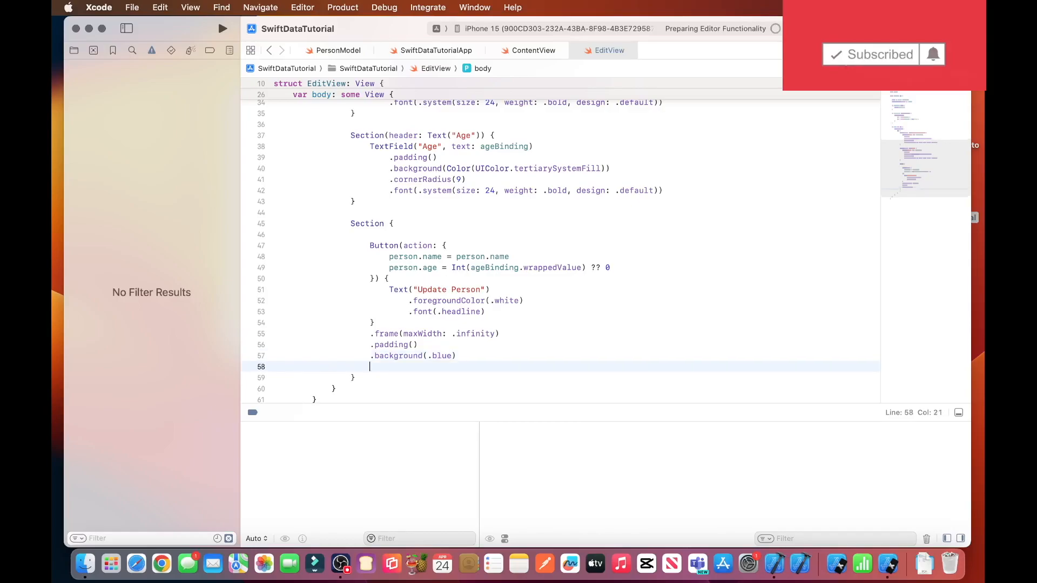
{"action": "type", "text": ".cornerRadius("}
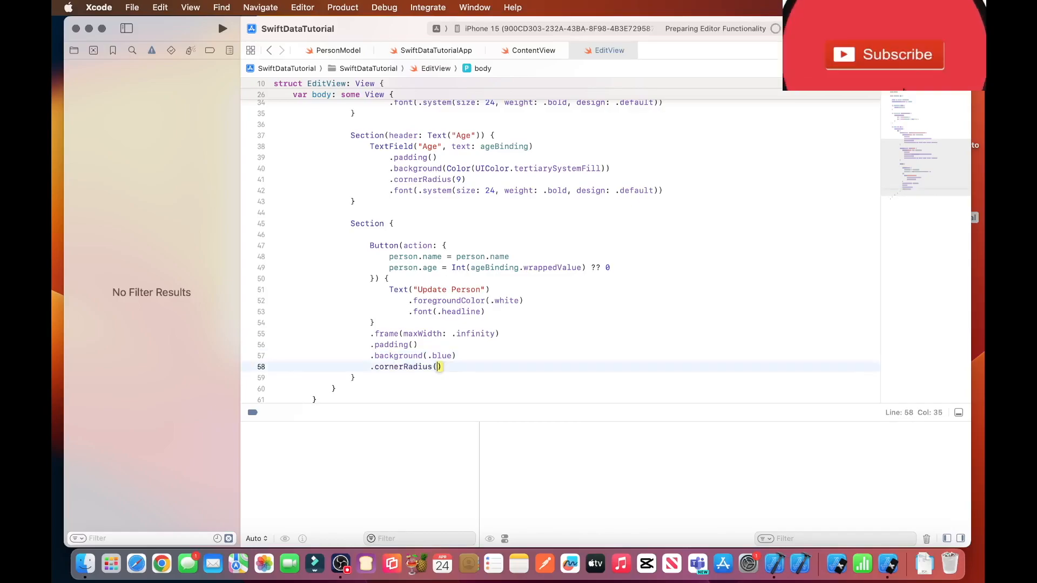
{"action": "type", "text": "1"}
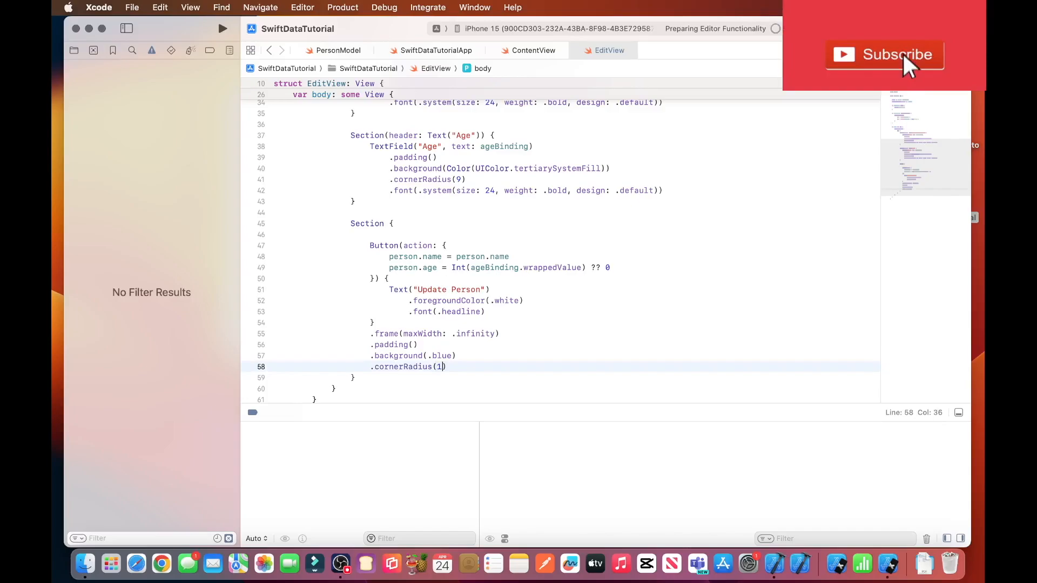
{"action": "type", "text": "0"}
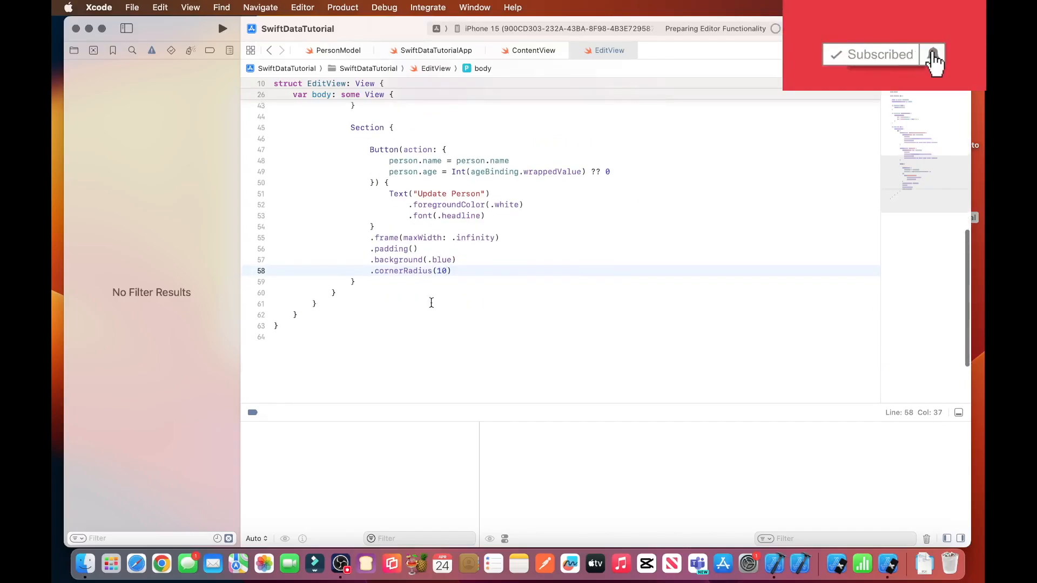
Add .navigationTitle("Edit Person") after the Form's closing brace
{"action": "left_click", "coordinate": [337, 293]}
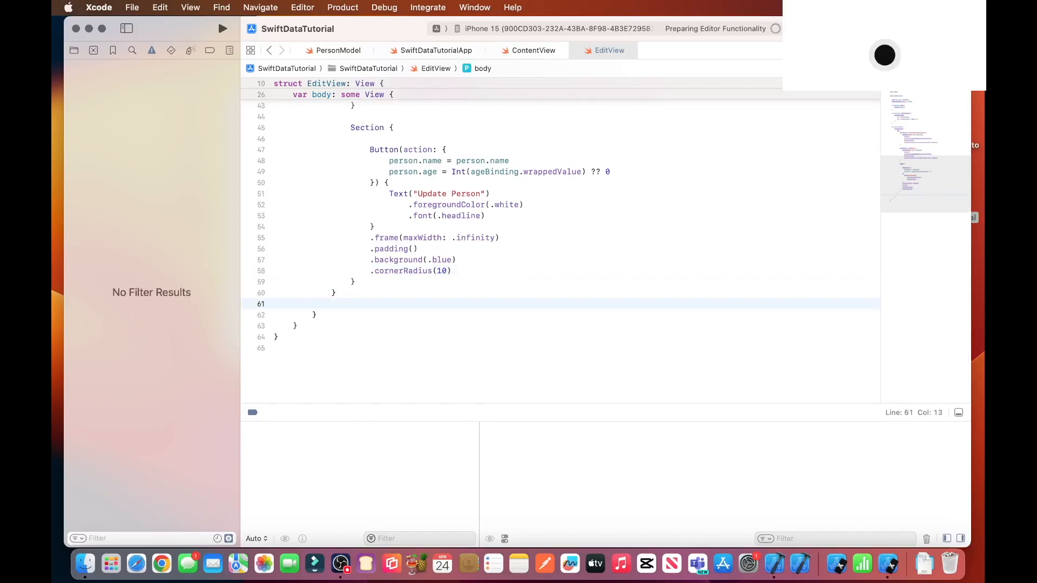
{"action": "type", "text": ".navigati"}
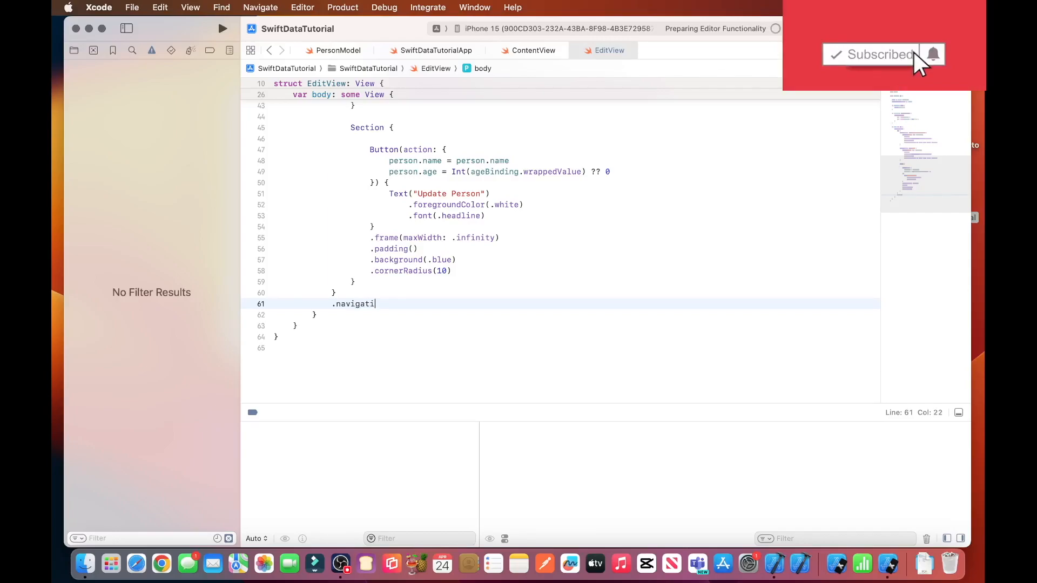
{"action": "type", "text": "onTitle(\""}
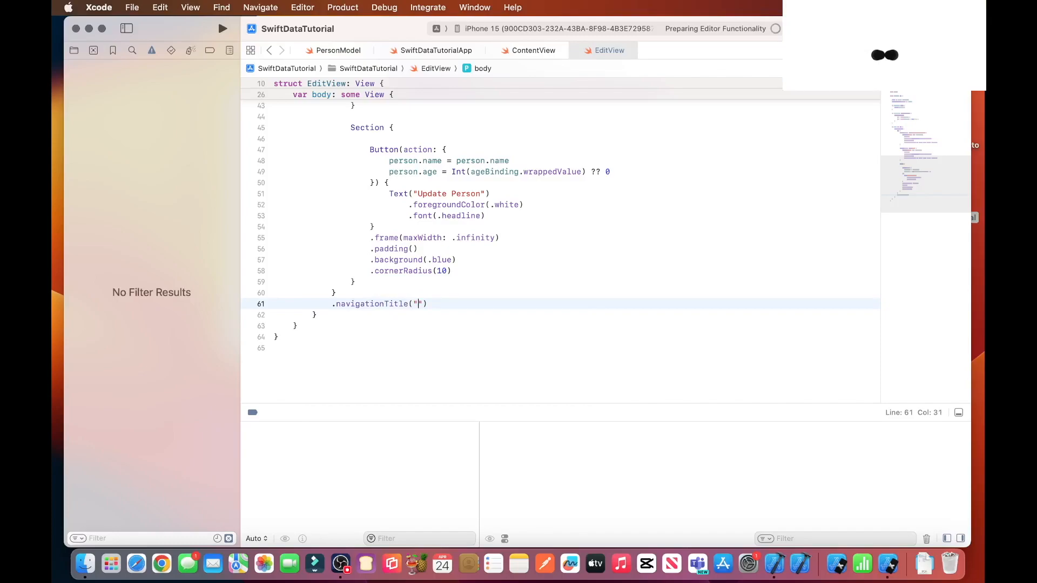
{"action": "type", "text": "Edit P"}
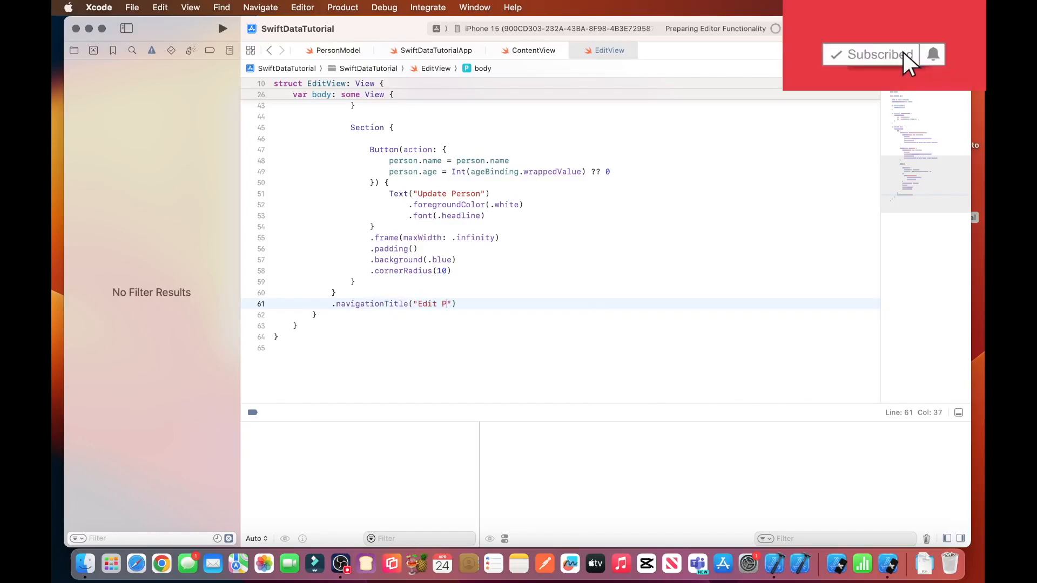
{"action": "type", "text": "erson"}
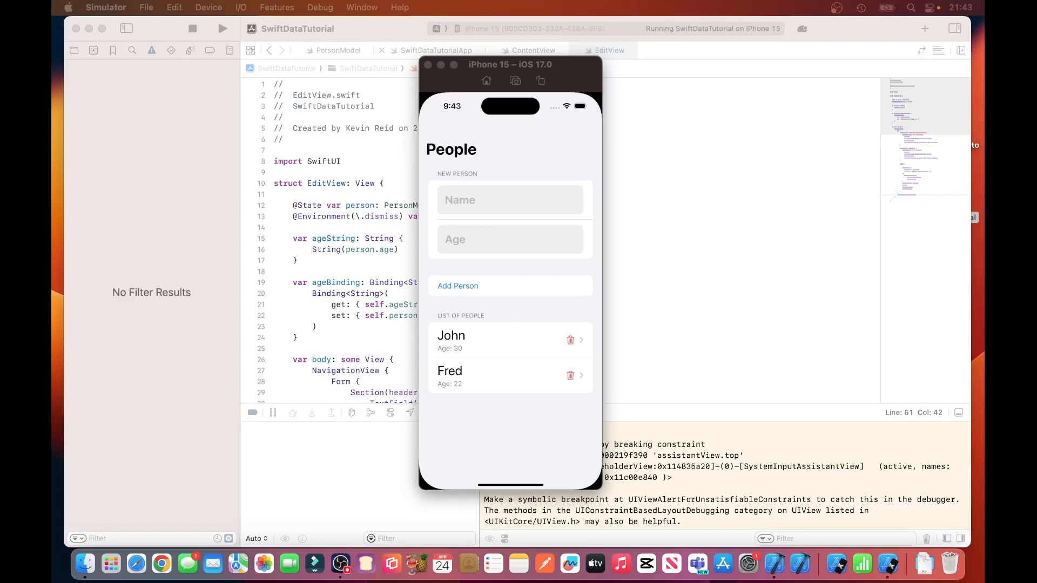
{"action": "mouse_move", "coordinate": [518, 344]}
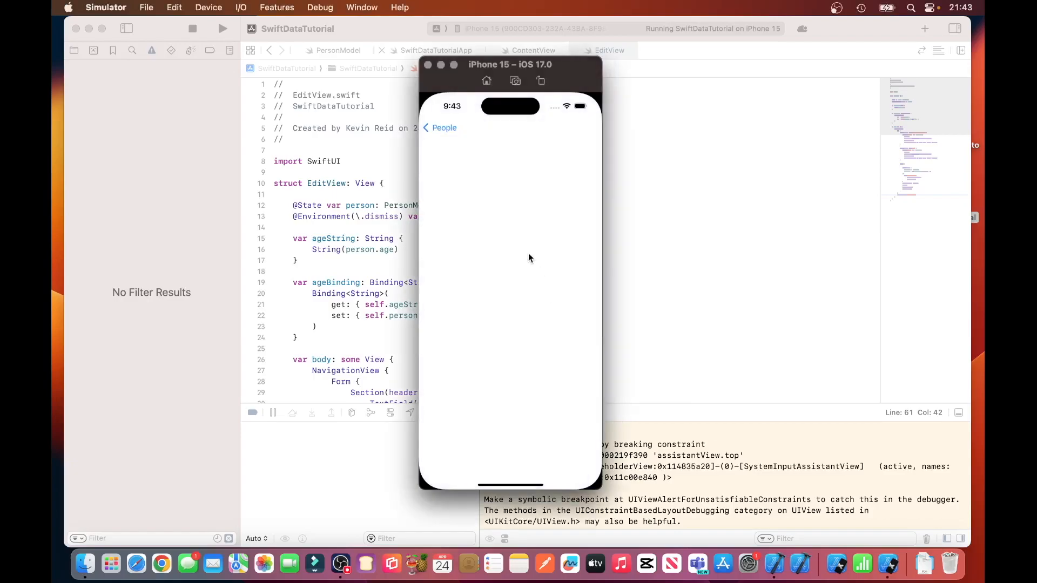
{"action": "mouse_move", "coordinate": [541, 372]}
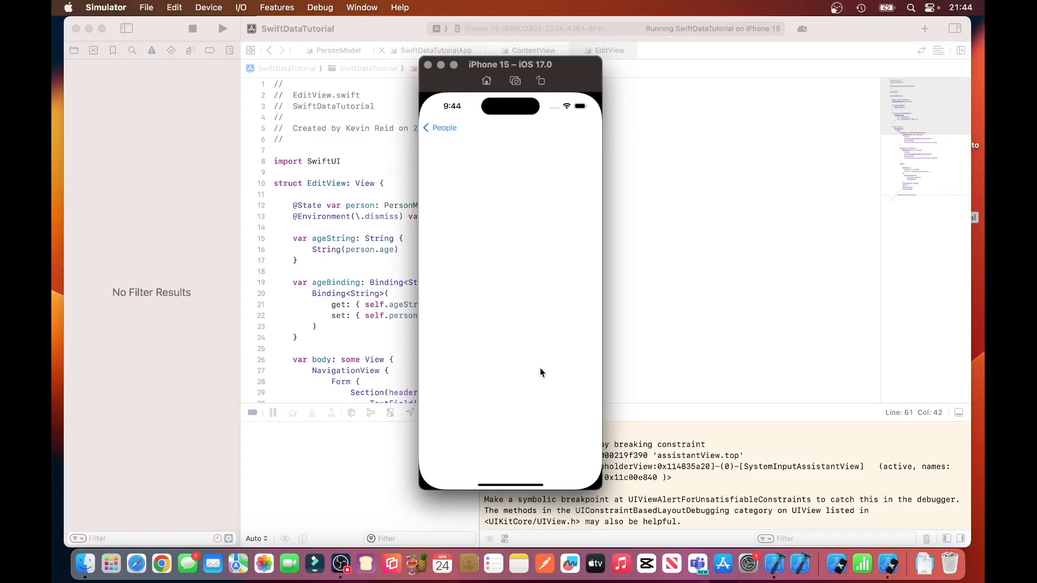
{"action": "mouse_move", "coordinate": [225, 82]}
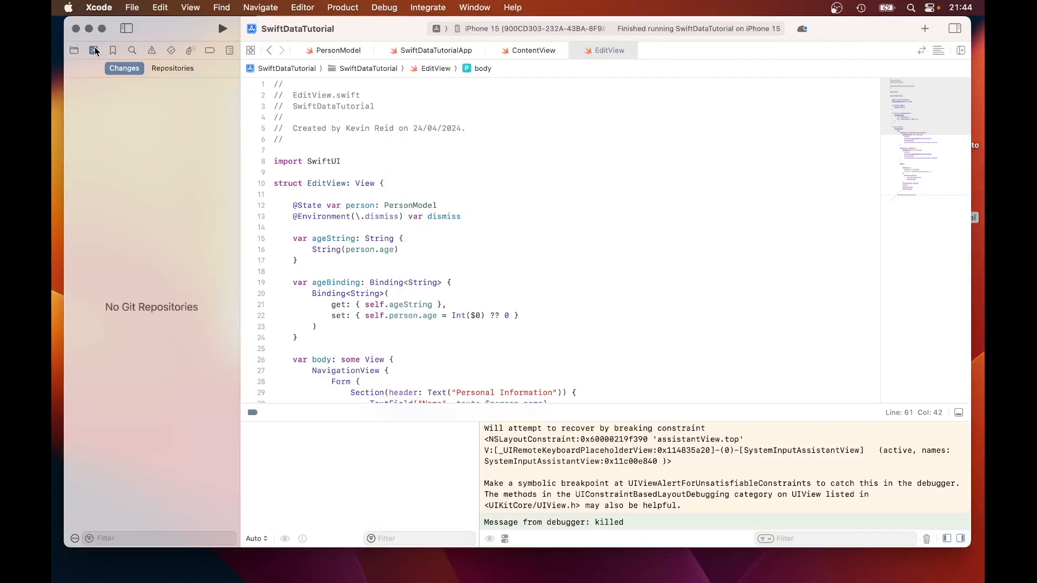
Open ContentView.swift from the project navigator and scroll to the NavigationLink
{"action": "left_click", "coordinate": [74, 50]}
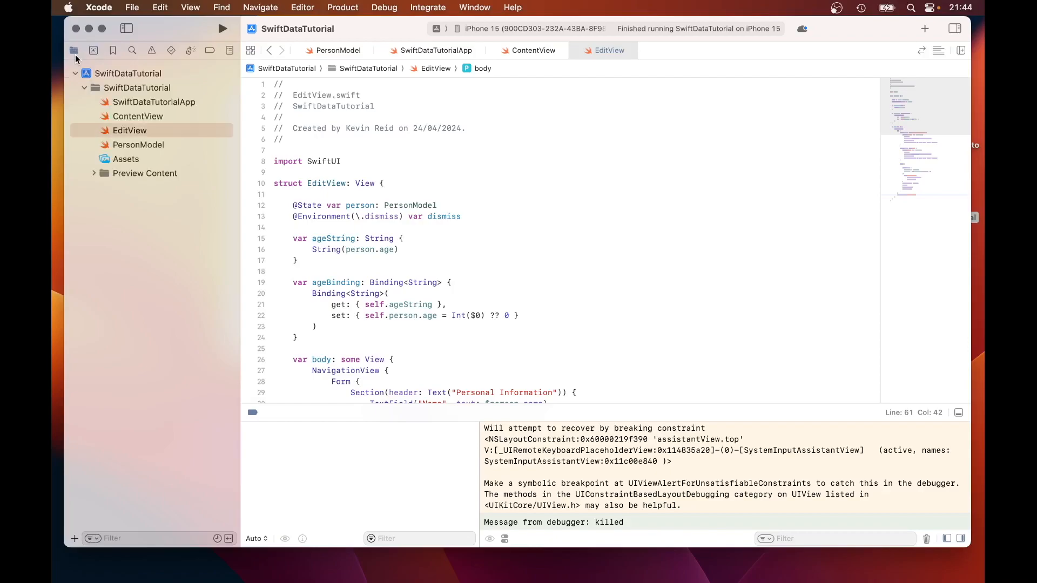
{"action": "left_click", "coordinate": [137, 116]}
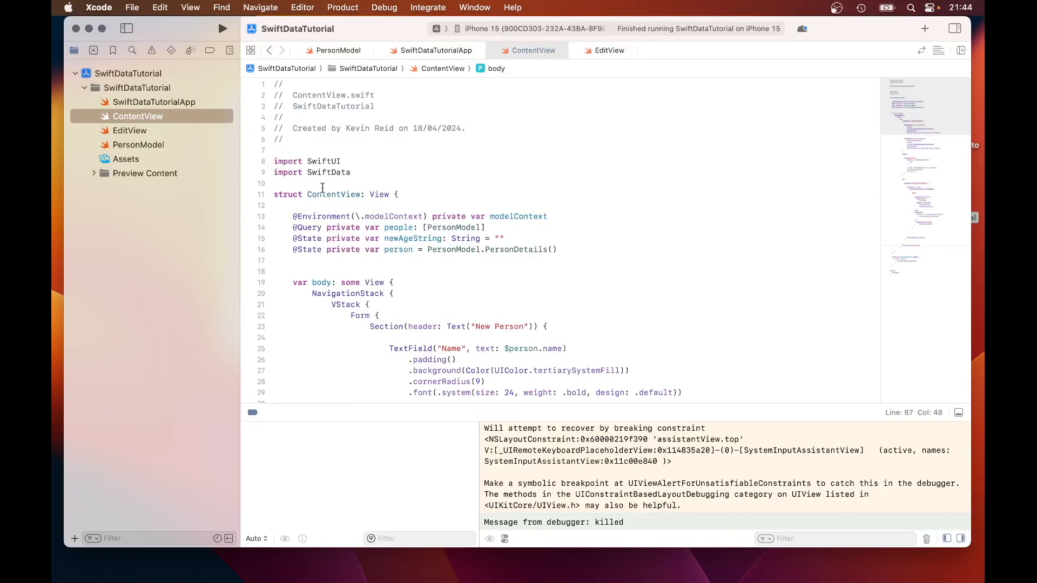
{"action": "scroll", "scroll_direction": "down", "scroll_amount": 3}
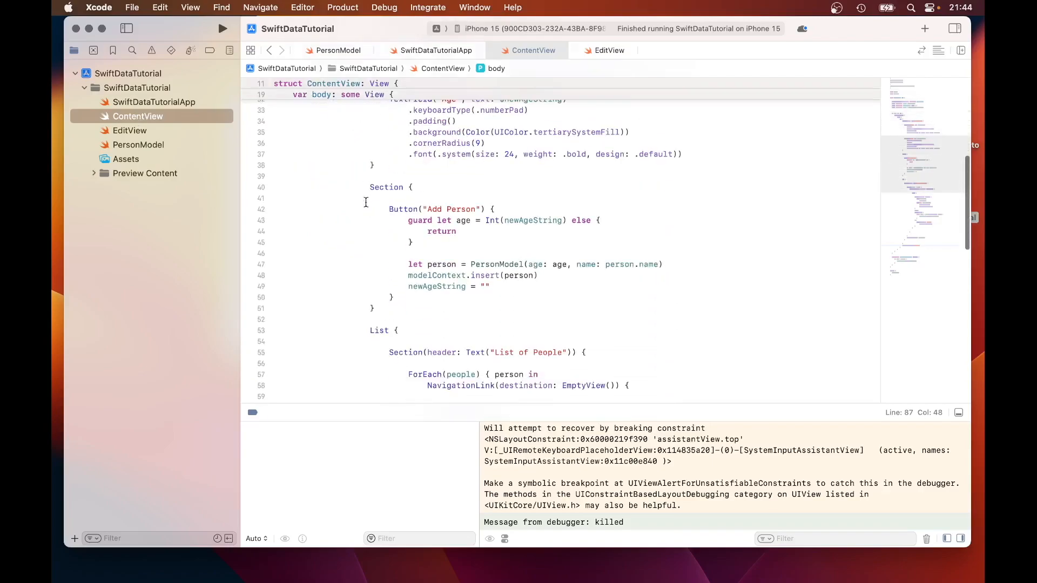
{"action": "scroll", "scroll_direction": "down", "scroll_amount": 3}
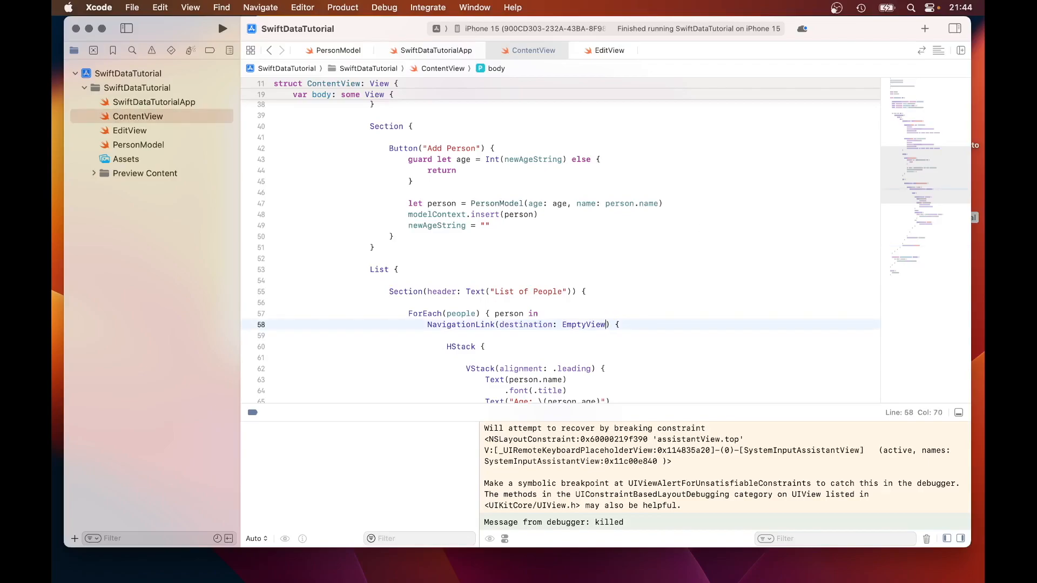
Replace the EmptyView destination with EditView(person: person)
{"action": "key", "text": "Backspace"}
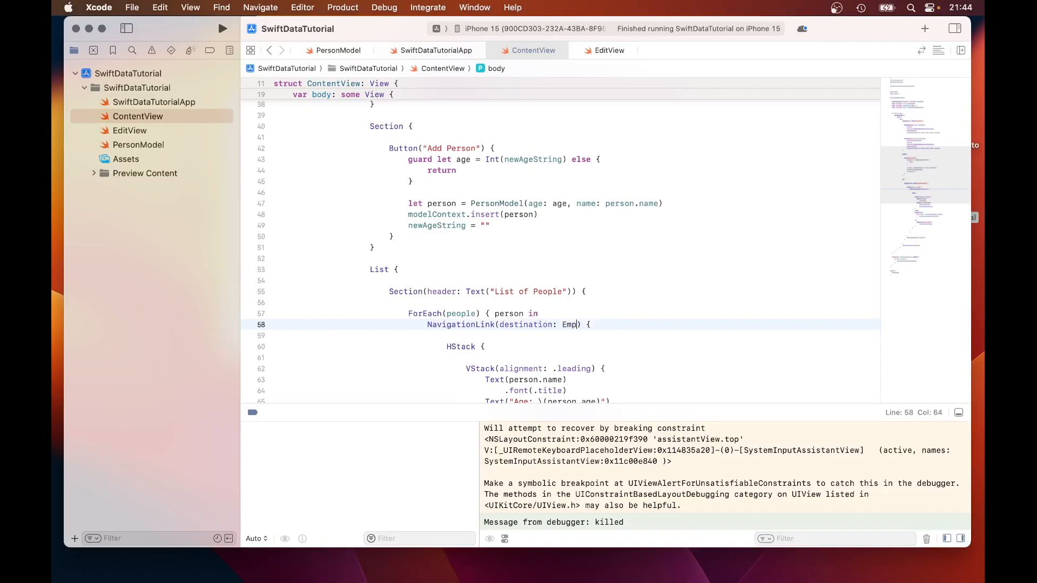
{"action": "key", "text": "Backspace"}
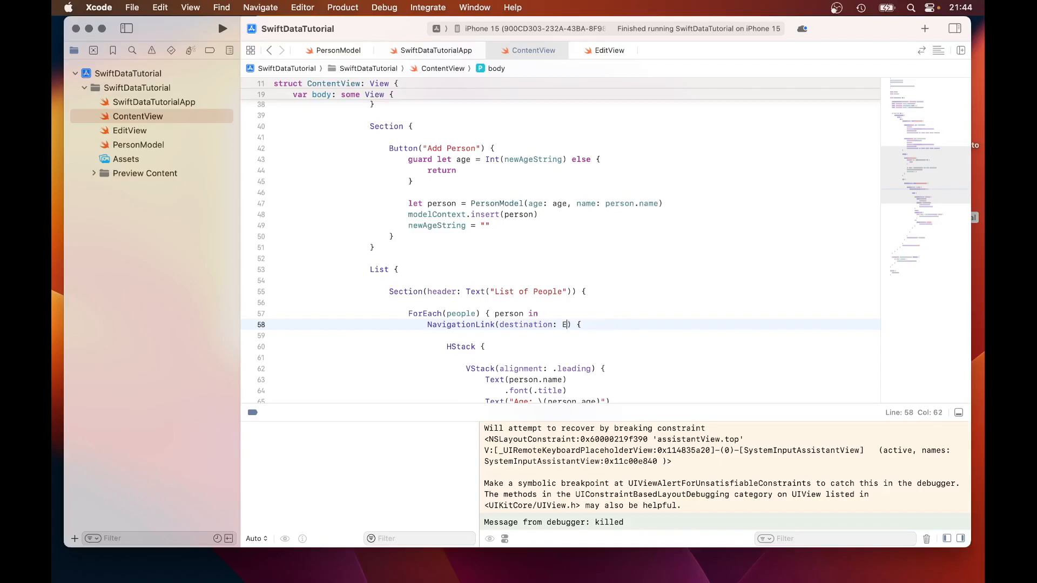
{"action": "key", "text": "backspace"}
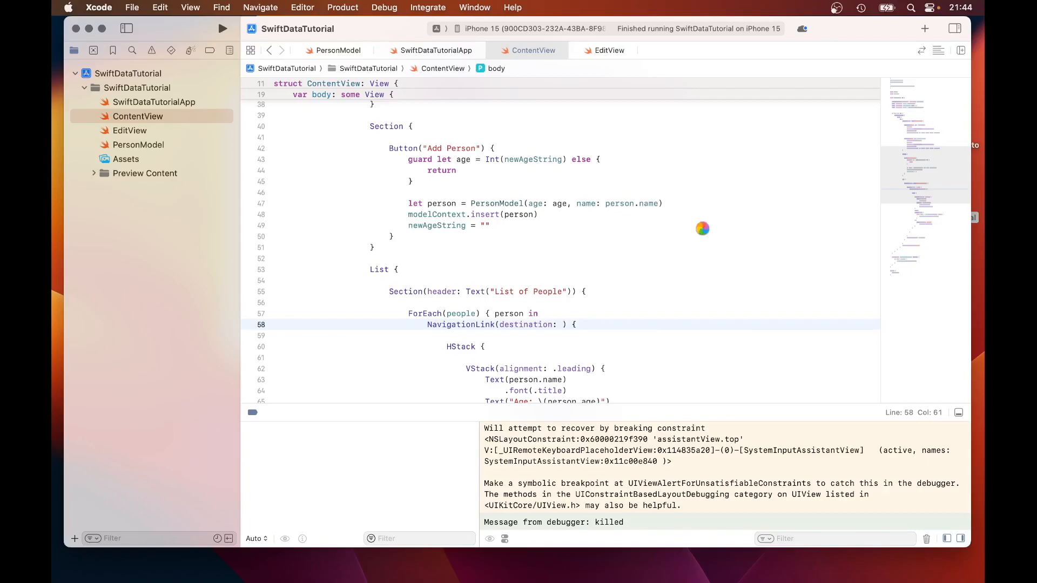
{"action": "type", "text": "E"}
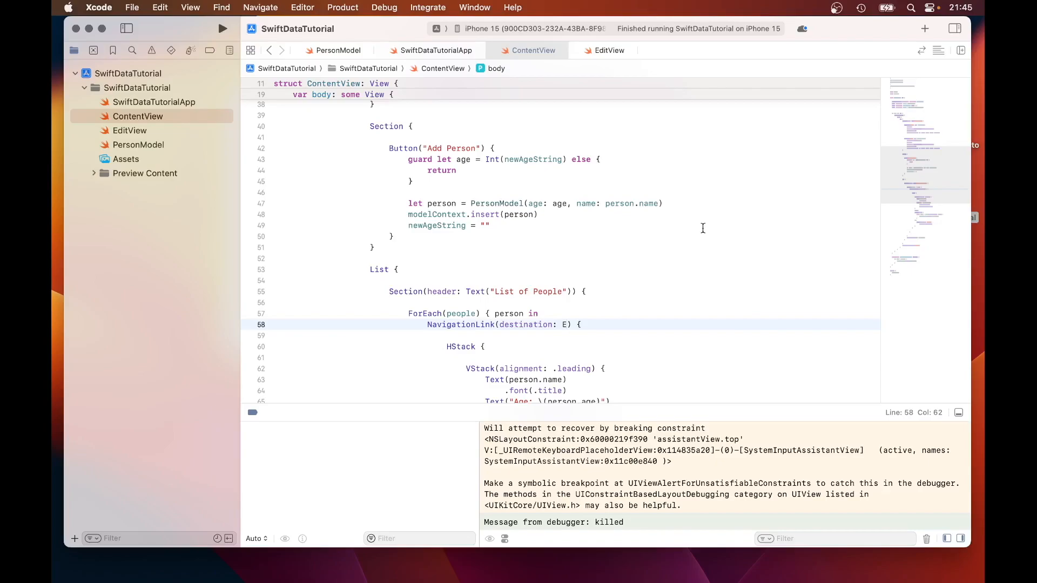
{"action": "type", "text": "dit"}
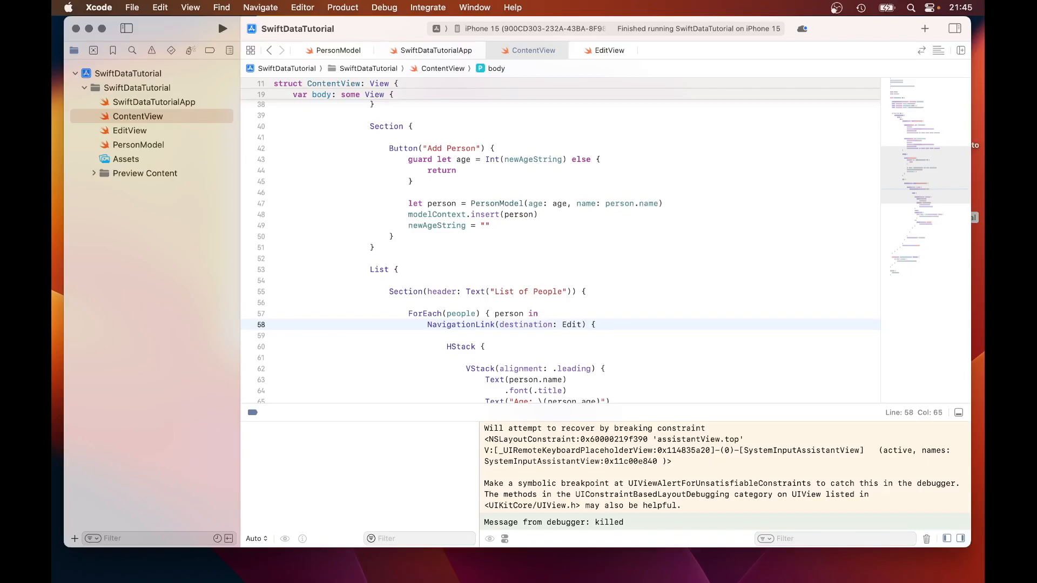
{"action": "type", "text": "View(person"}
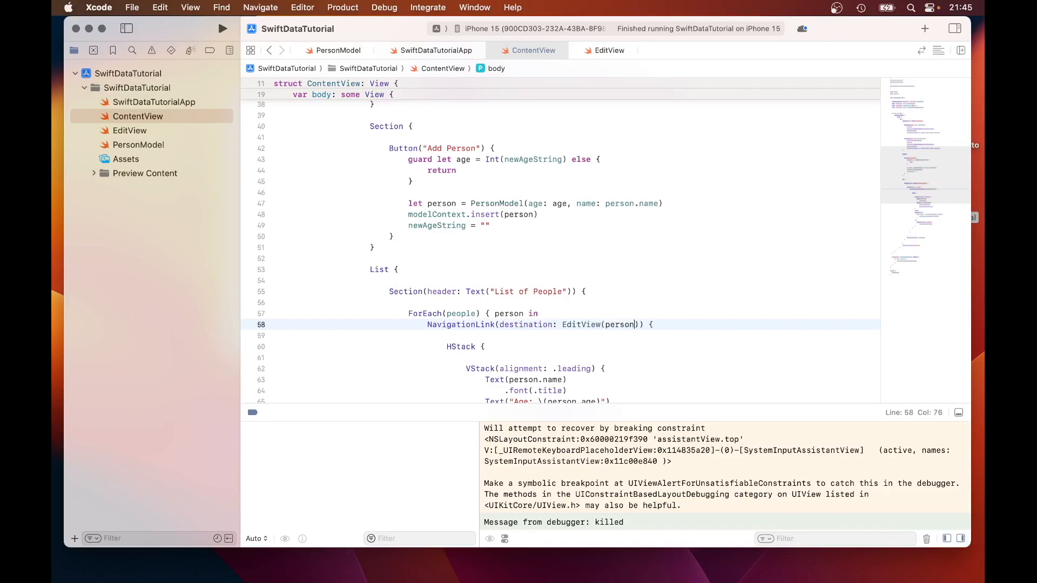
{"action": "type", "text": ": person"}
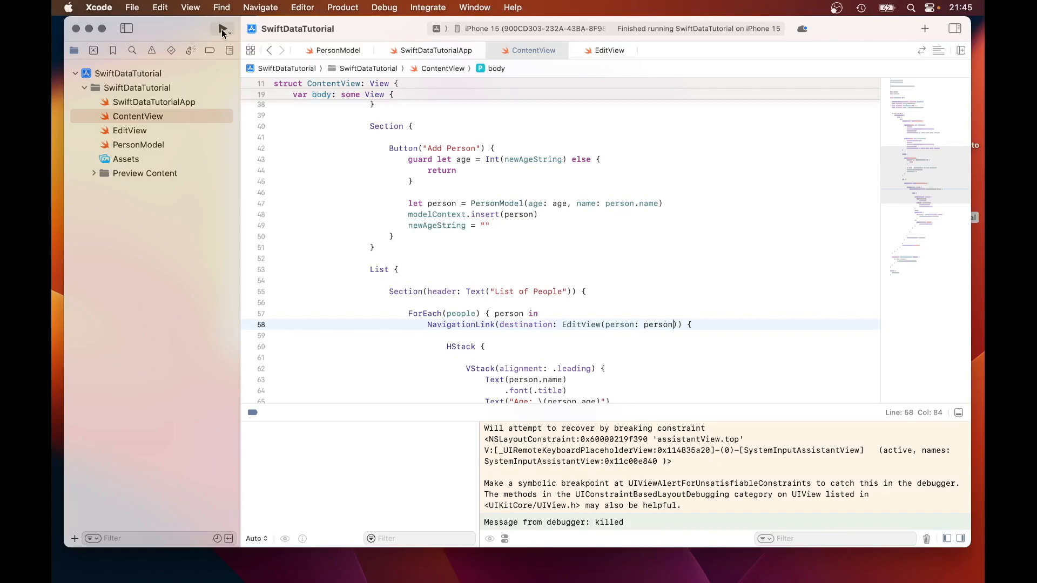
Rebuild and run the app in the iPhone 15 simulator, listing John and Fred
{"action": "left_click", "coordinate": [222, 28]}
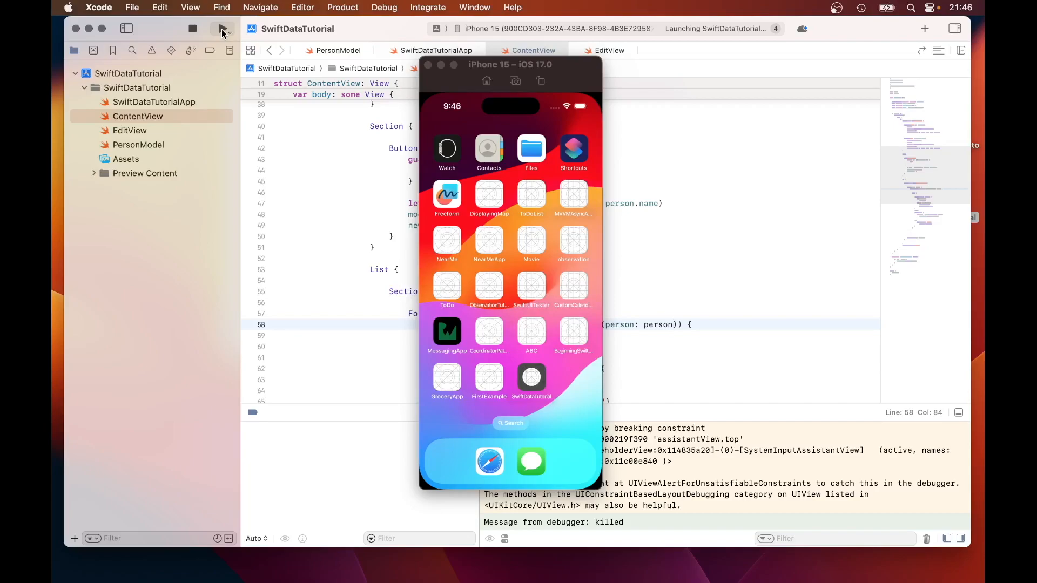
{"action": "left_click", "coordinate": [671, 324]}
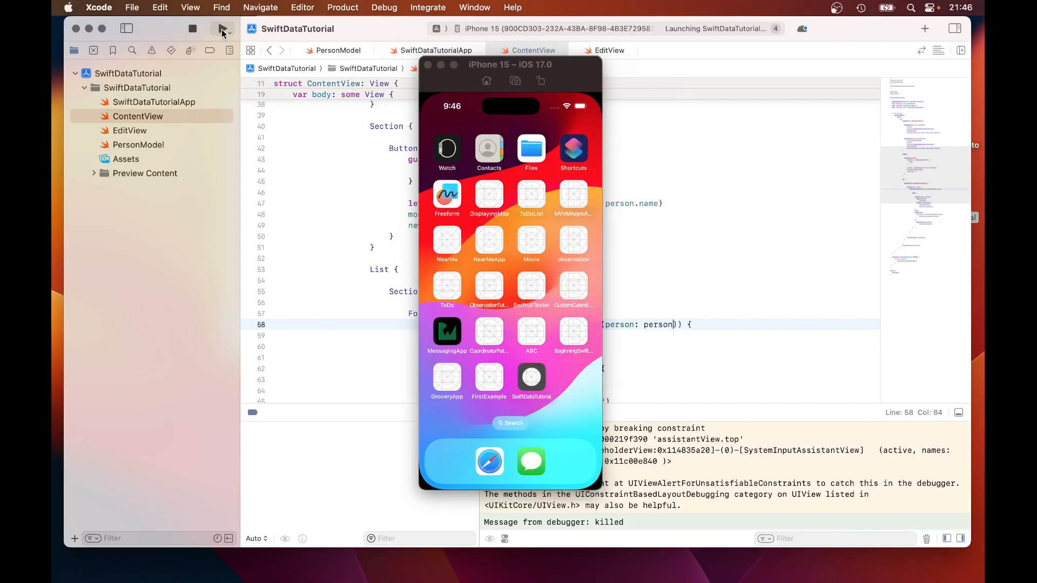
{"action": "left_click", "coordinate": [222, 29]}
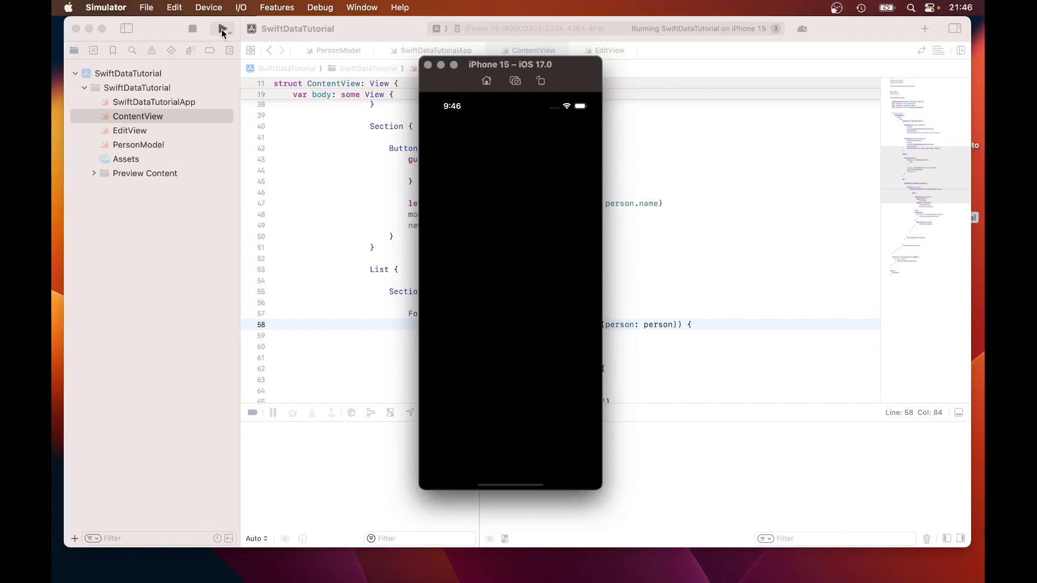
{"action": "left_click", "coordinate": [223, 29]}
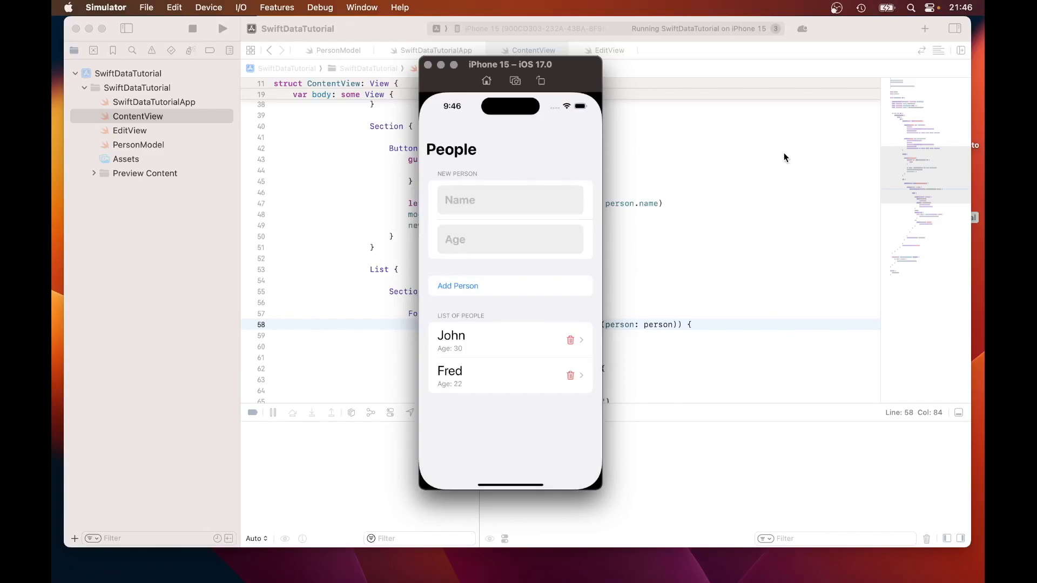
{"action": "mouse_move", "coordinate": [583, 345]}
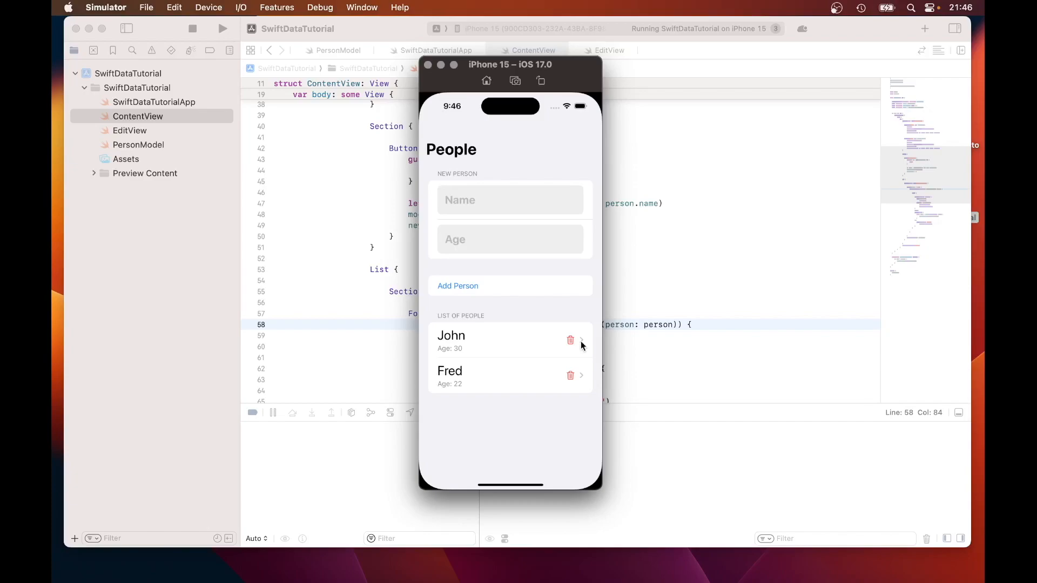
Open John's Edit Person screen (name John, age 30) and select his name text
{"action": "left_click", "coordinate": [509, 341]}
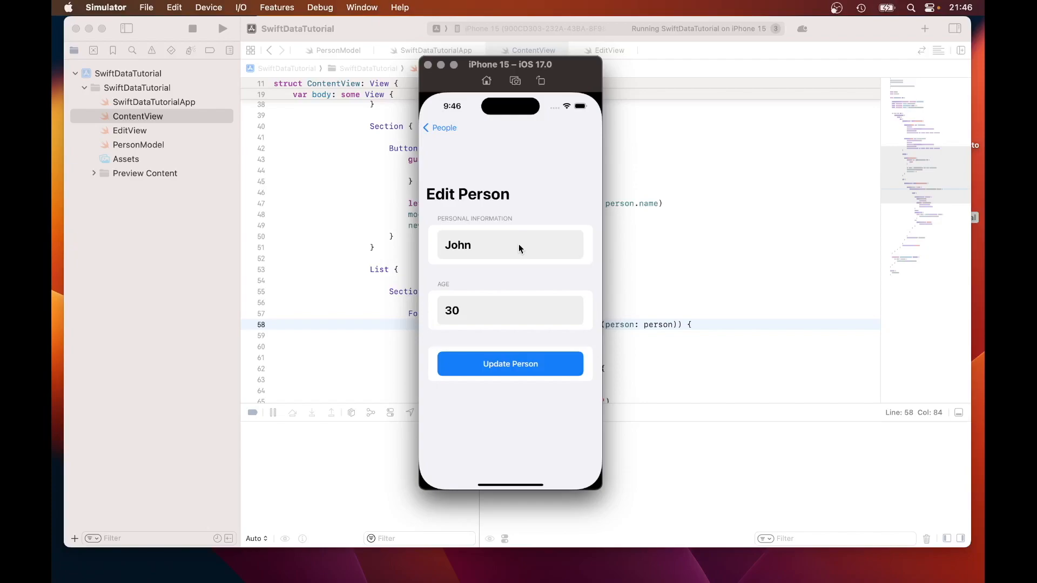
{"action": "double_click", "coordinate": [457, 244]}
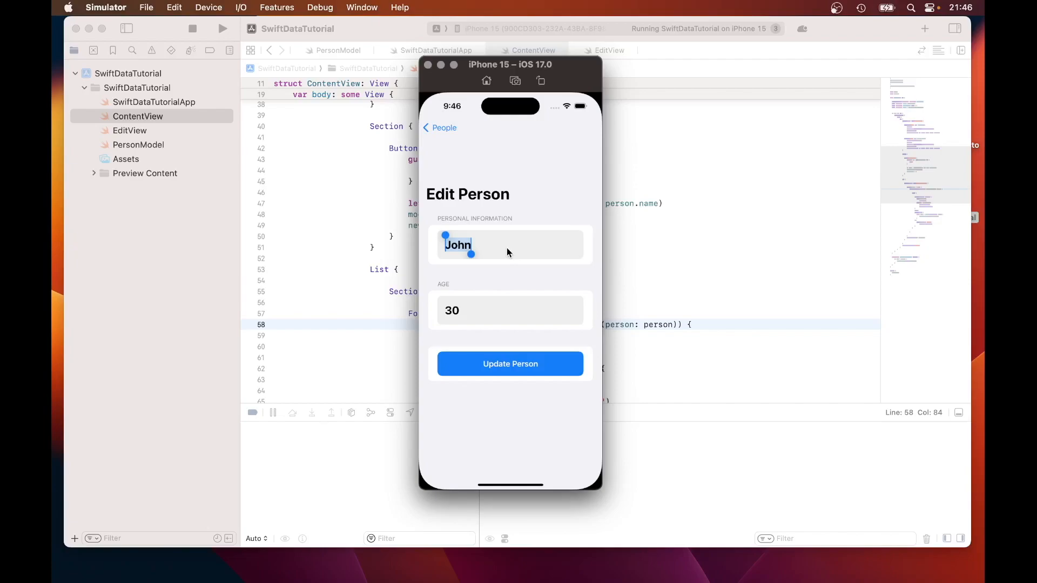
{"action": "mouse_move", "coordinate": [480, 254]}
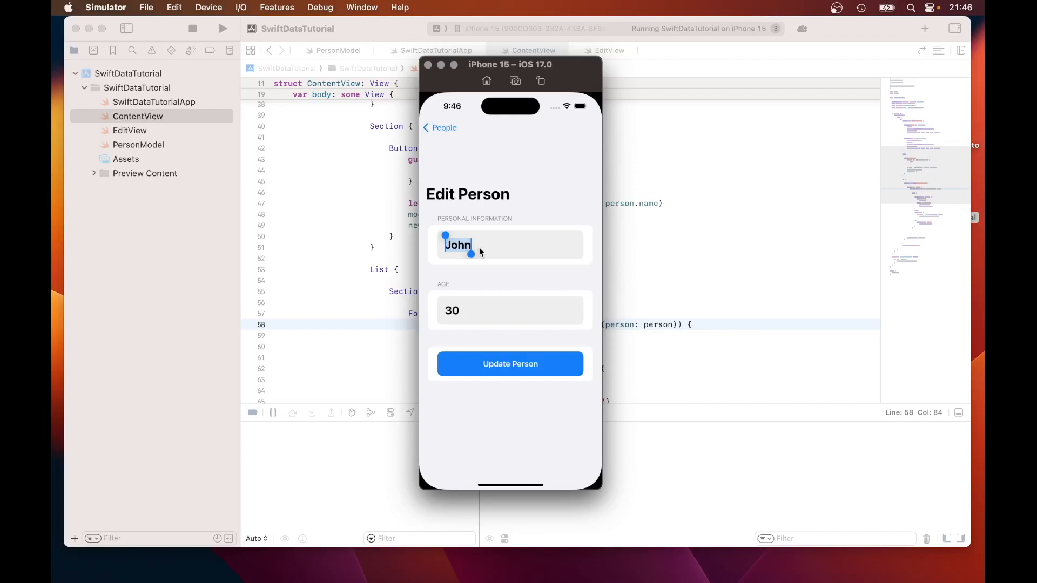
{"action": "mouse_move", "coordinate": [472, 319]}
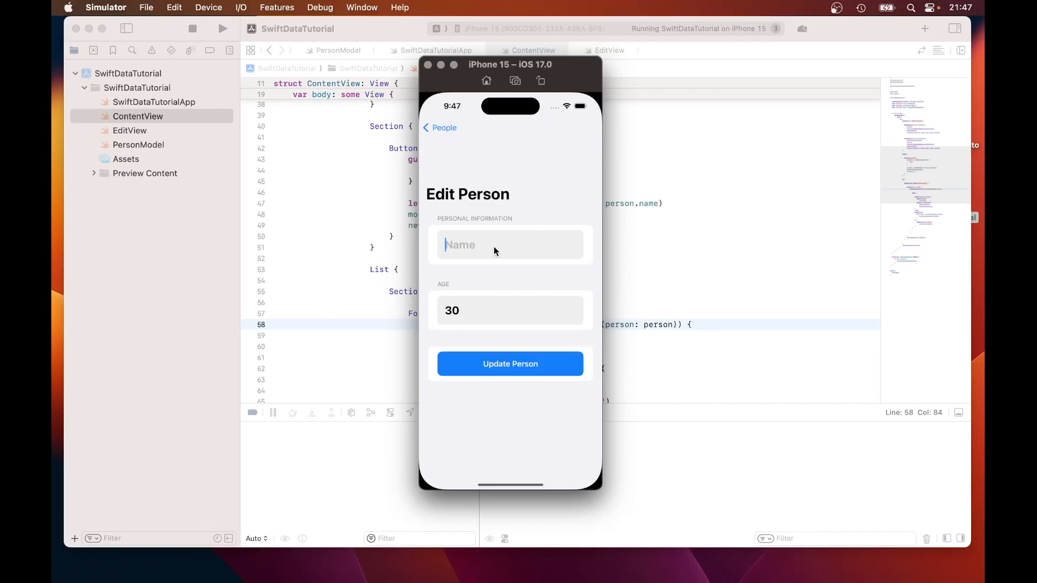
Edit John's record, changing the name to Jon and the age from 30 to 18
{"action": "double_click", "coordinate": [451, 310]}
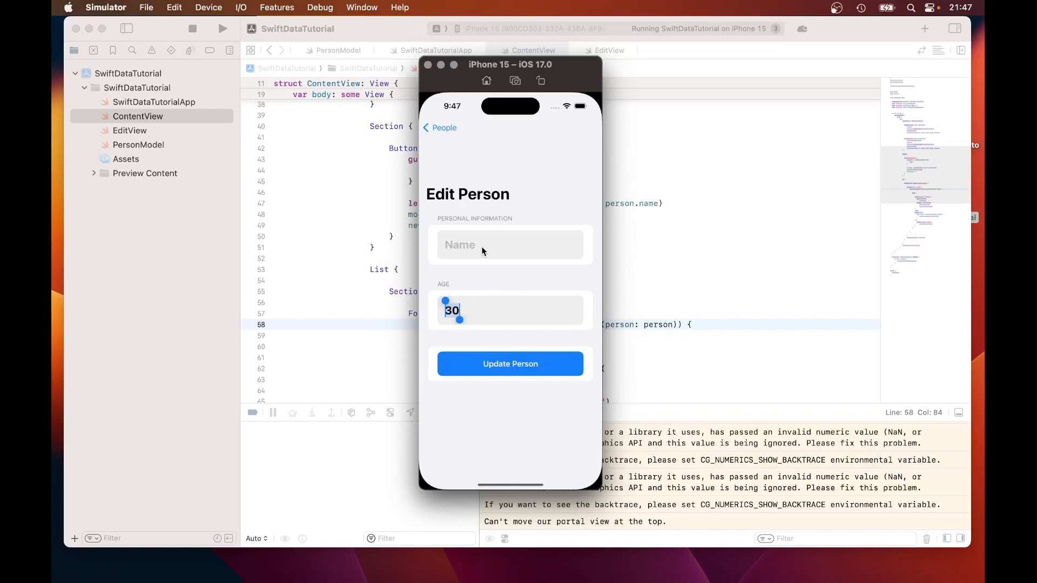
{"action": "left_click", "coordinate": [510, 245]}
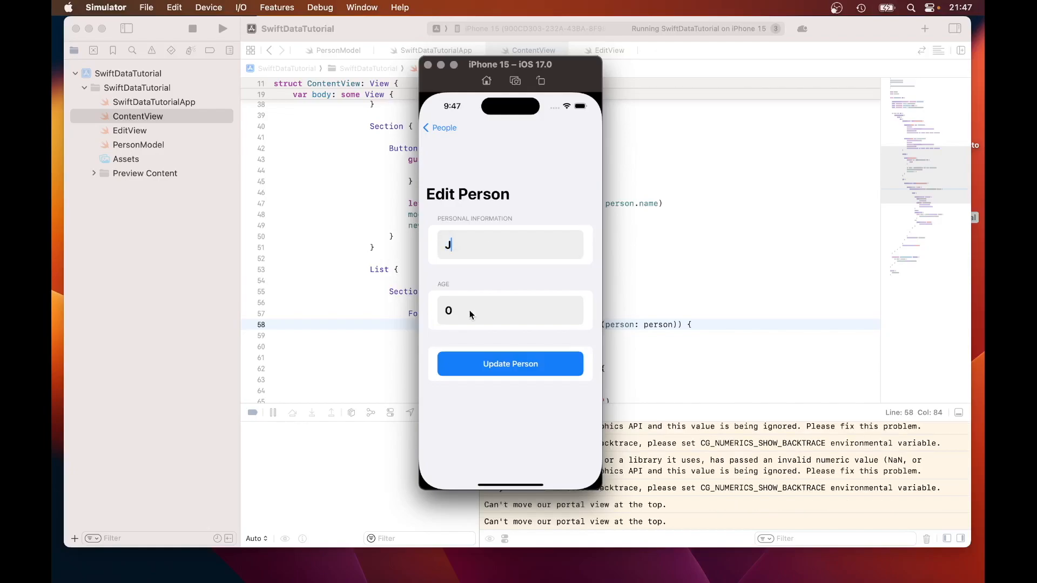
{"action": "double_click", "coordinate": [448, 244]}
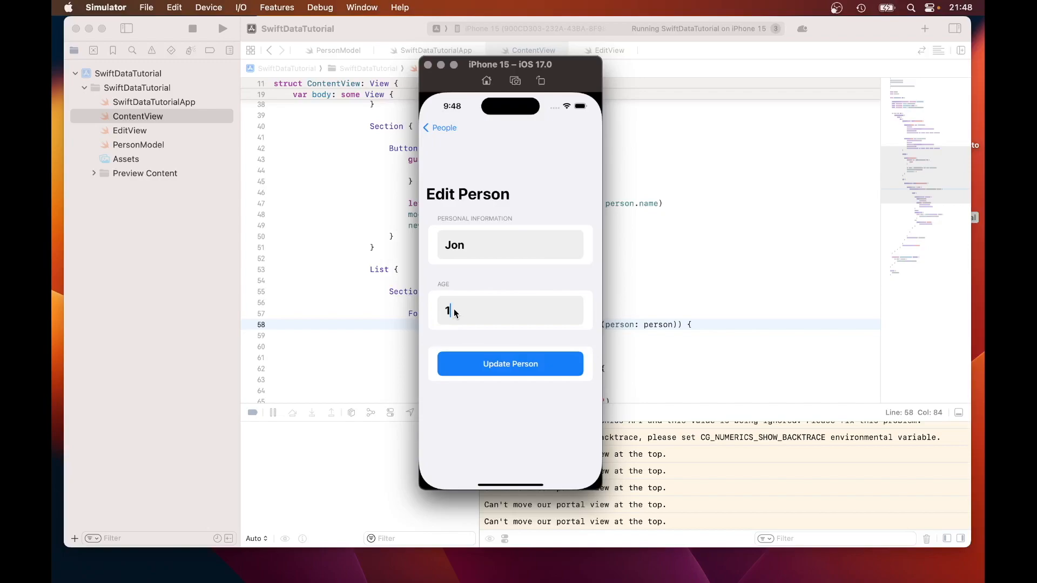
{"action": "type", "text": "8"}
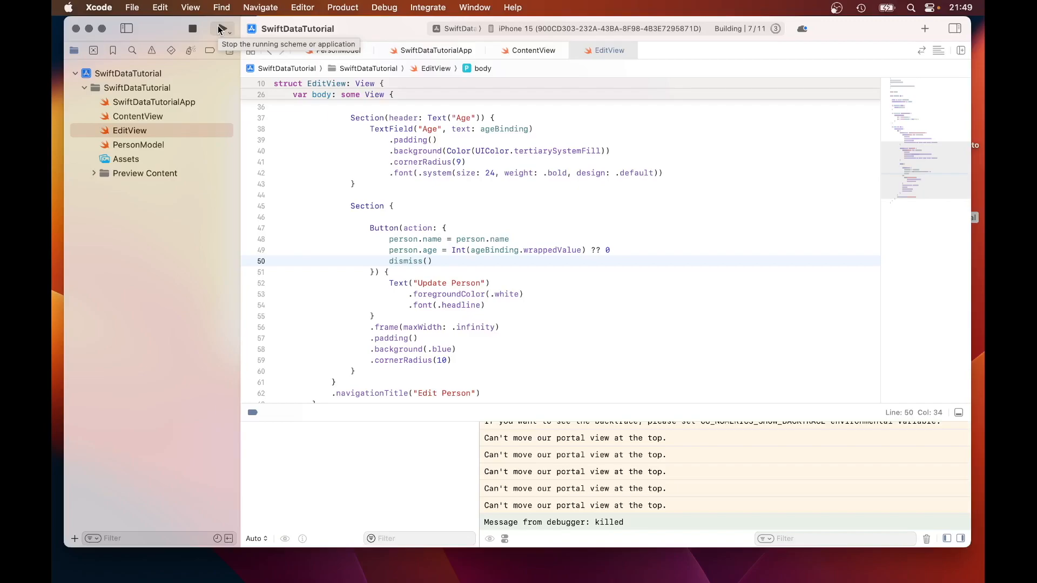
Relaunch the app with Update Person saving name and age and calling dismiss()
{"action": "left_click", "coordinate": [218, 28]}
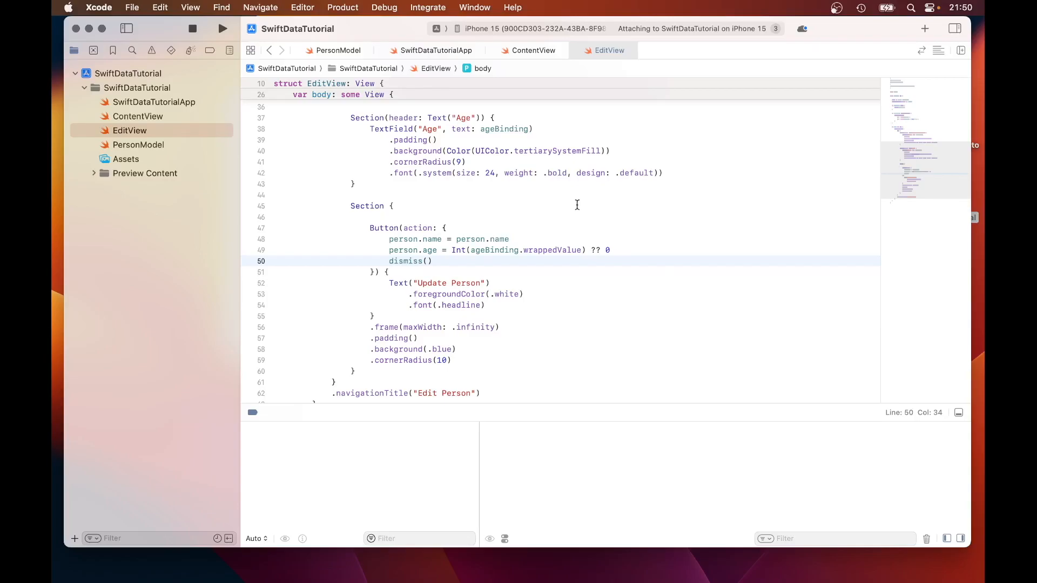
{"action": "left_click", "coordinate": [223, 29]}
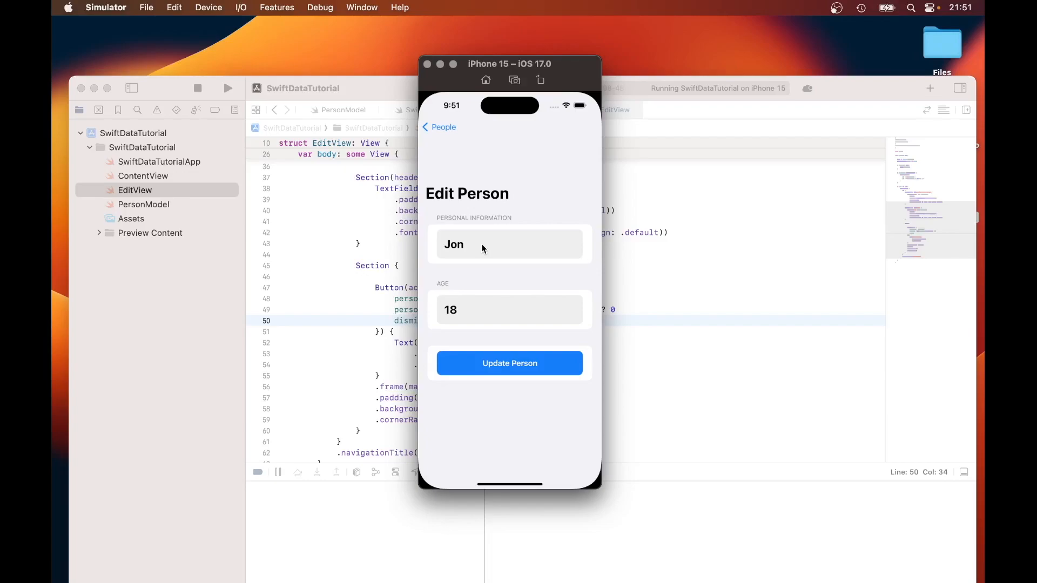
Shorten Jon's name to J, keep age 18, and save with Update Person
{"action": "left_click", "coordinate": [463, 244]}
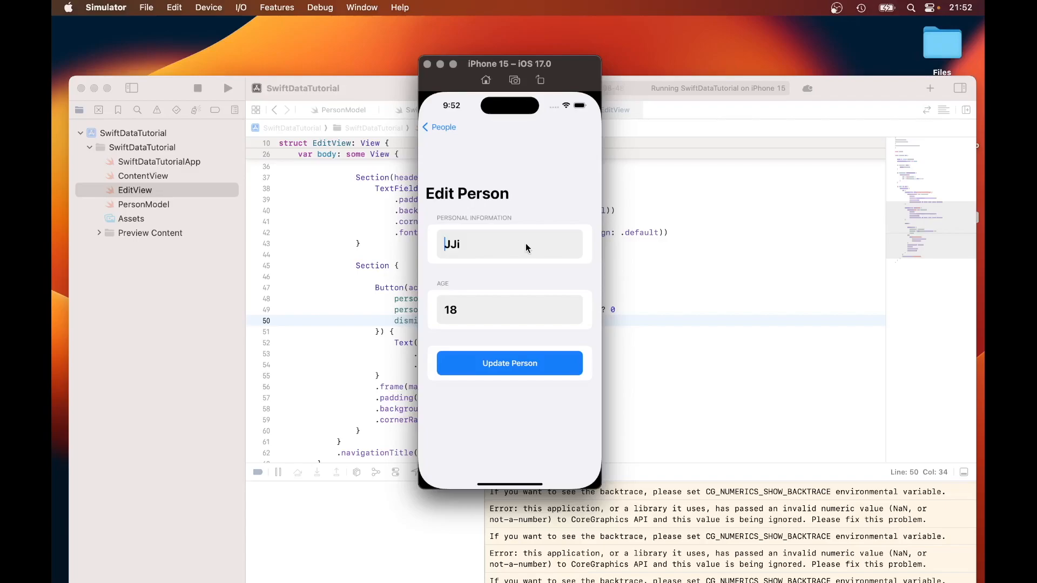
{"action": "key", "text": "BackSpace"}
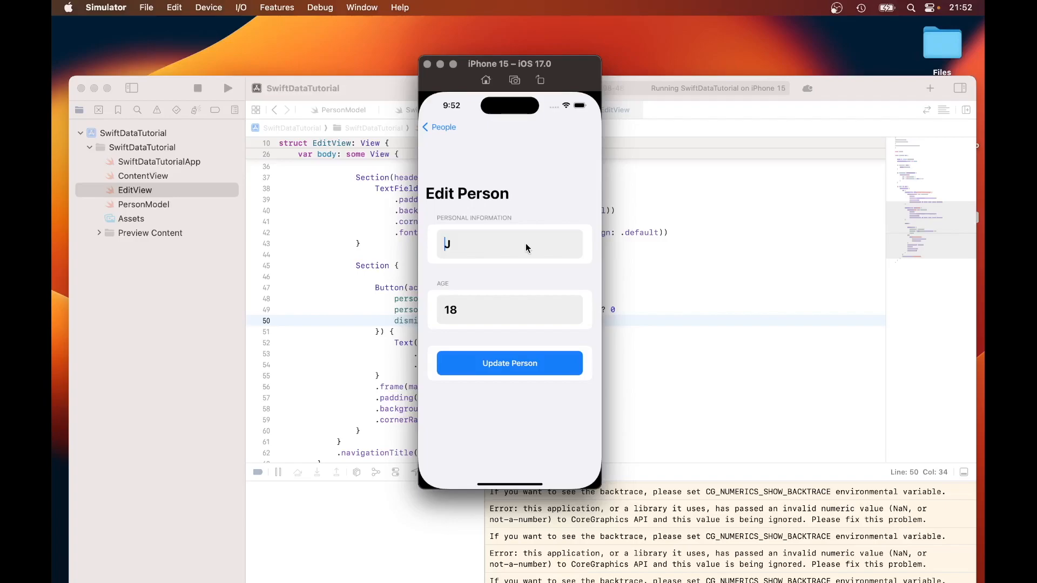
{"action": "left_click", "coordinate": [439, 127]}
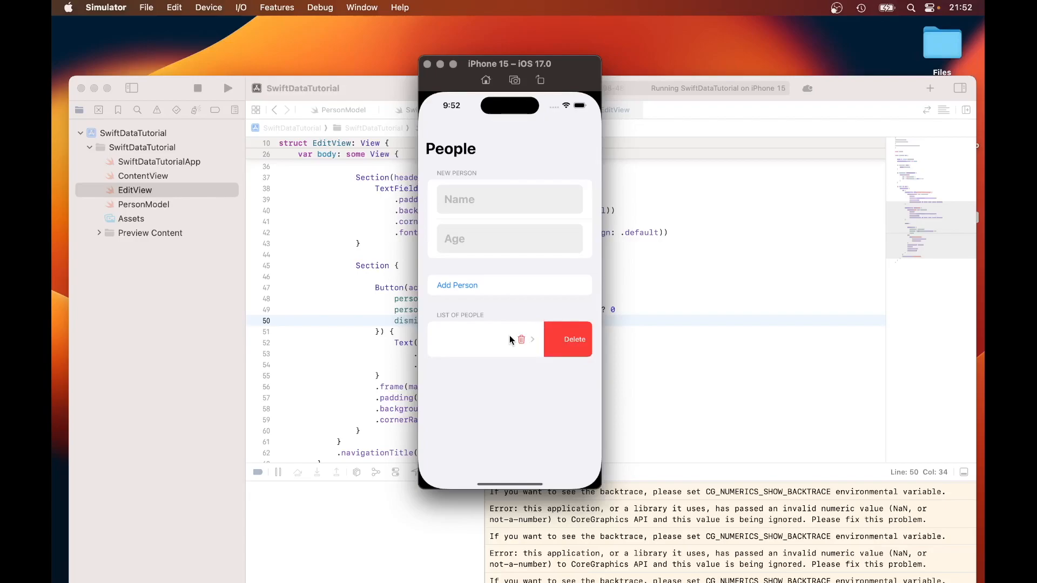
Delete the nameless person row, leaving only the new-person form
{"action": "left_click", "coordinate": [568, 339]}
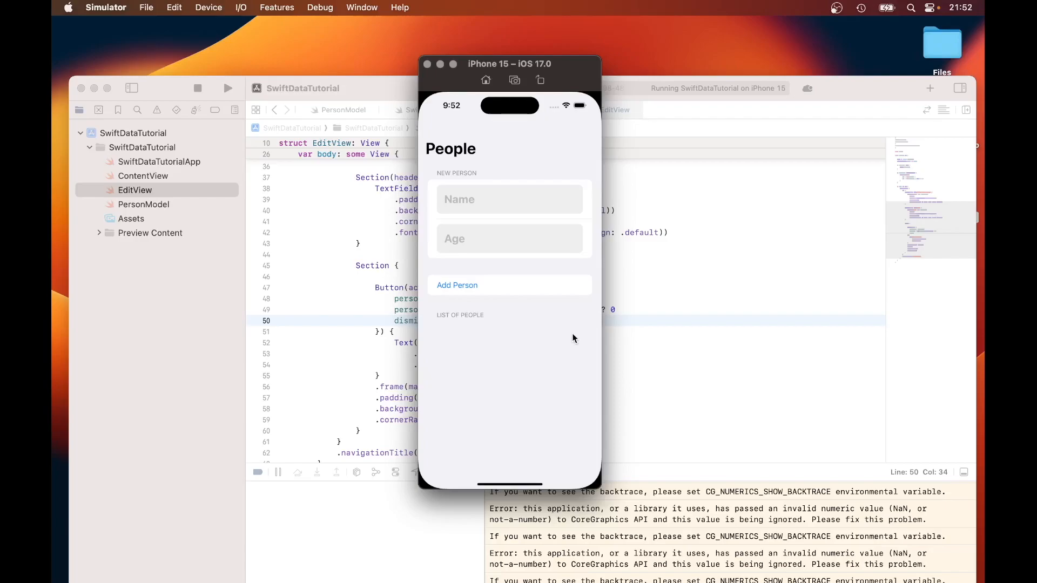